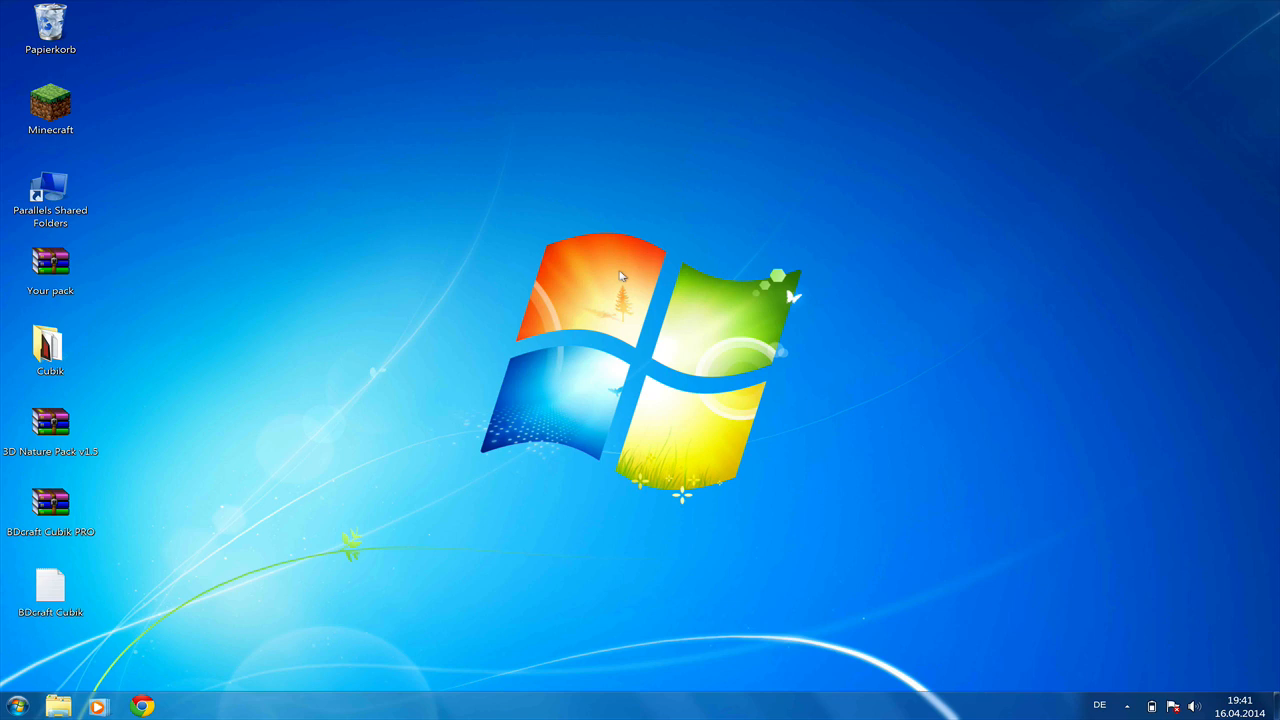
mouse_move(480, 270)
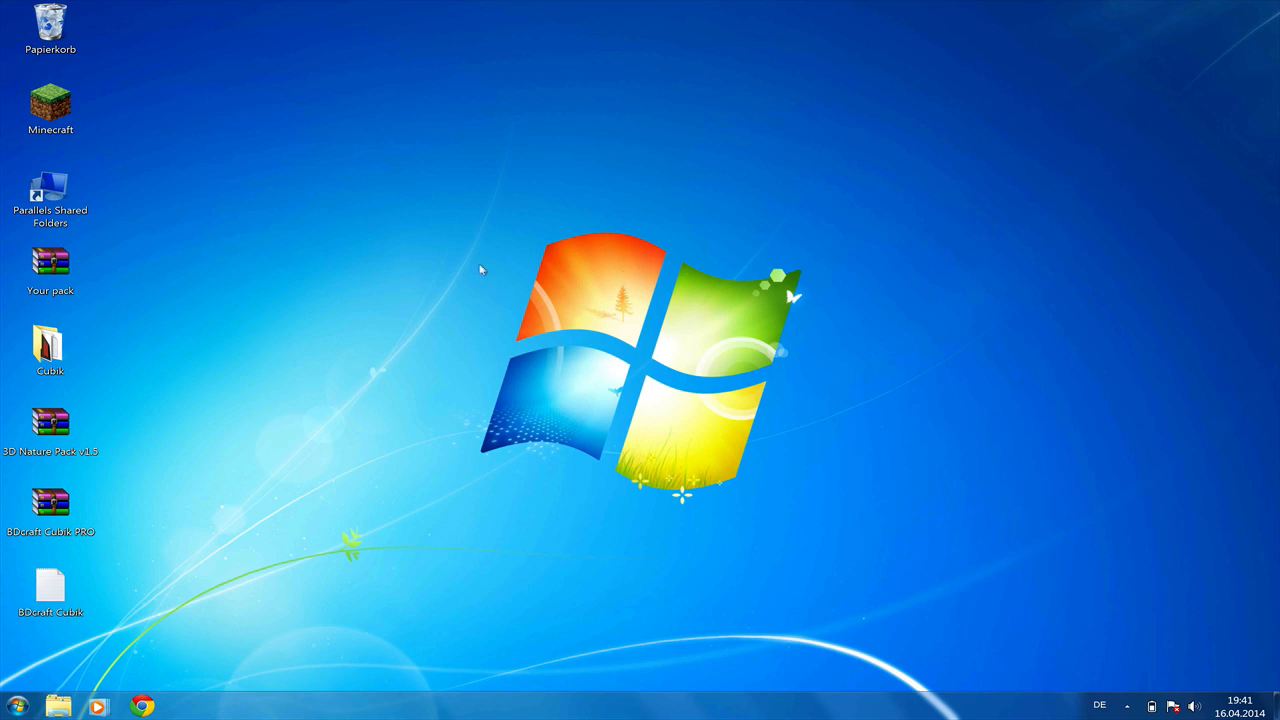
mouse_move(350, 244)
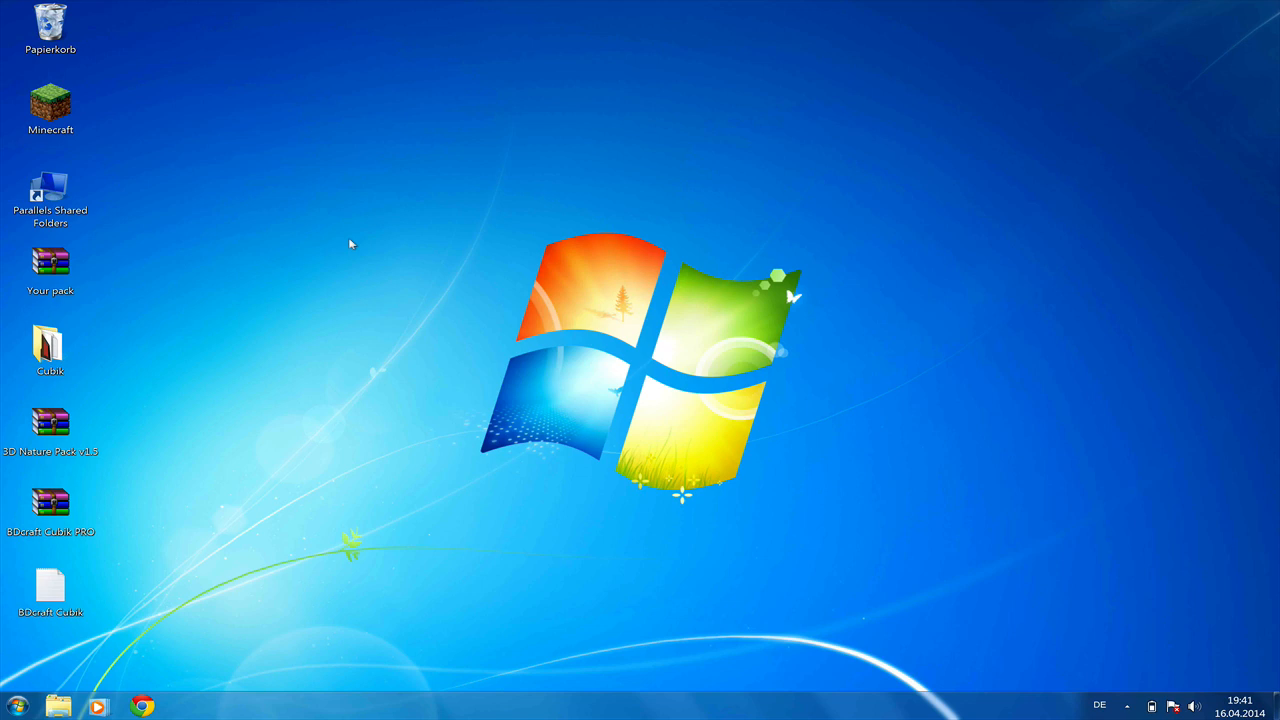
mouse_move(60, 564)
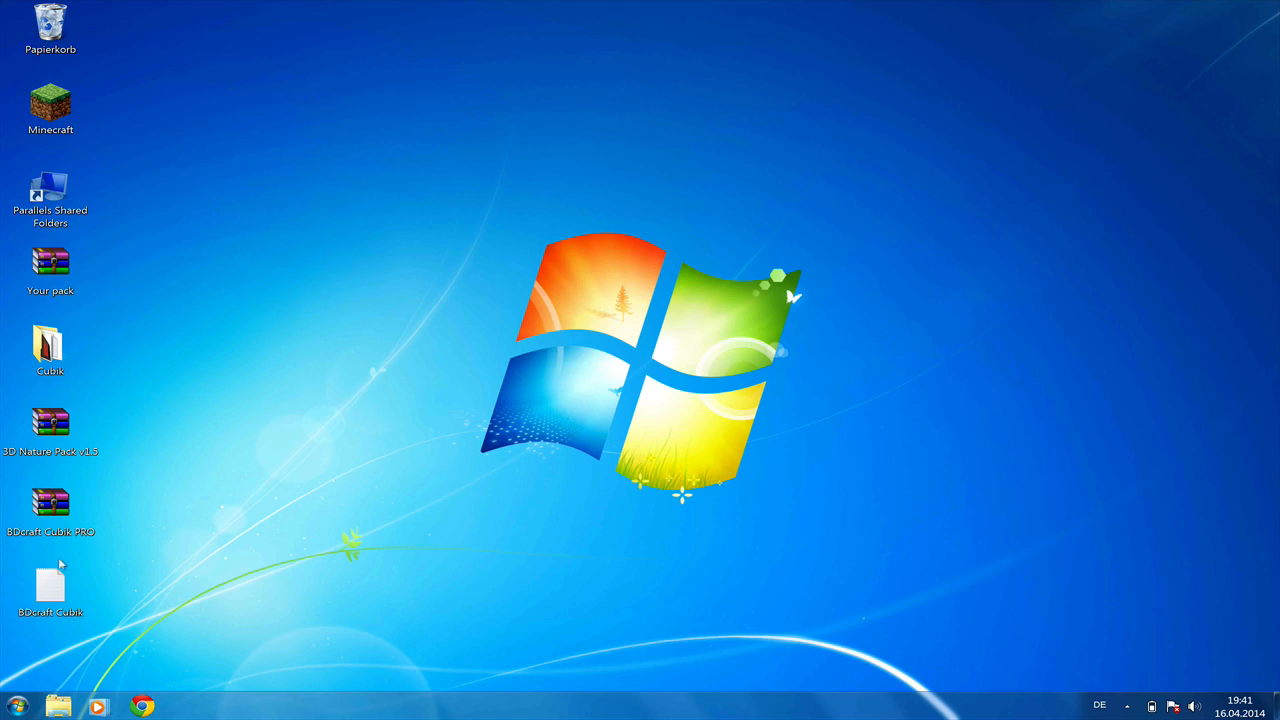
Run %appdata% from the Start menu to reach the Roaming folder.
left_click(16, 706)
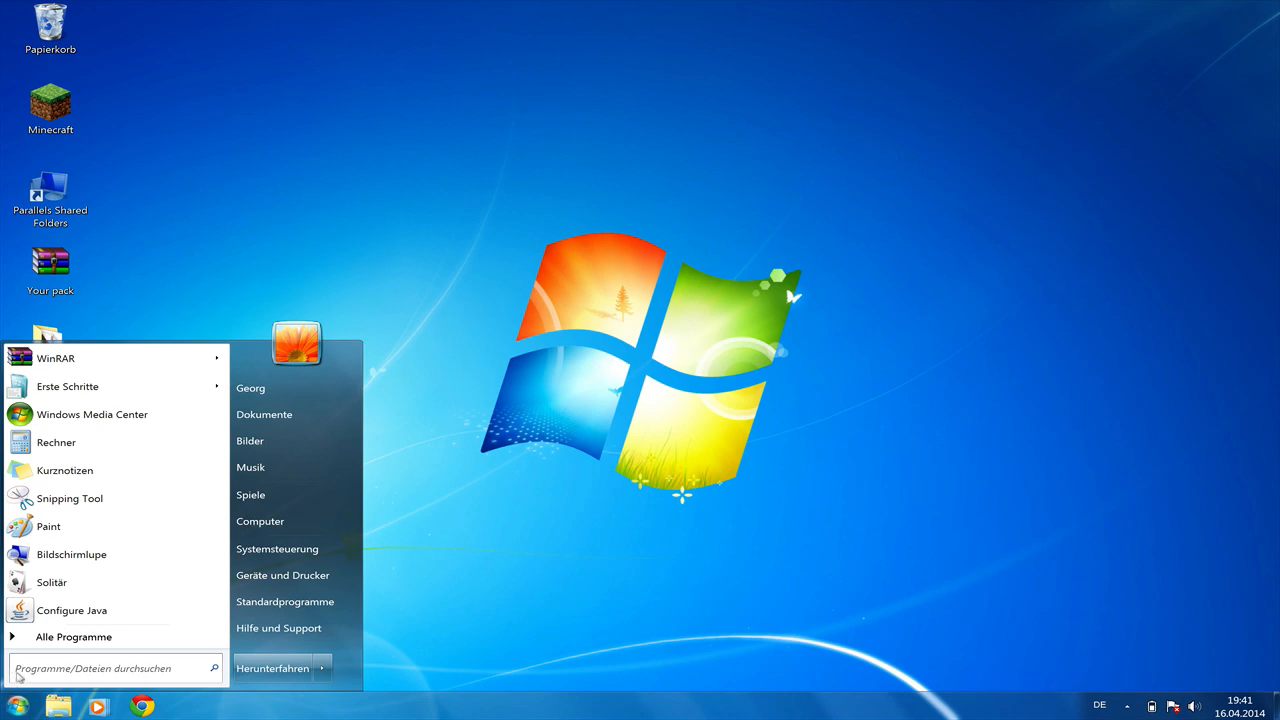
type("%appdata%")
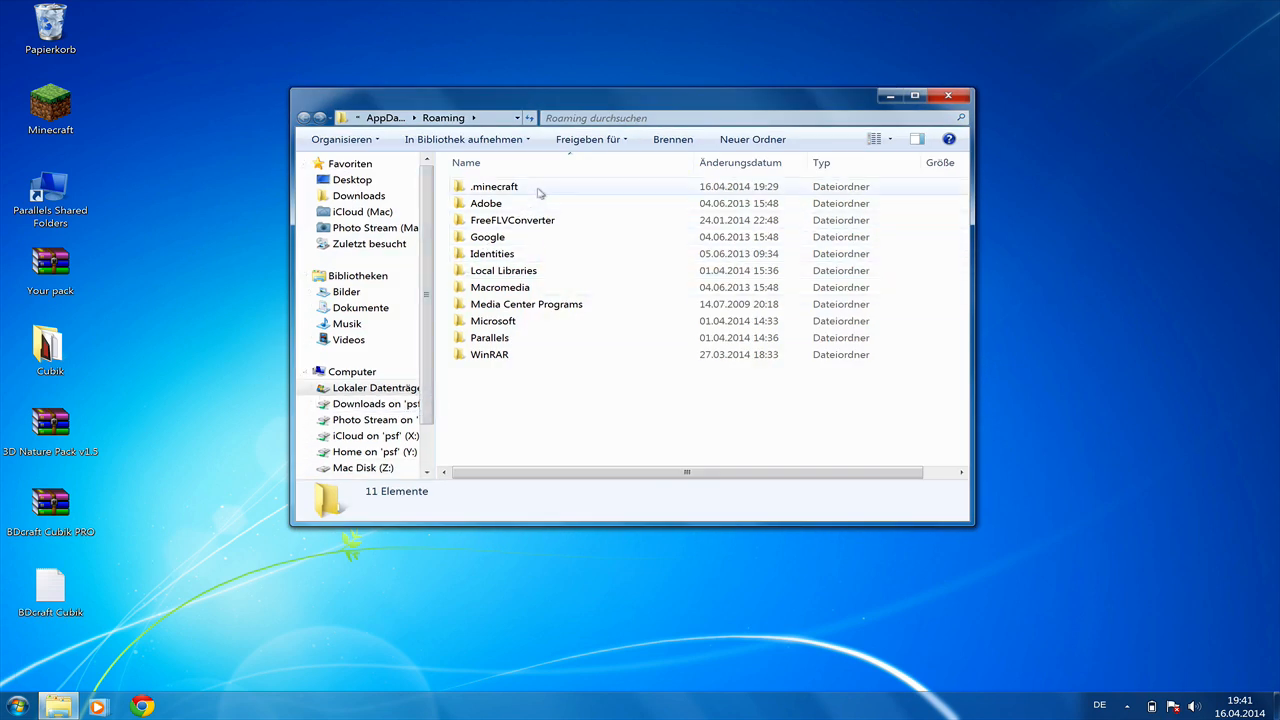
Navigate into .minecraft > versions > 14w11b.
double_click(494, 186)
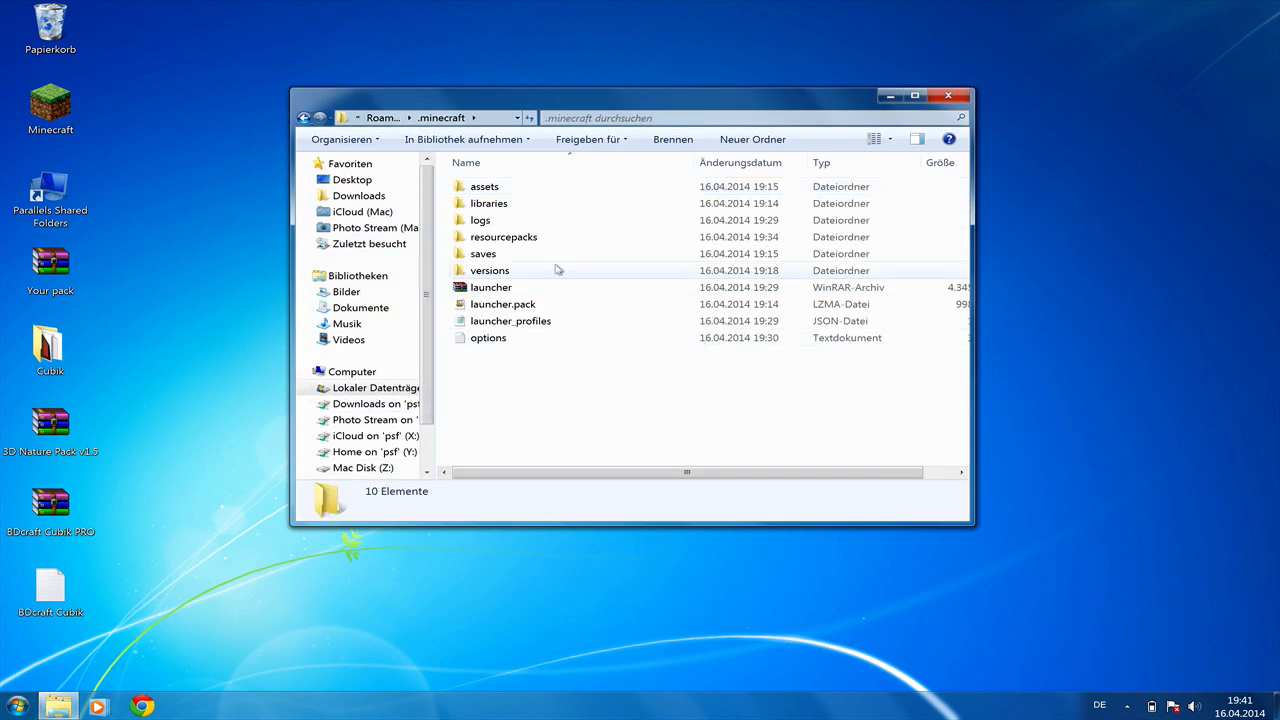
double_click(488, 270)
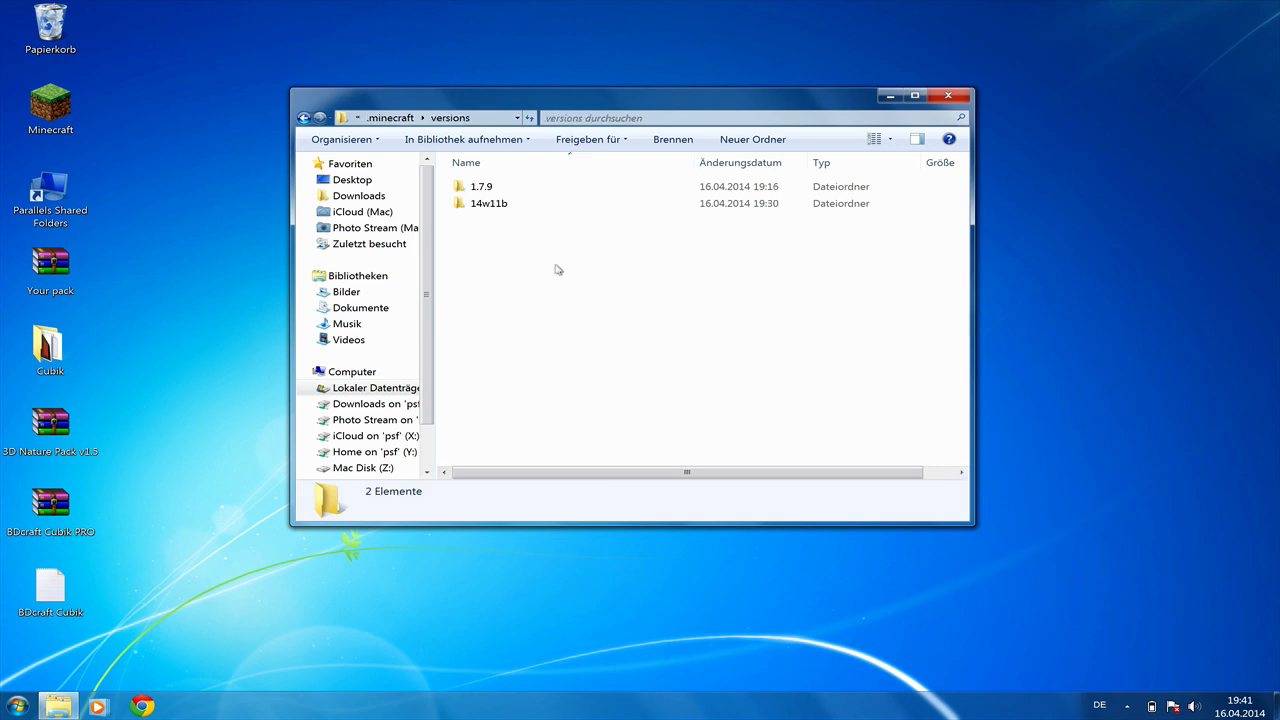
left_click(488, 204)
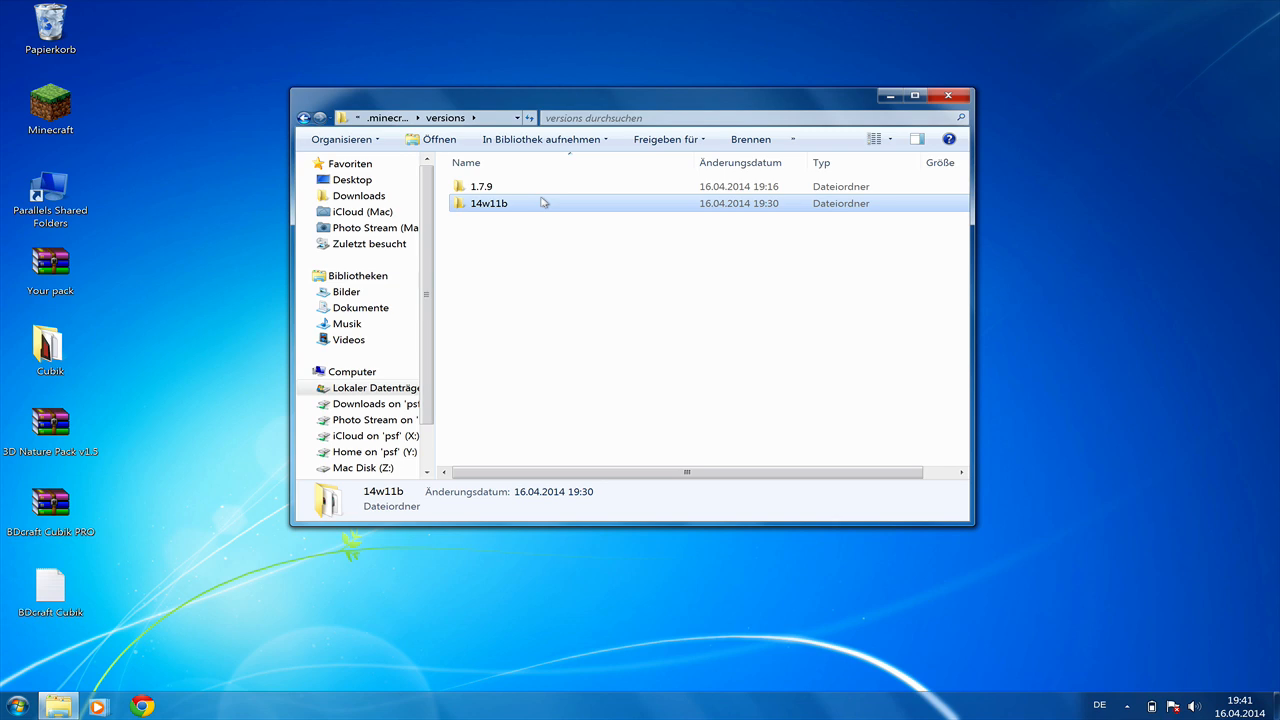
double_click(488, 204)
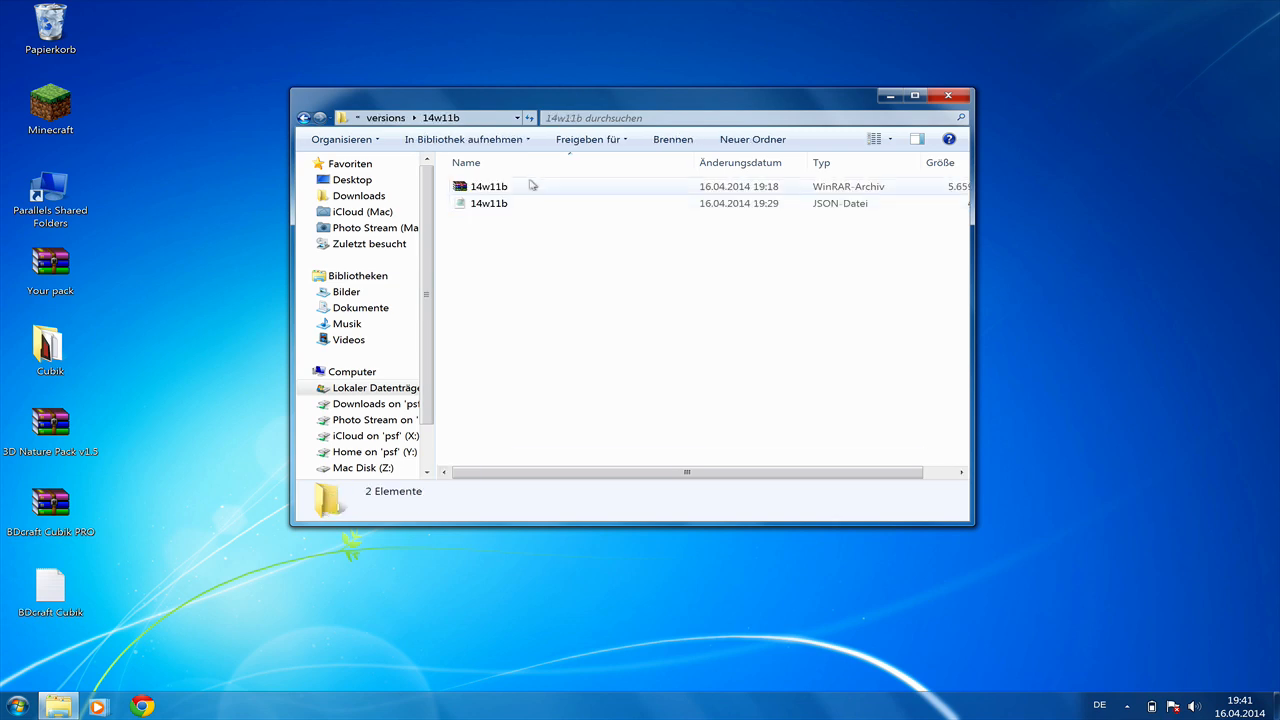
Extract ladder.png from the 14w11b jar's textures/blocks folder to the desktop.
double_click(488, 186)
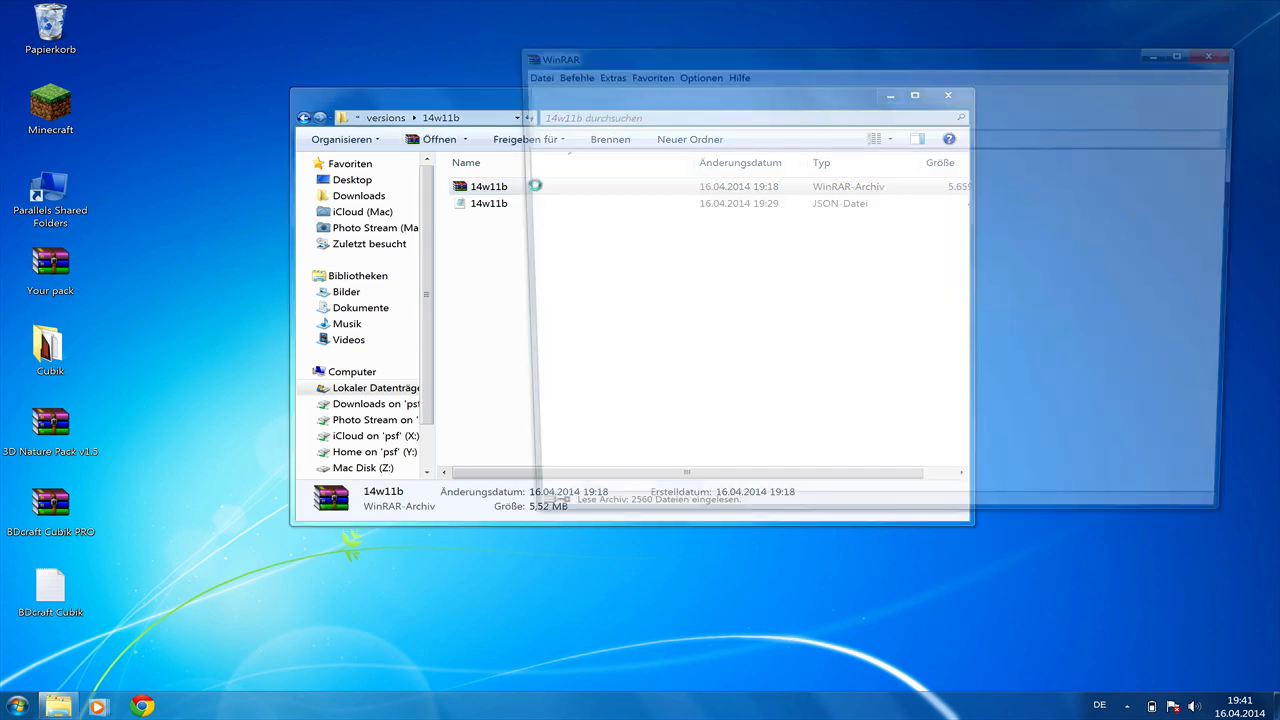
double_click(488, 186)
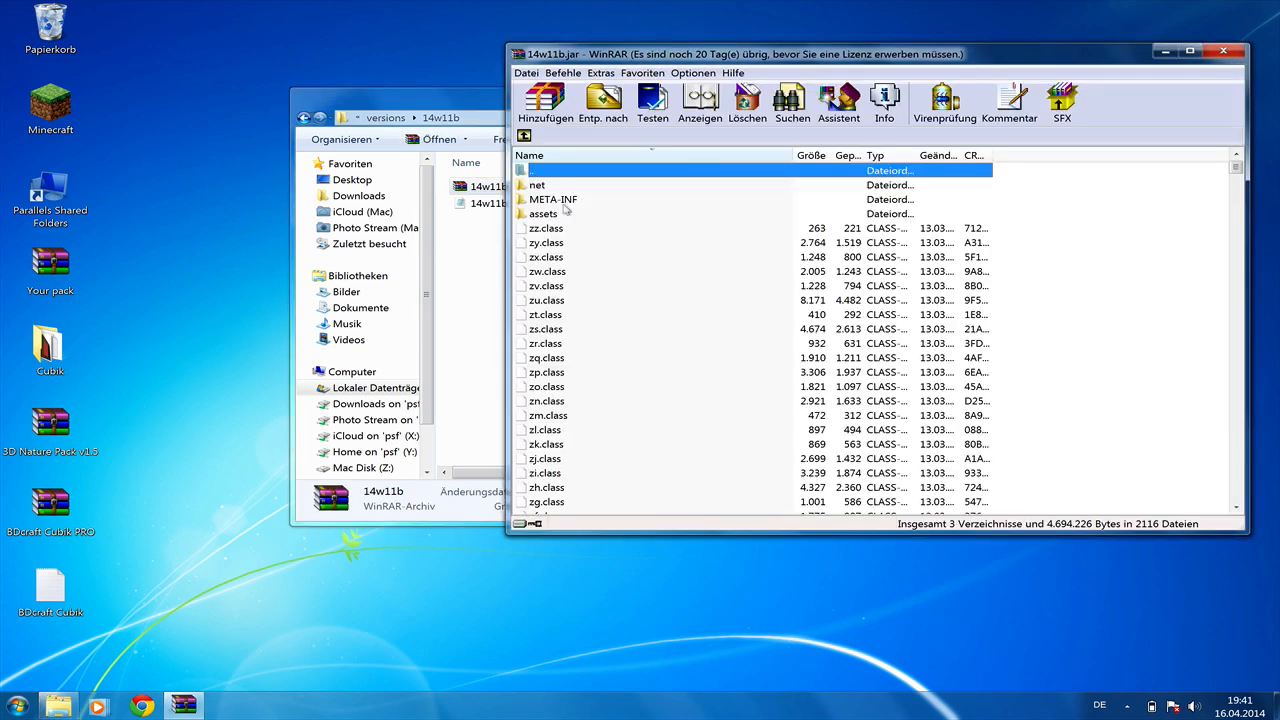
double_click(544, 212)
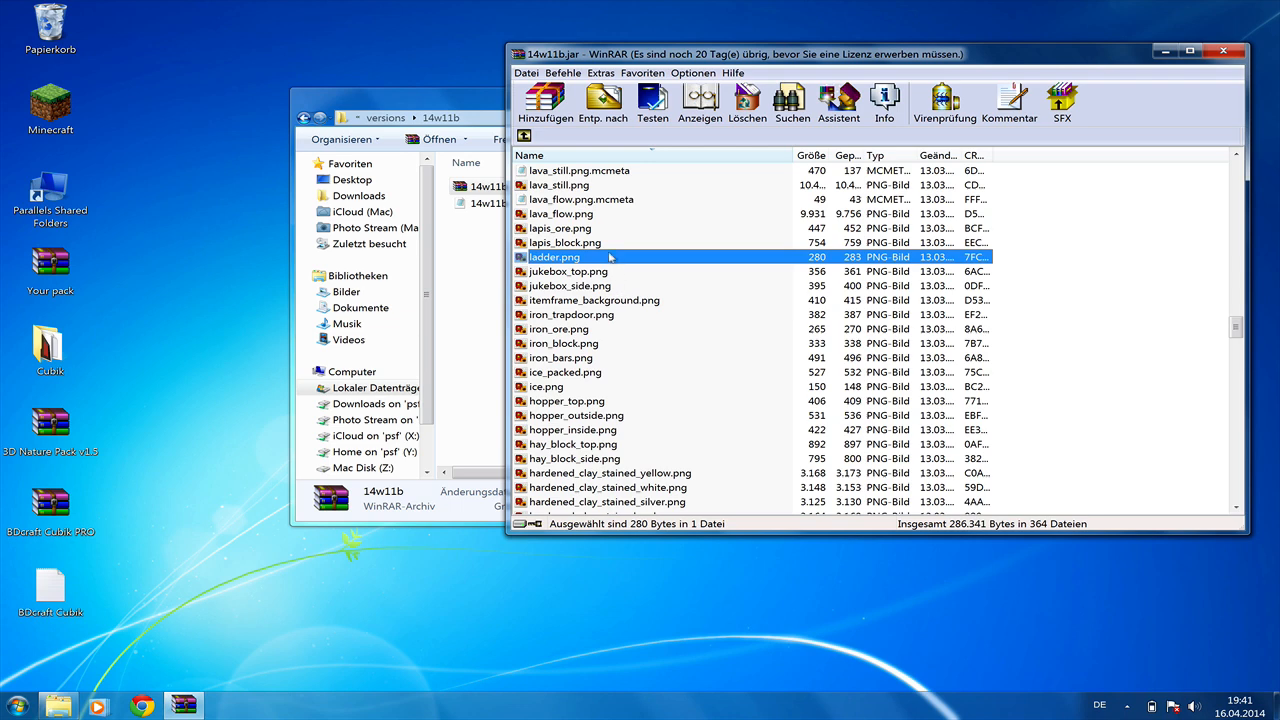
double_click(554, 256)
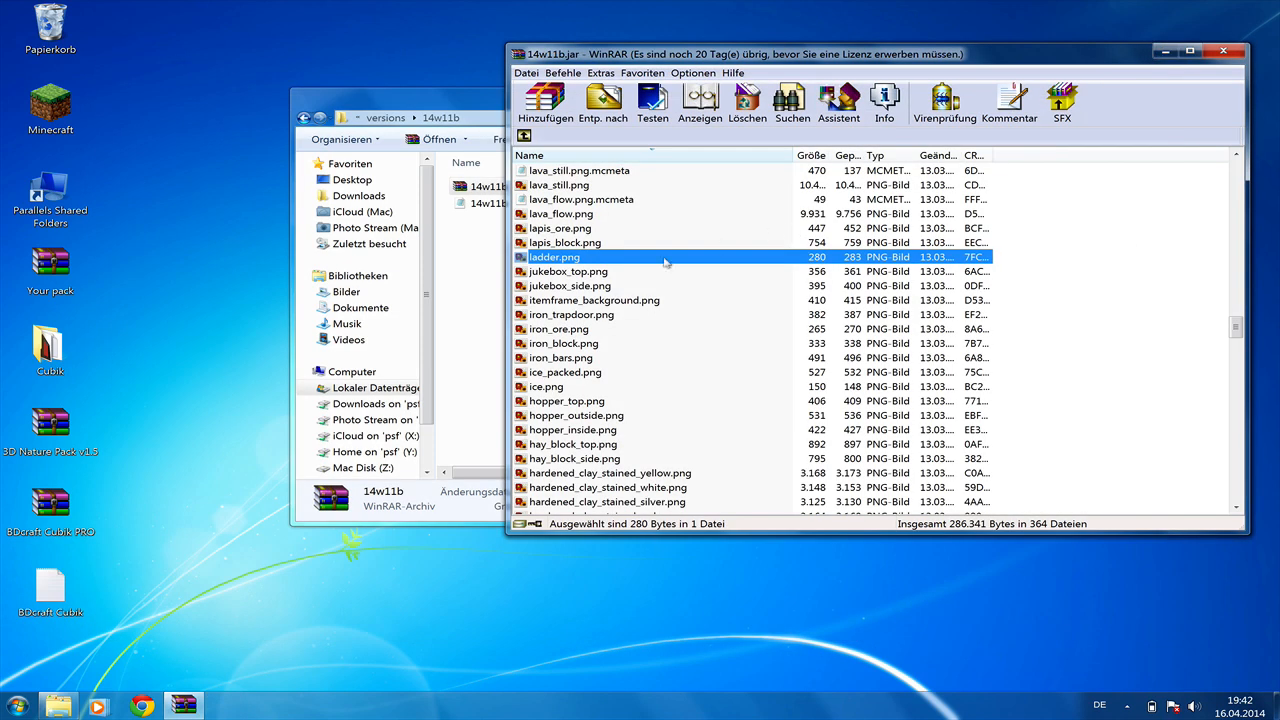
mouse_move(142, 32)
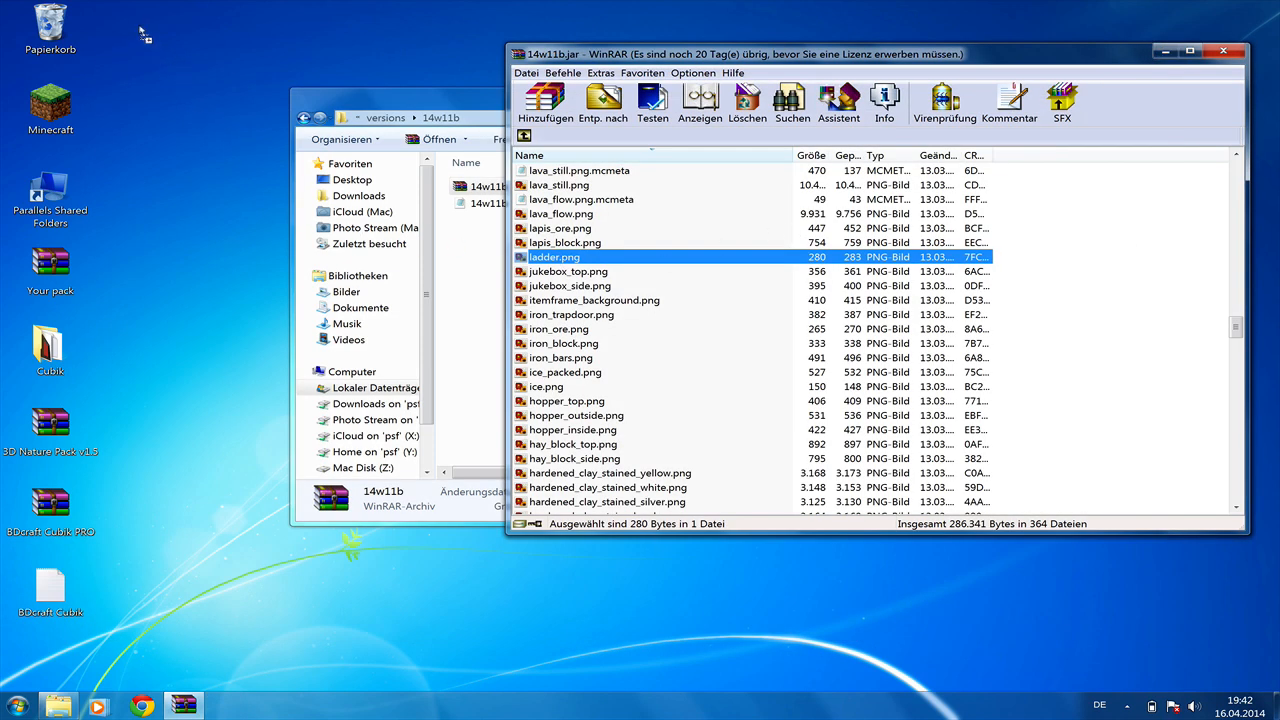
left_click(568, 284)
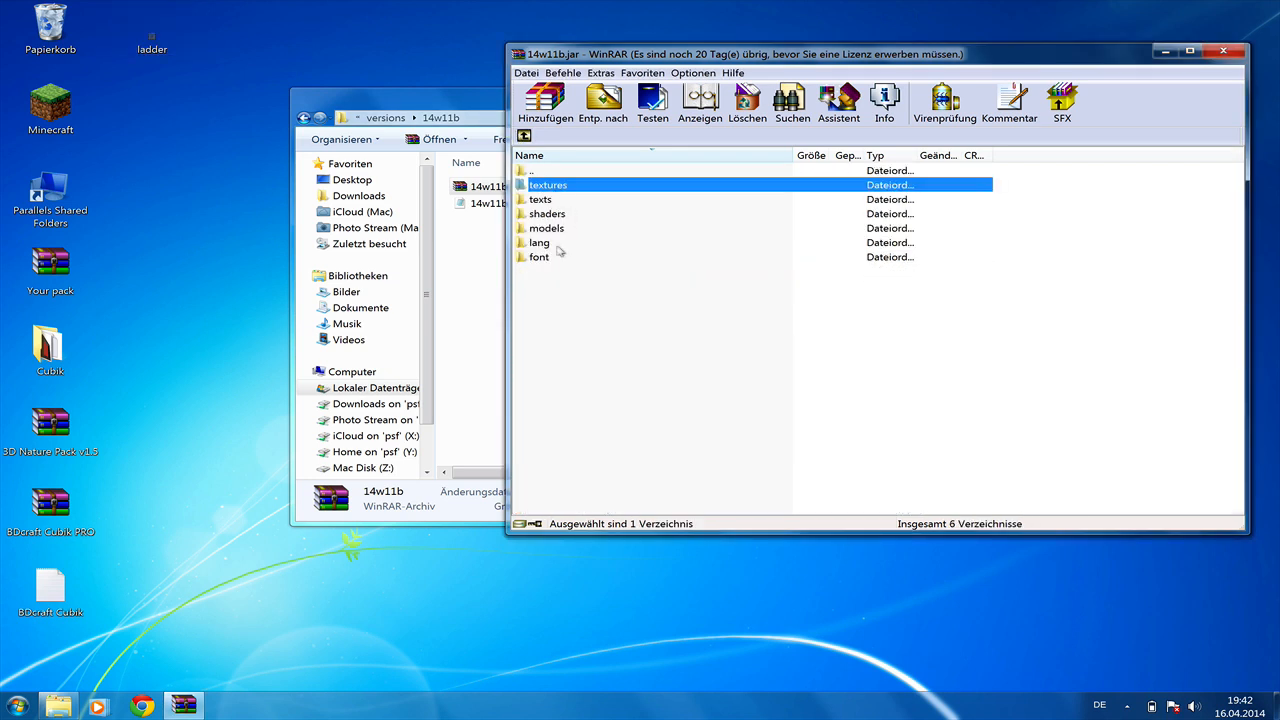
Extract ladder.json from models/block to the desktop and close WinRAR and Explorer.
double_click(548, 184)
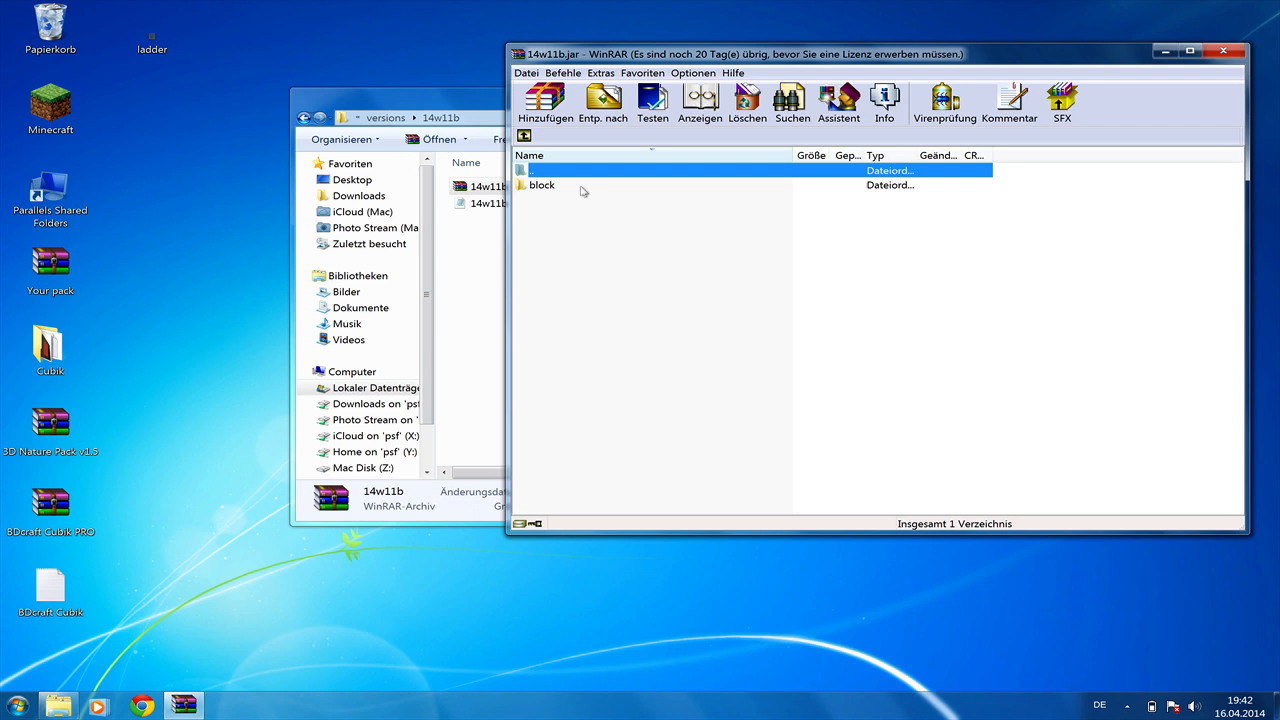
double_click(540, 184)
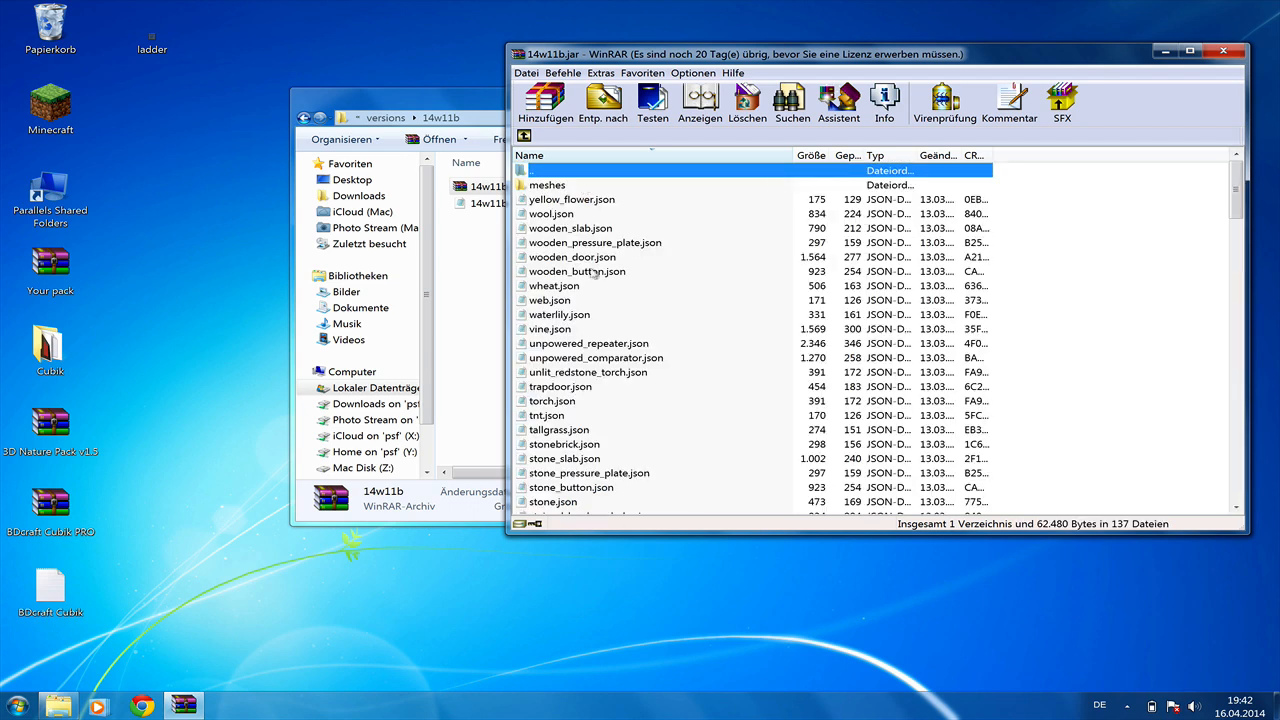
left_click(554, 286)
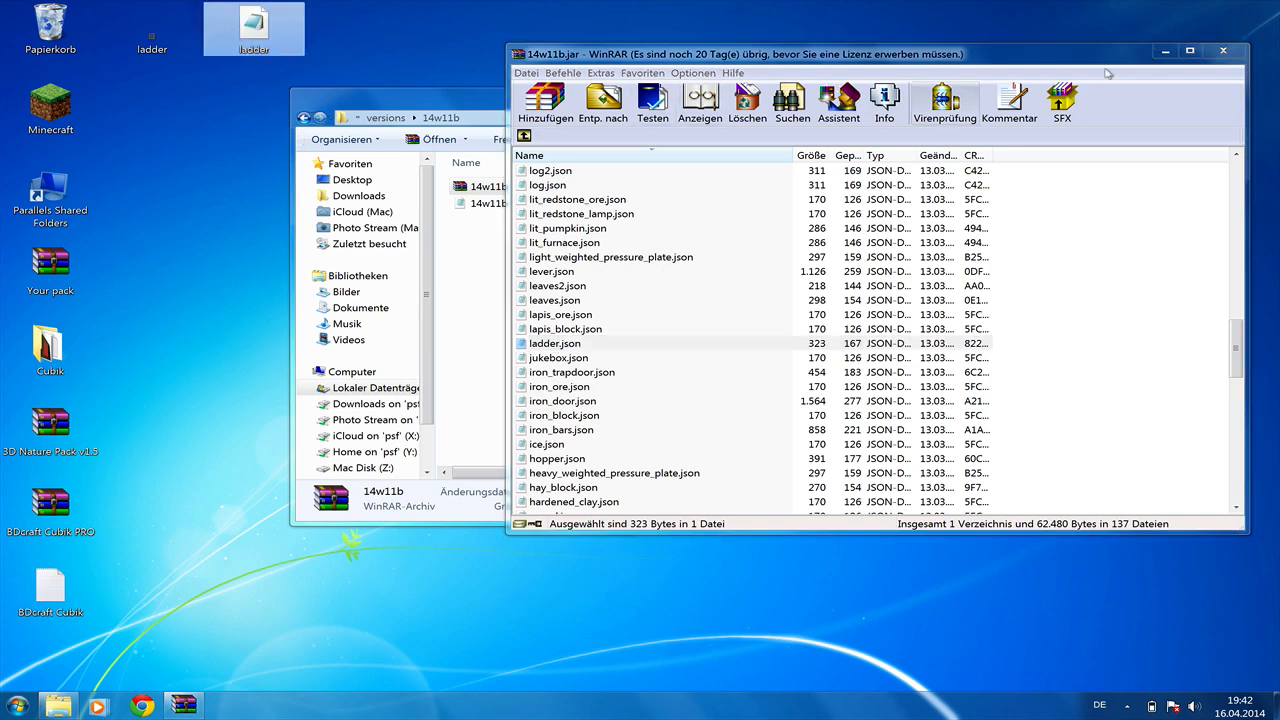
left_click(1222, 52)
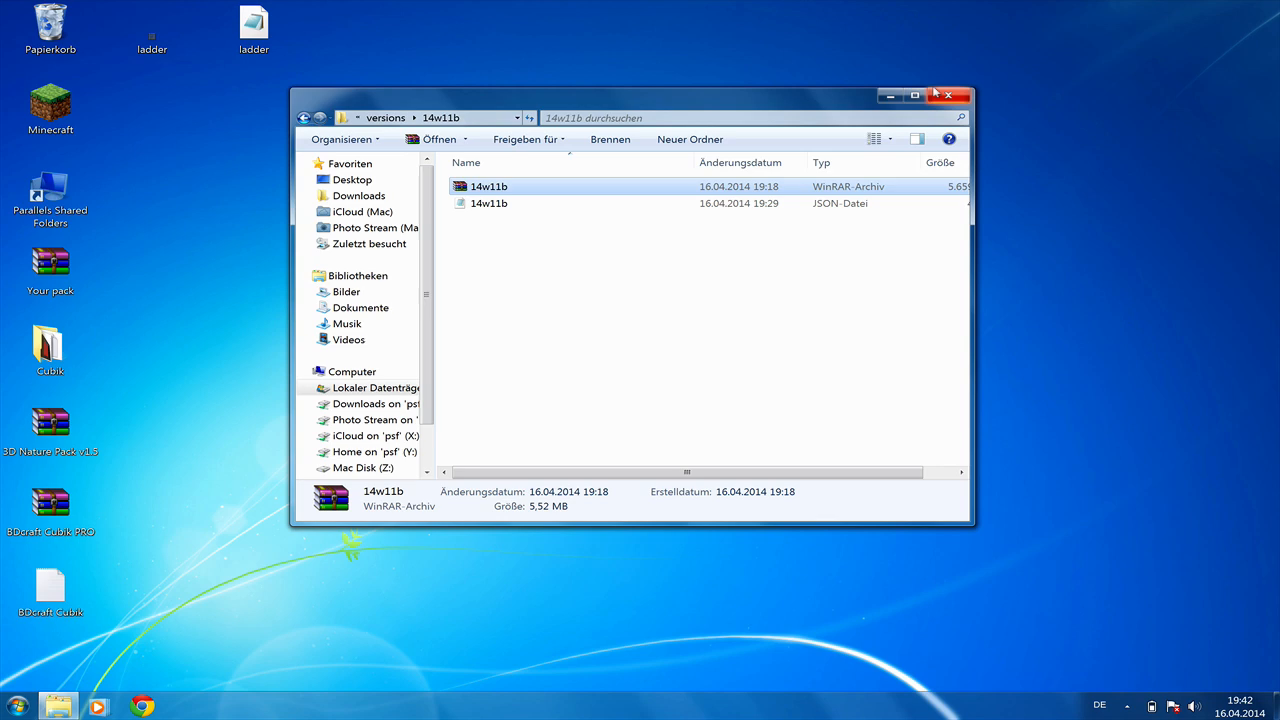
left_click(948, 96)
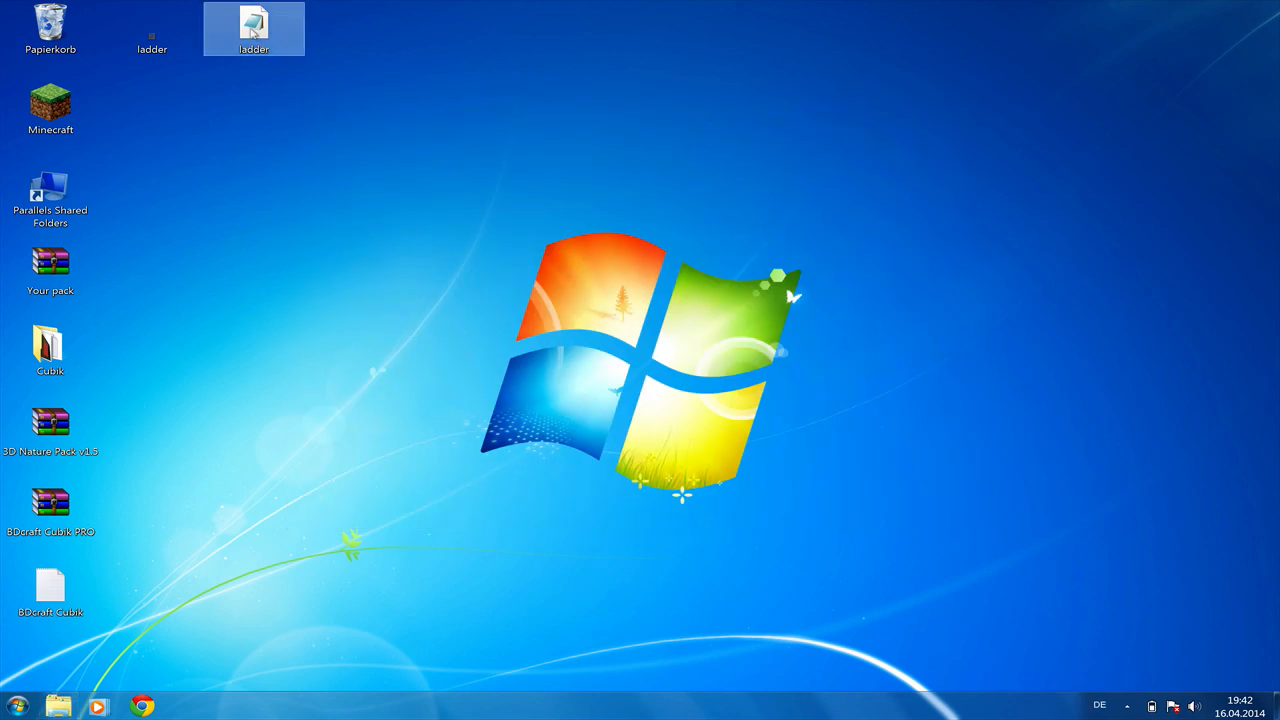
Review the extracted ladder.json in Notepad and close it.
double_click(252, 28)
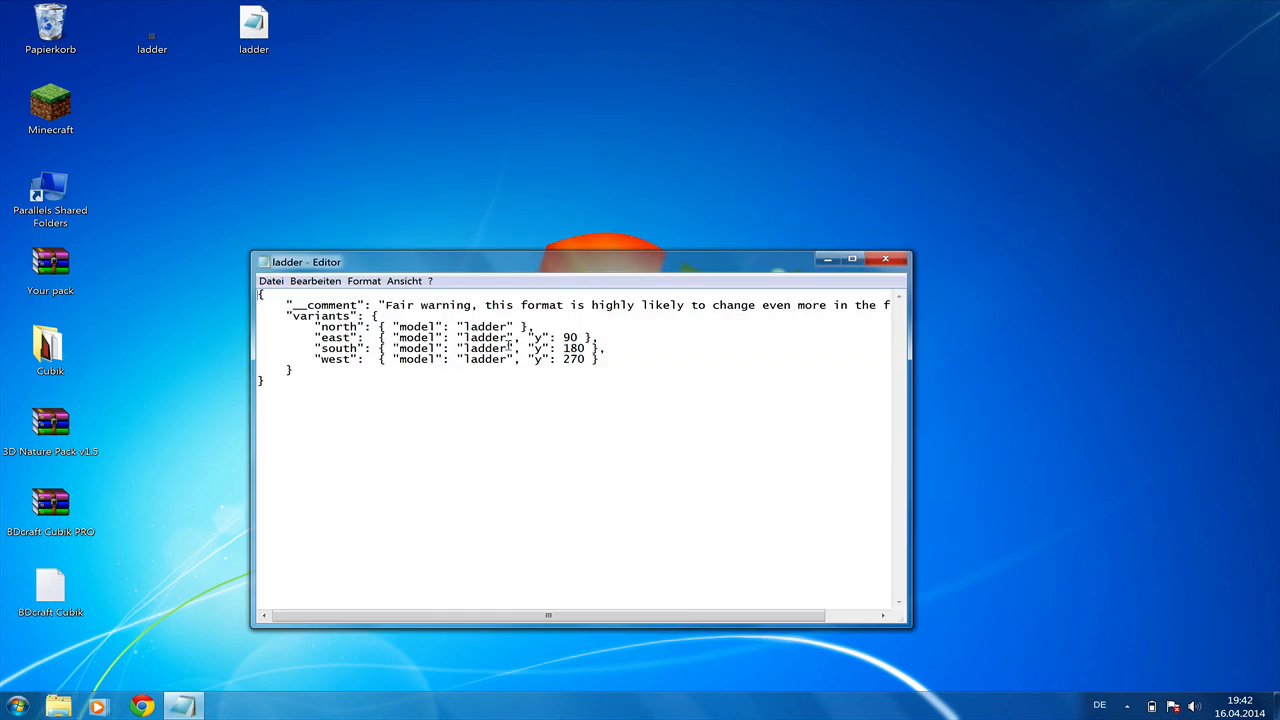
mouse_move(604, 486)
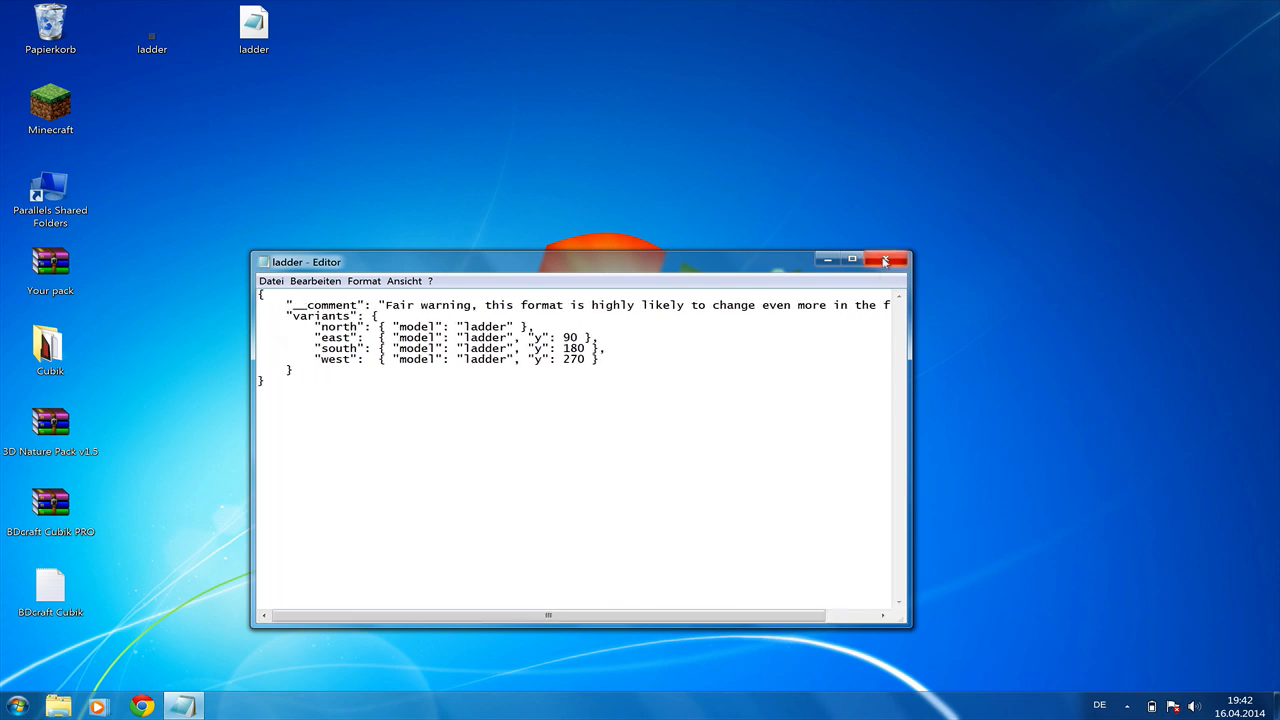
left_click(884, 260)
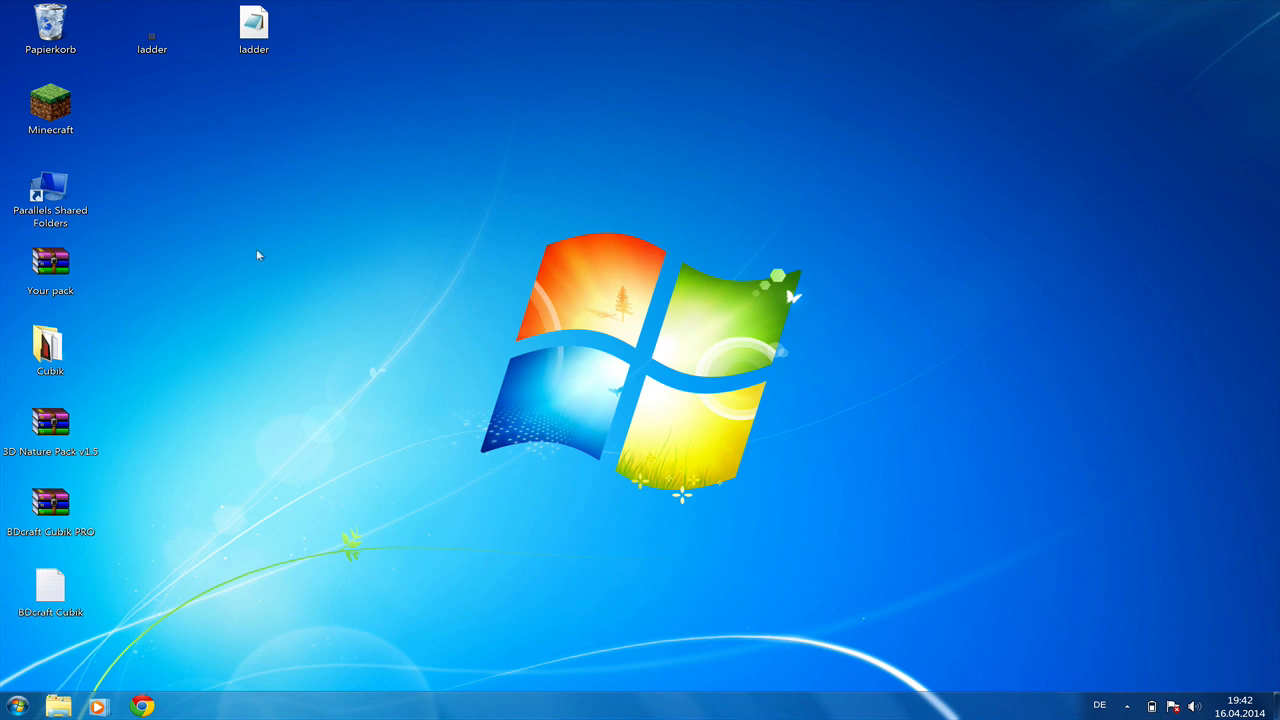
Launch BDcraft Cubik PRO from the Cubik desktop folder.
double_click(50, 344)
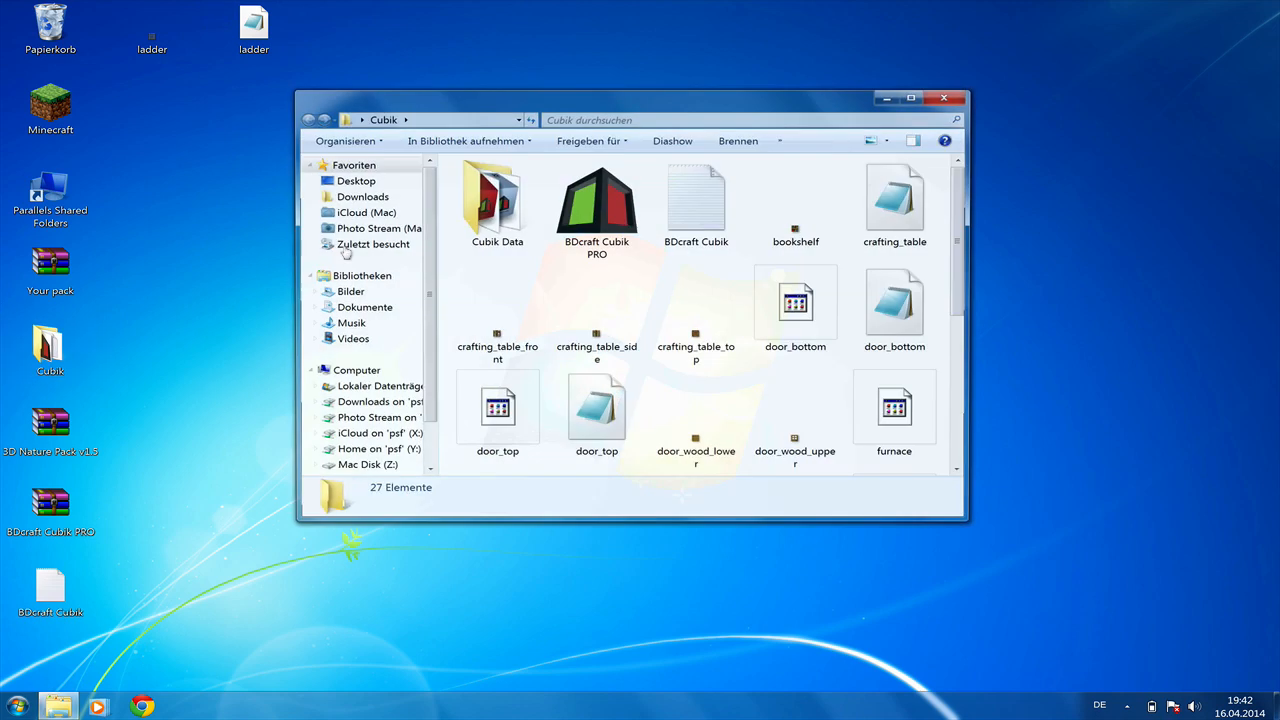
left_click(596, 210)
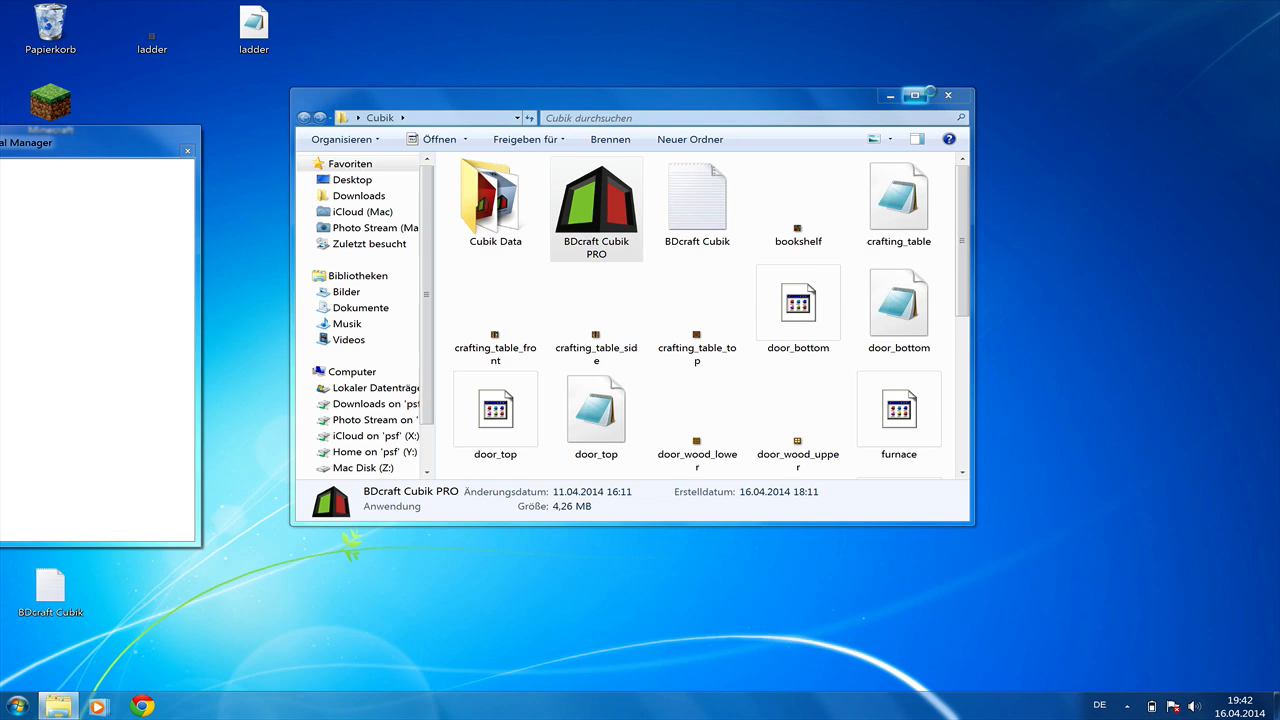
double_click(596, 200)
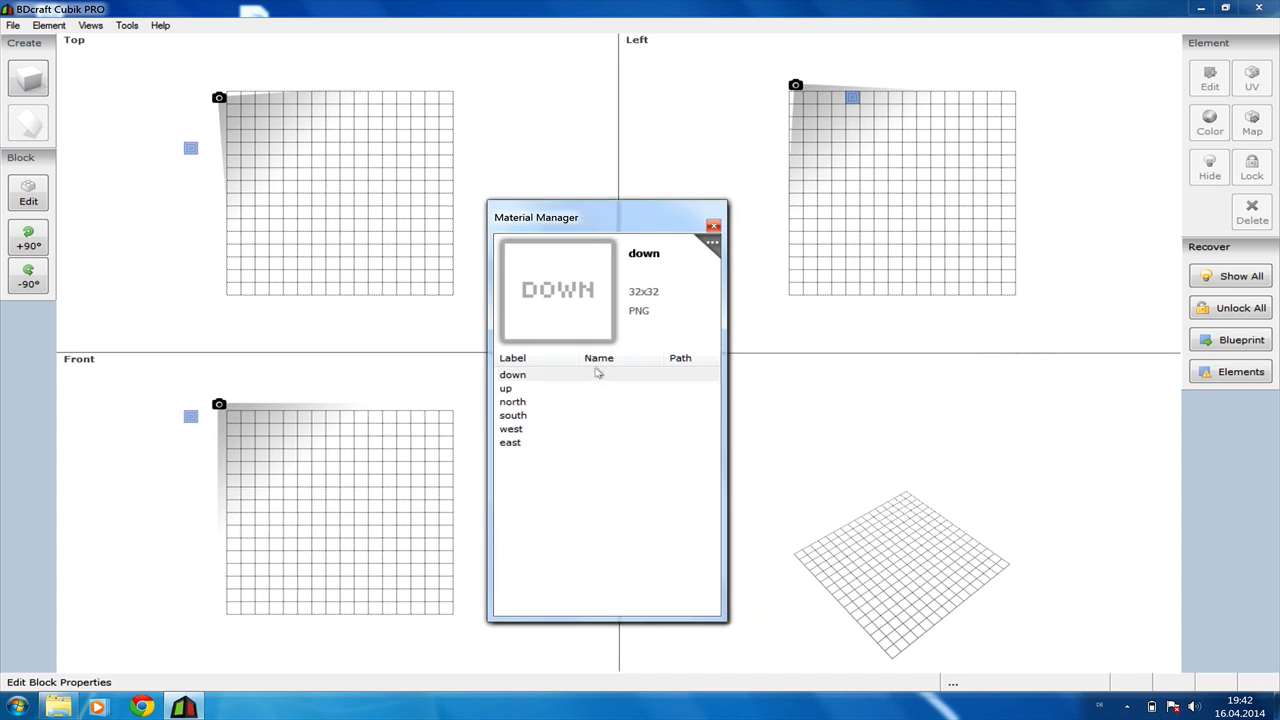
mouse_move(584, 374)
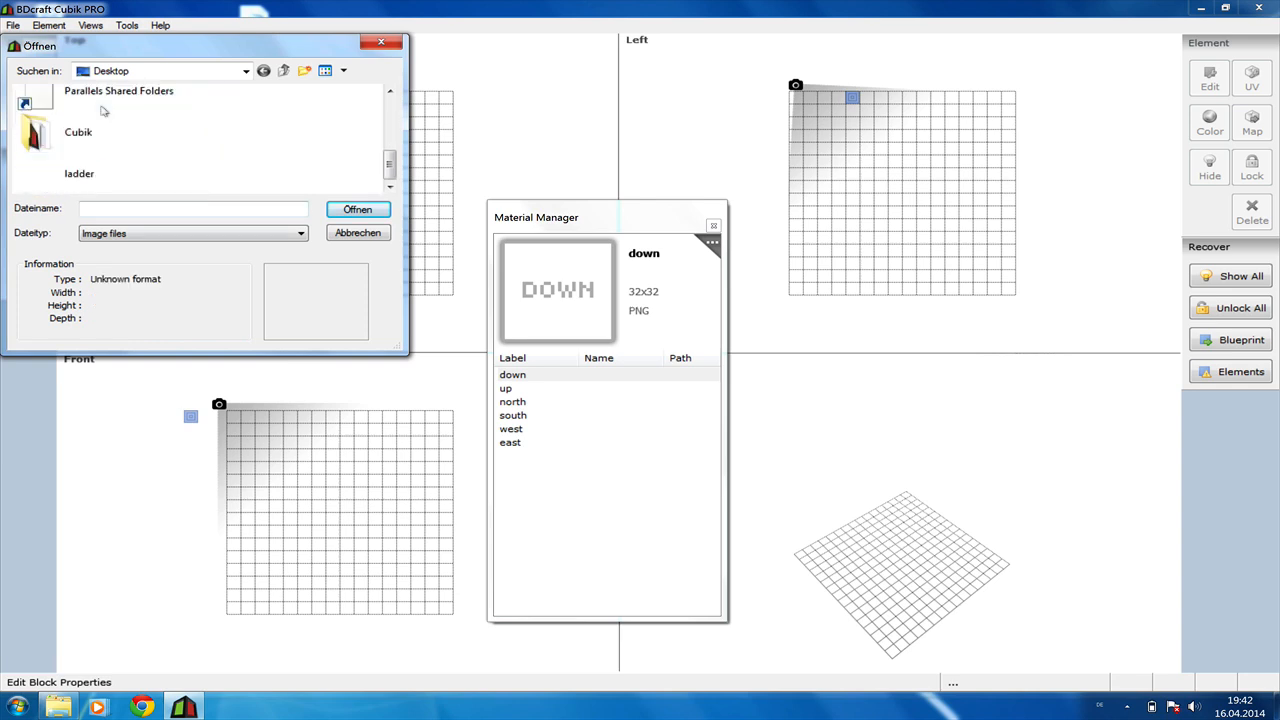
Assign ladder.png to the down, up, north, south and east face materials.
left_click(356, 210)
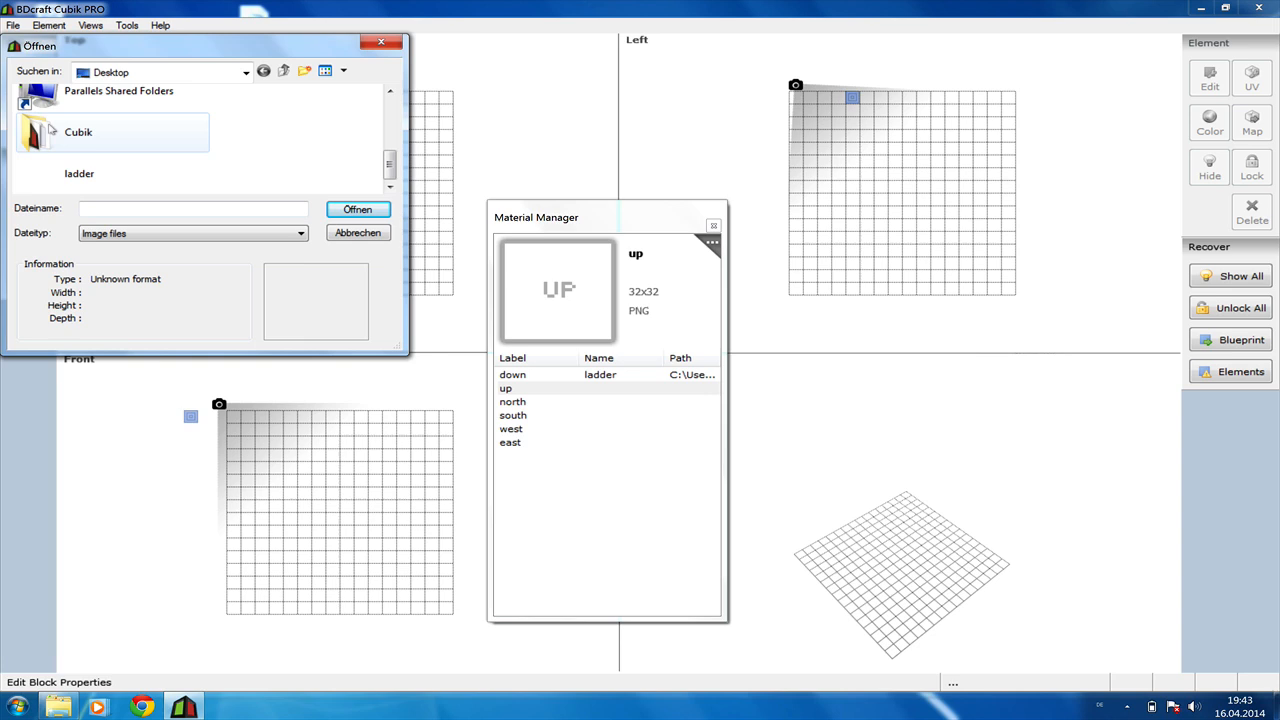
left_click(356, 210)
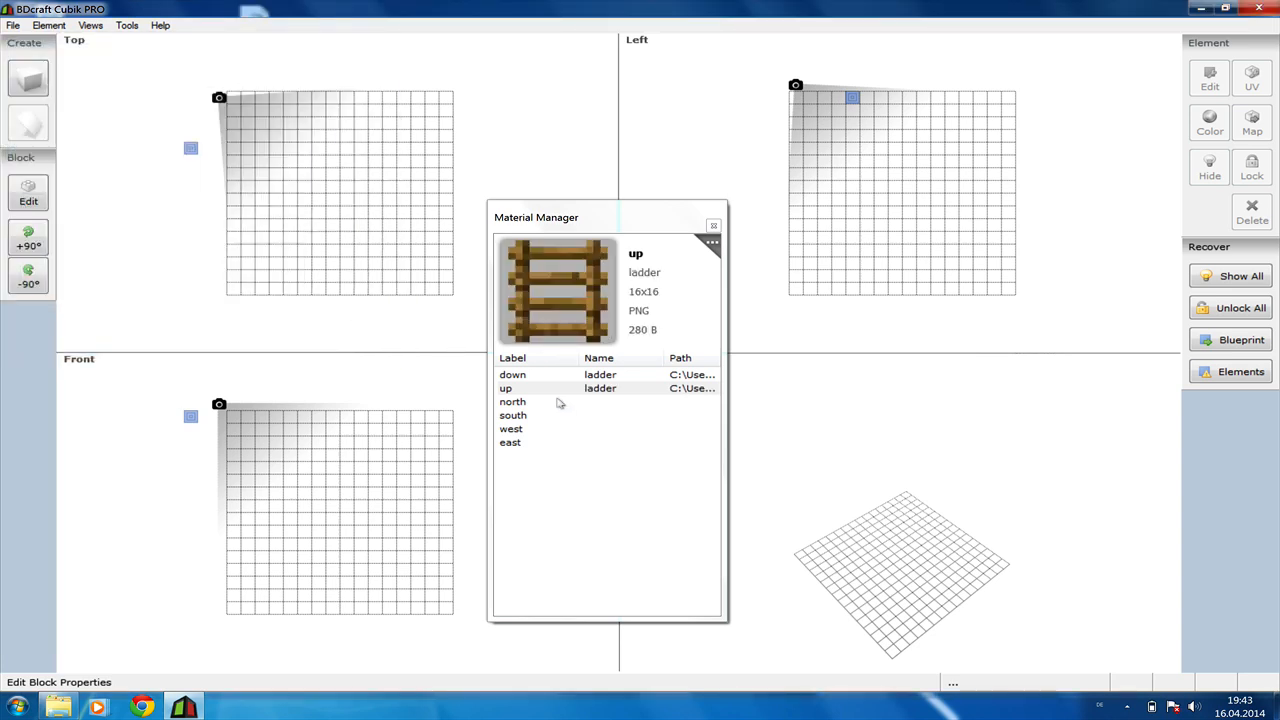
left_click(512, 400)
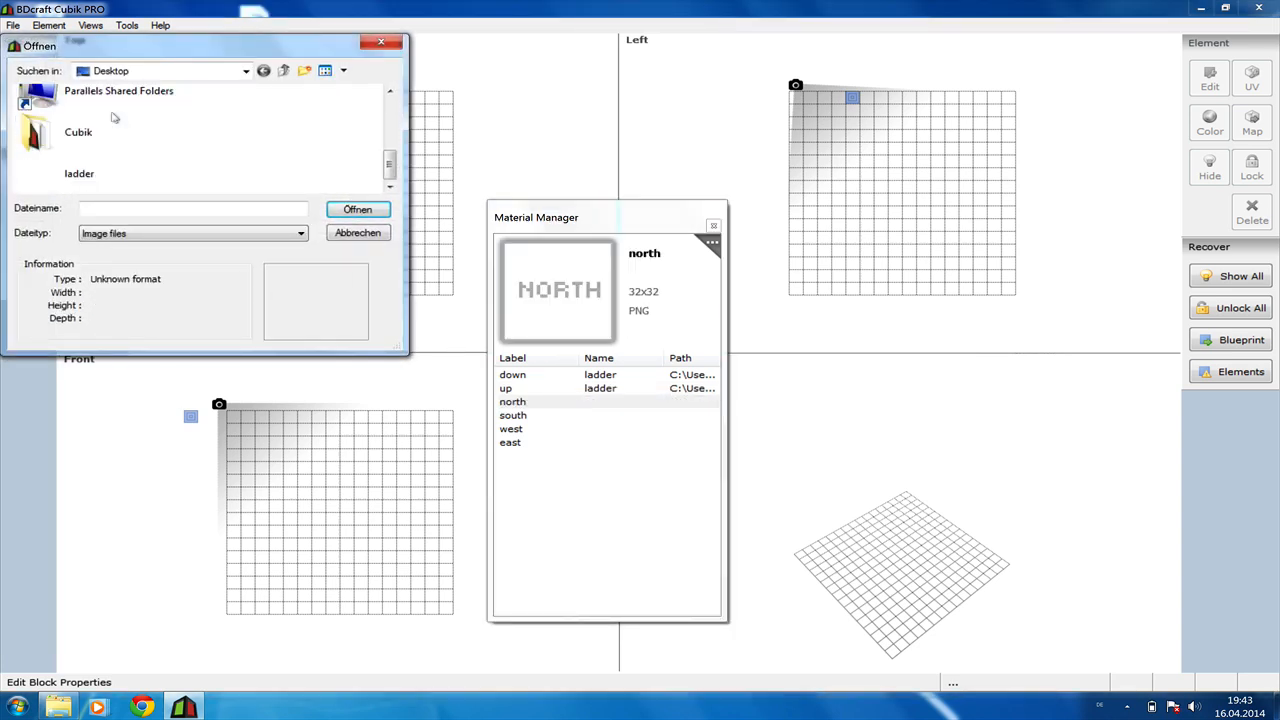
left_click(356, 210)
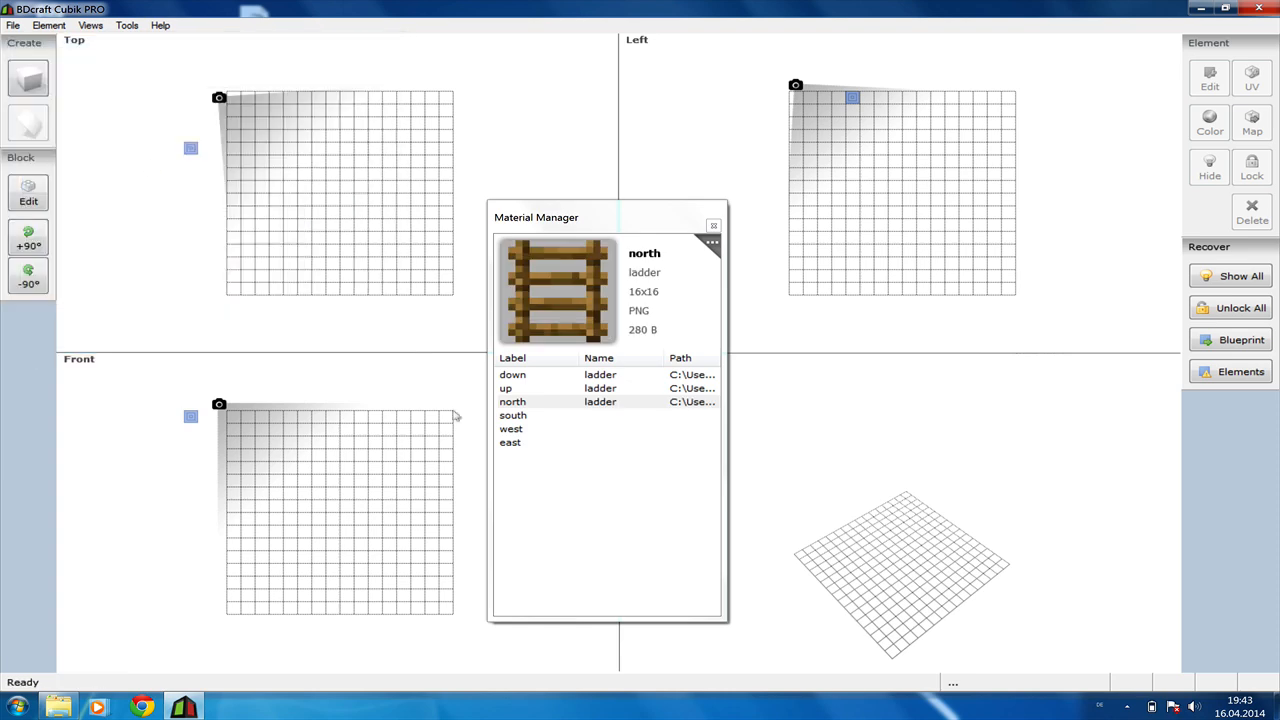
left_click(512, 414)
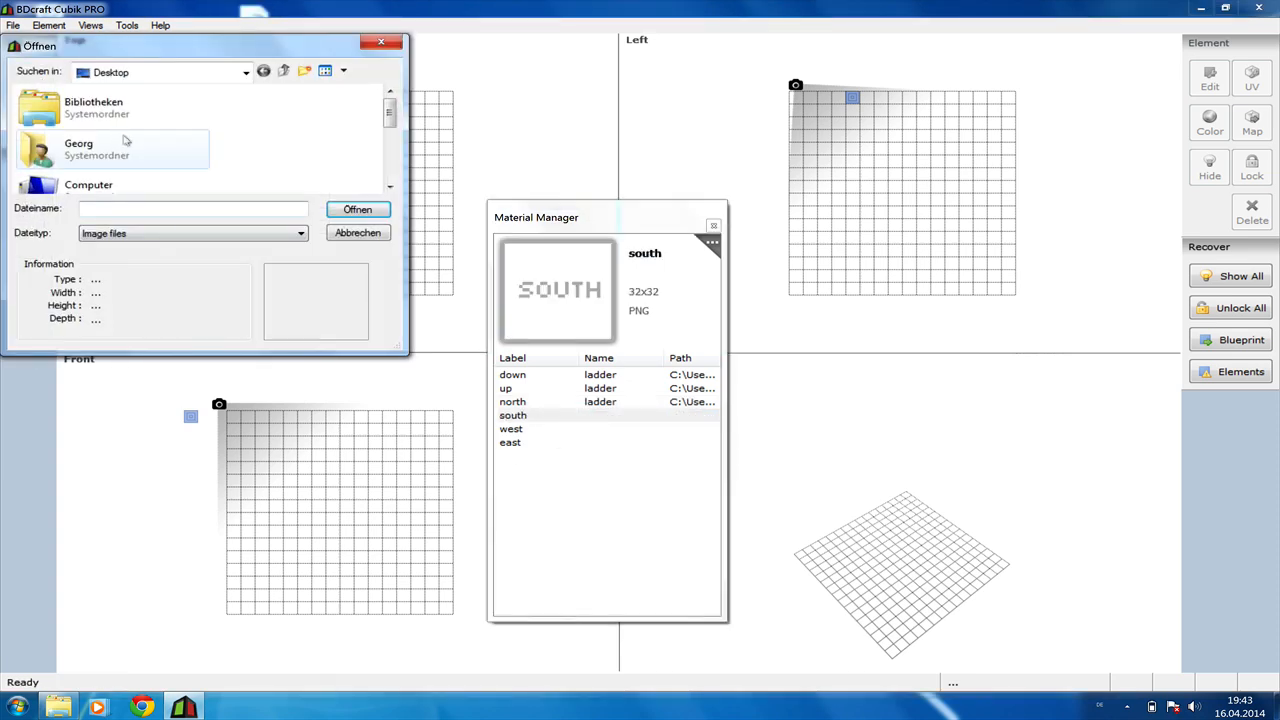
left_click(80, 172)
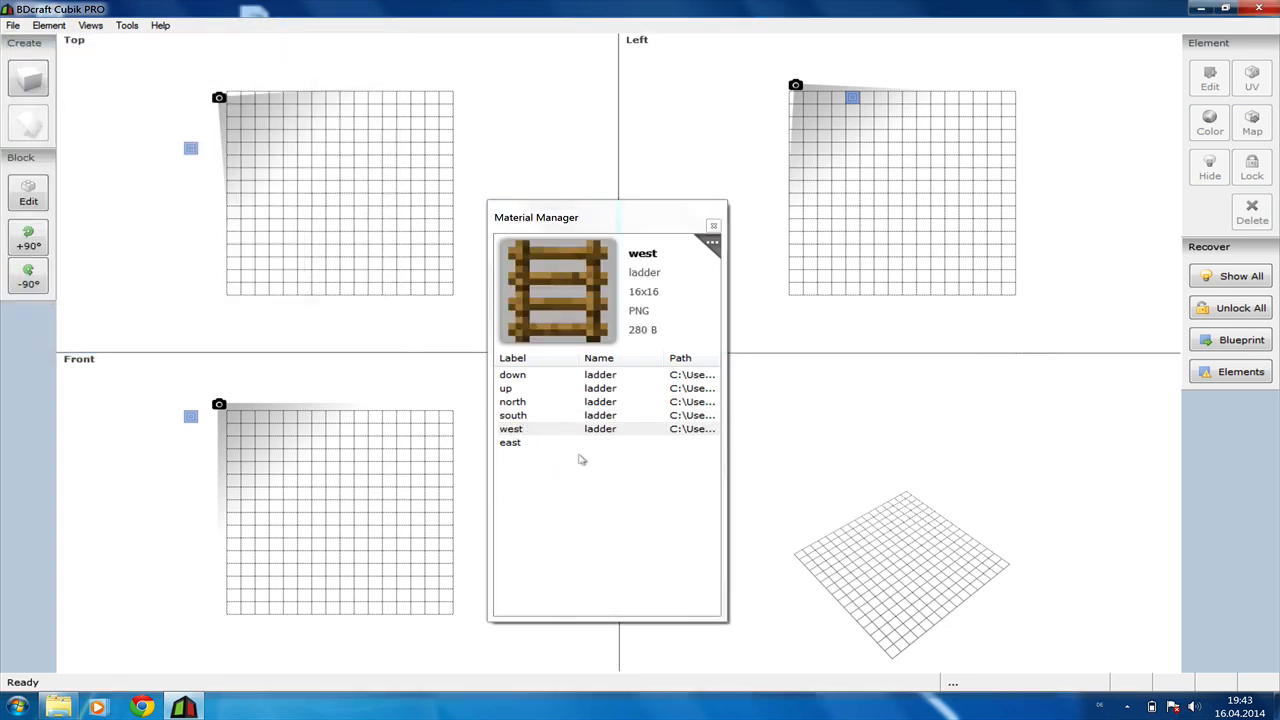
left_click(510, 442)
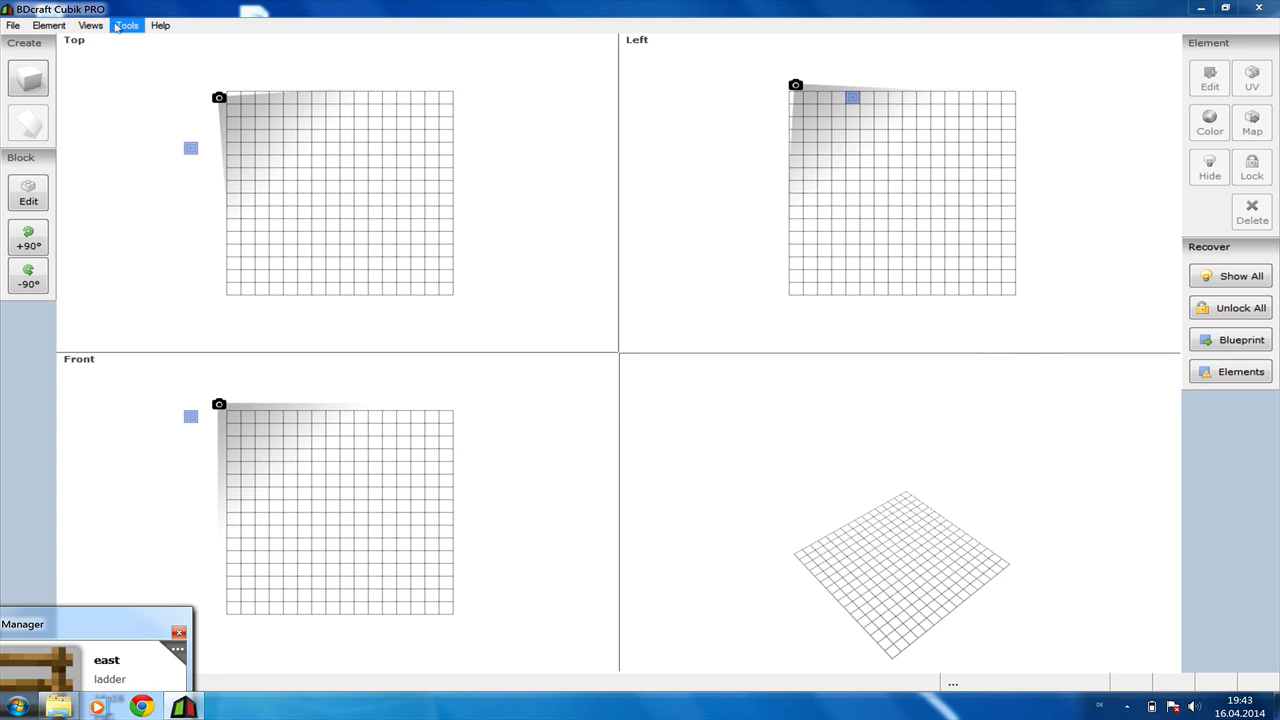
Enable 'Use Textures in 3D View (slower)' on the Misc tab of Preferences.
left_click(126, 24)
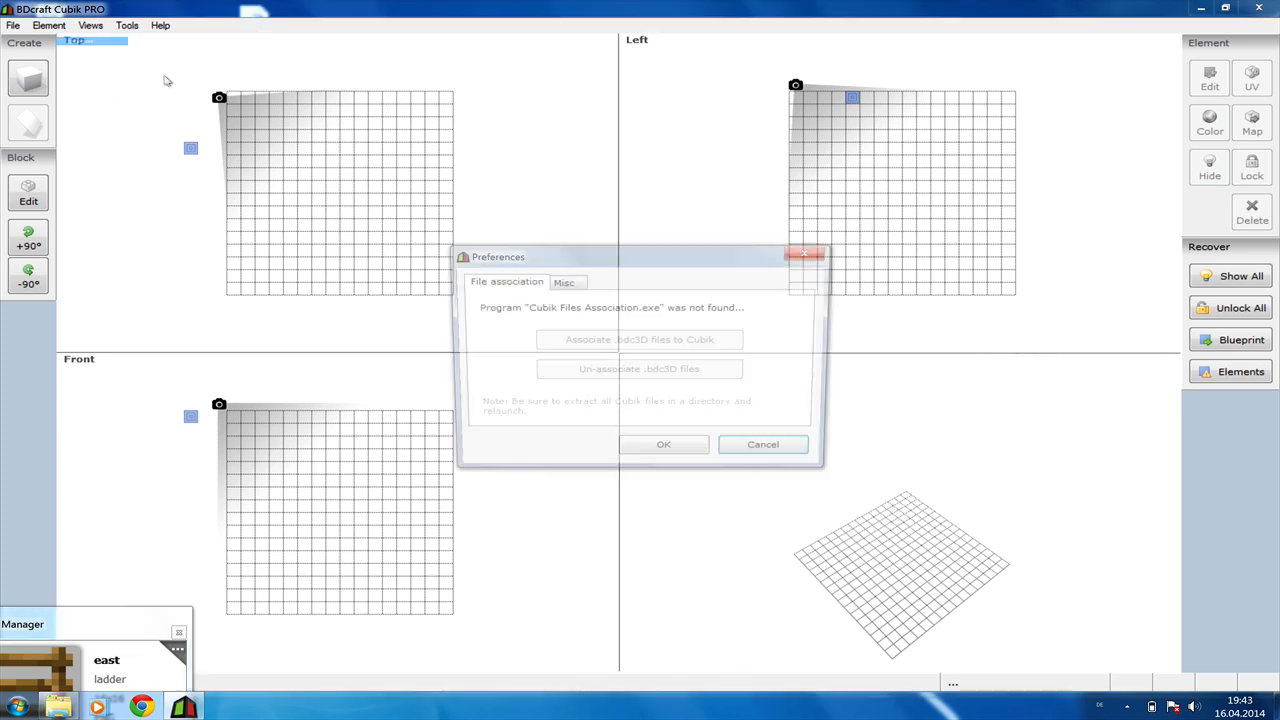
left_click(564, 282)
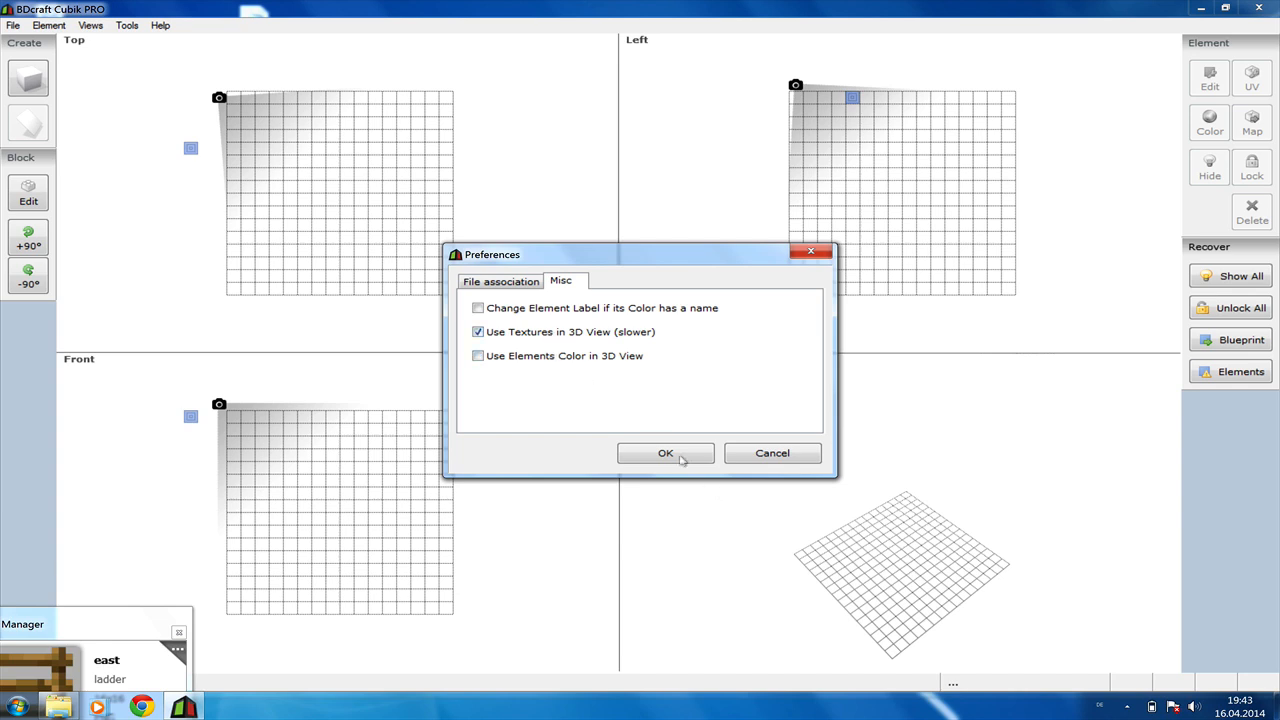
left_click(664, 452)
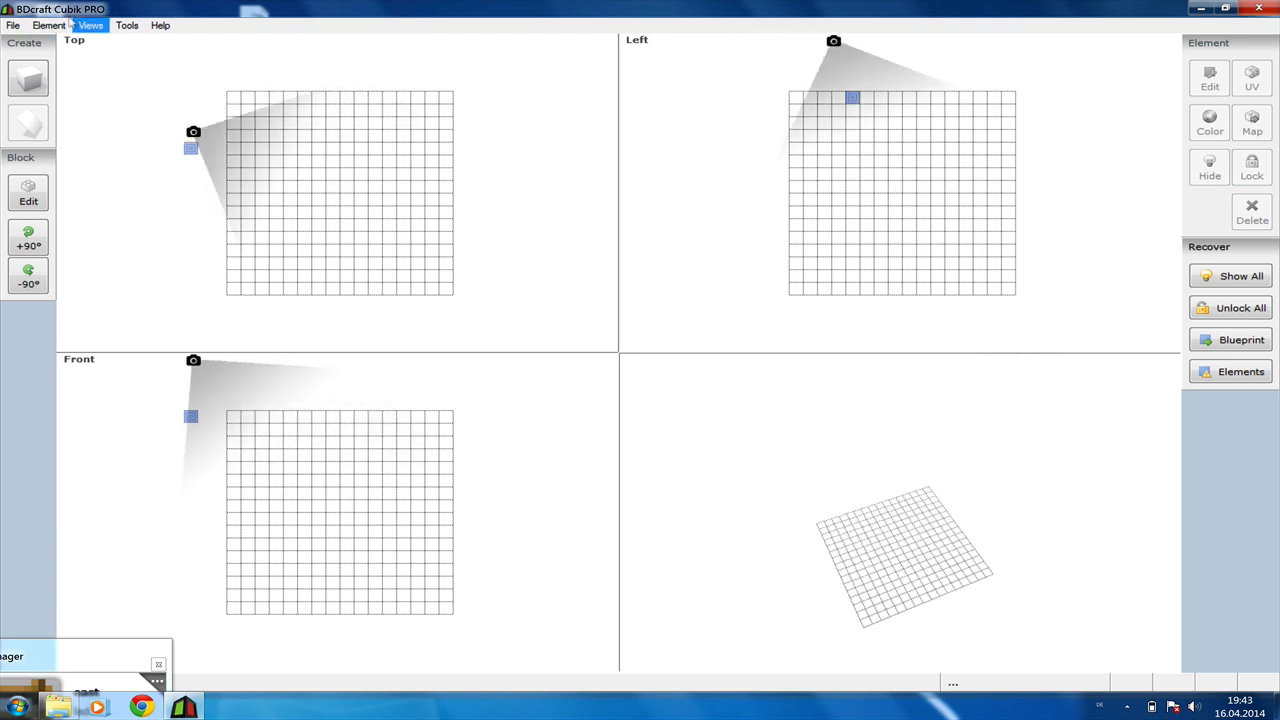
Load ladder.png as the picture for all views and turn on See through Mode.
left_click(90, 24)
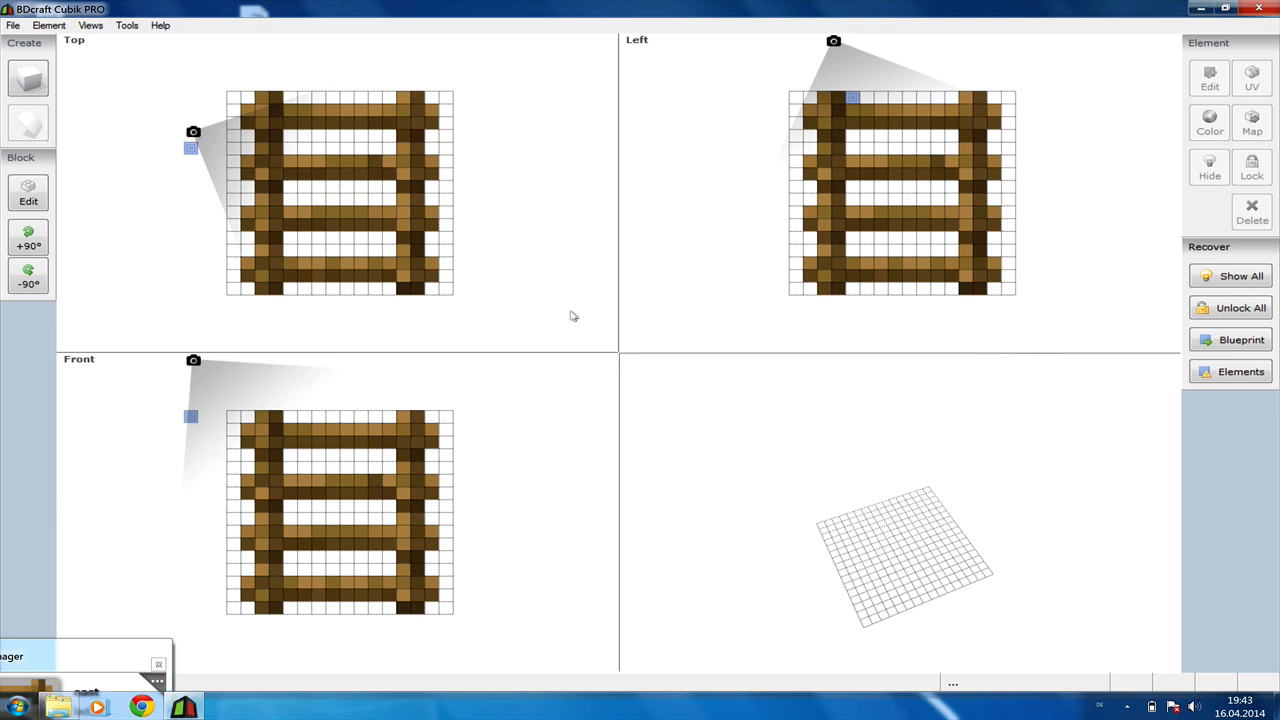
mouse_move(298, 132)
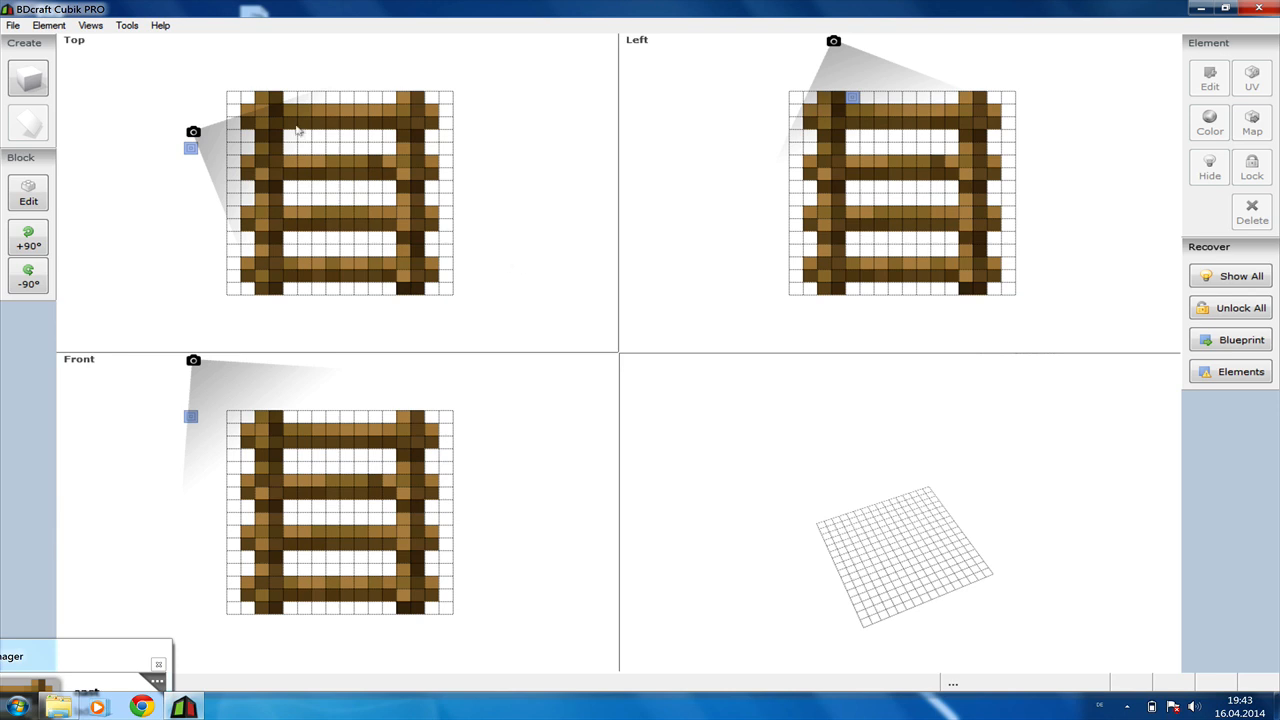
mouse_move(196, 66)
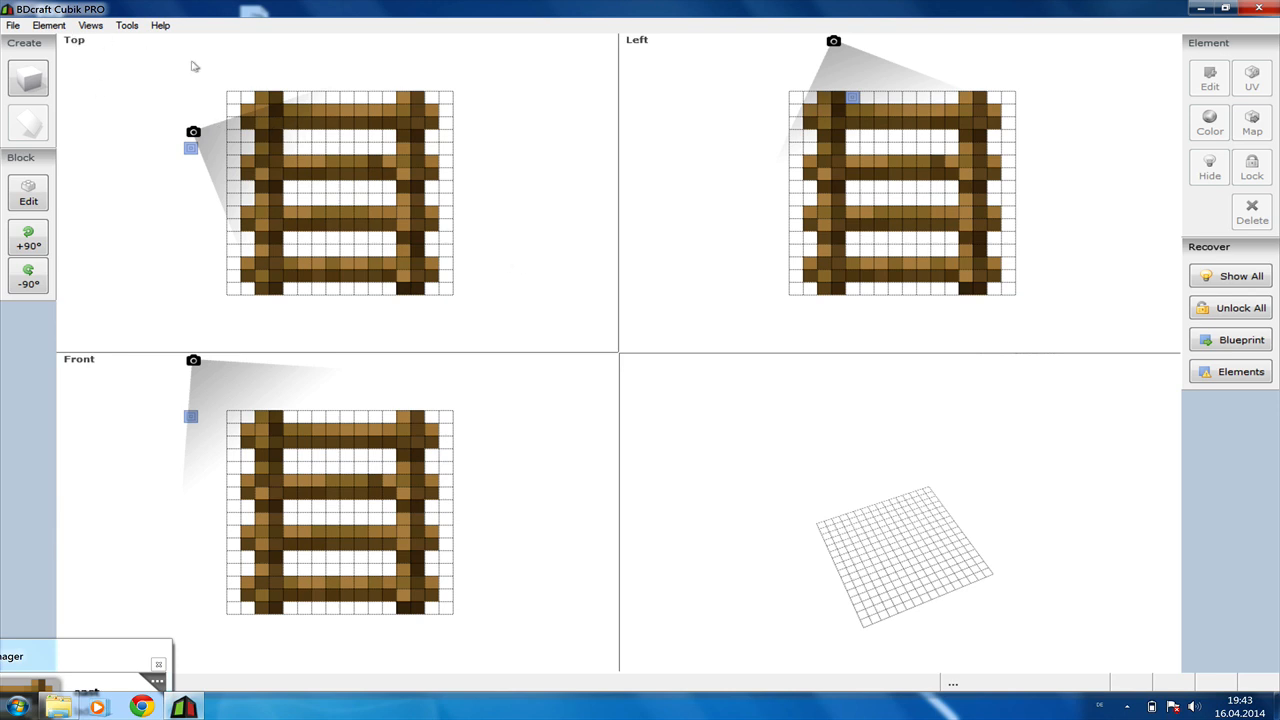
mouse_move(508, 122)
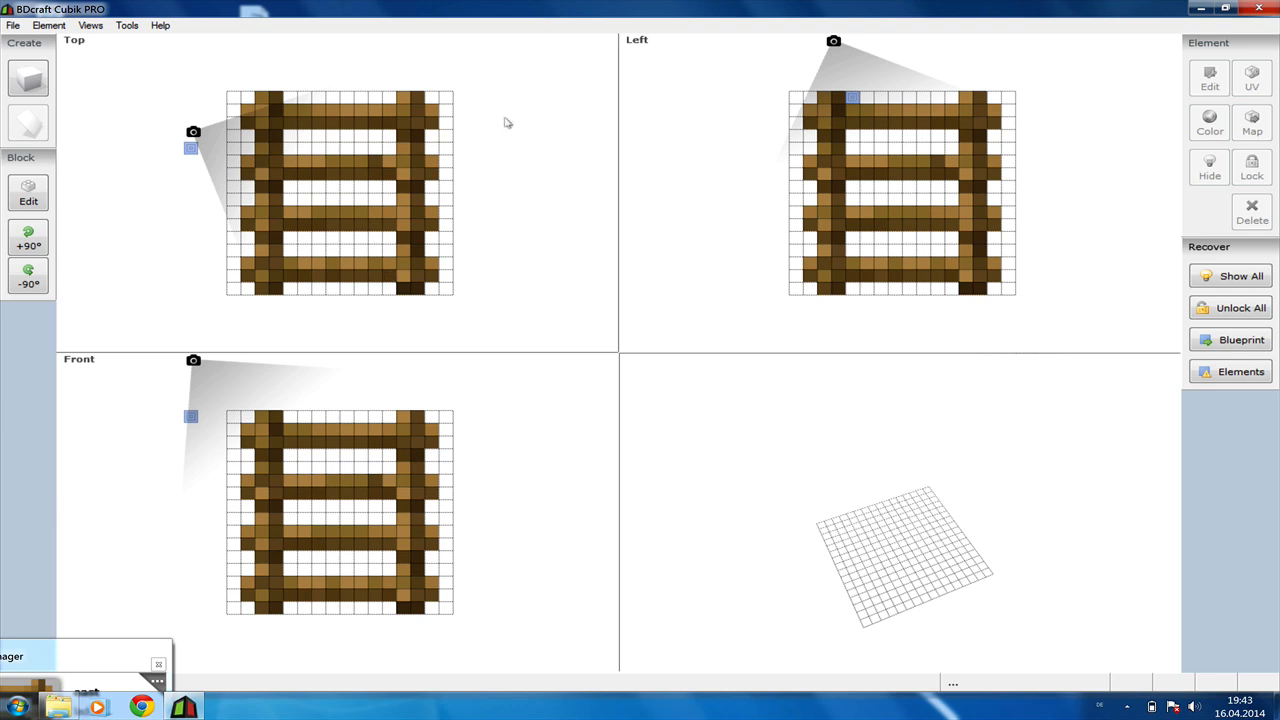
mouse_move(448, 236)
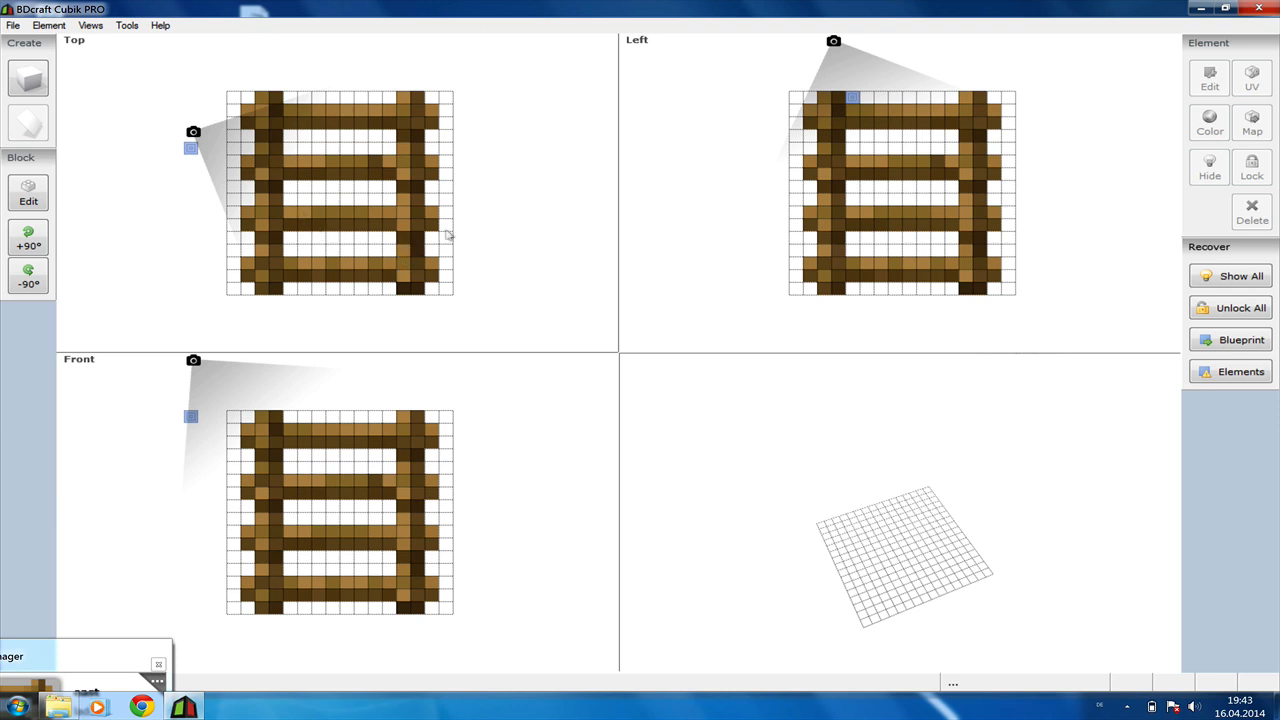
mouse_move(900, 280)
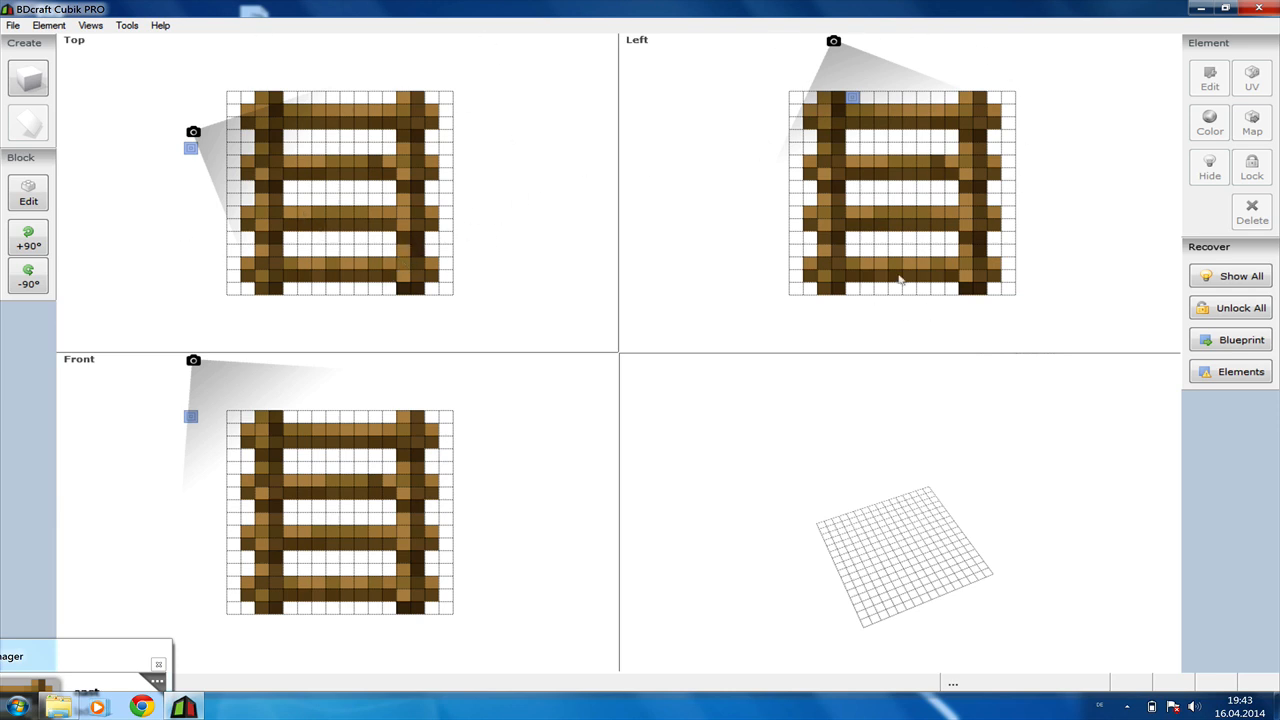
mouse_move(396, 490)
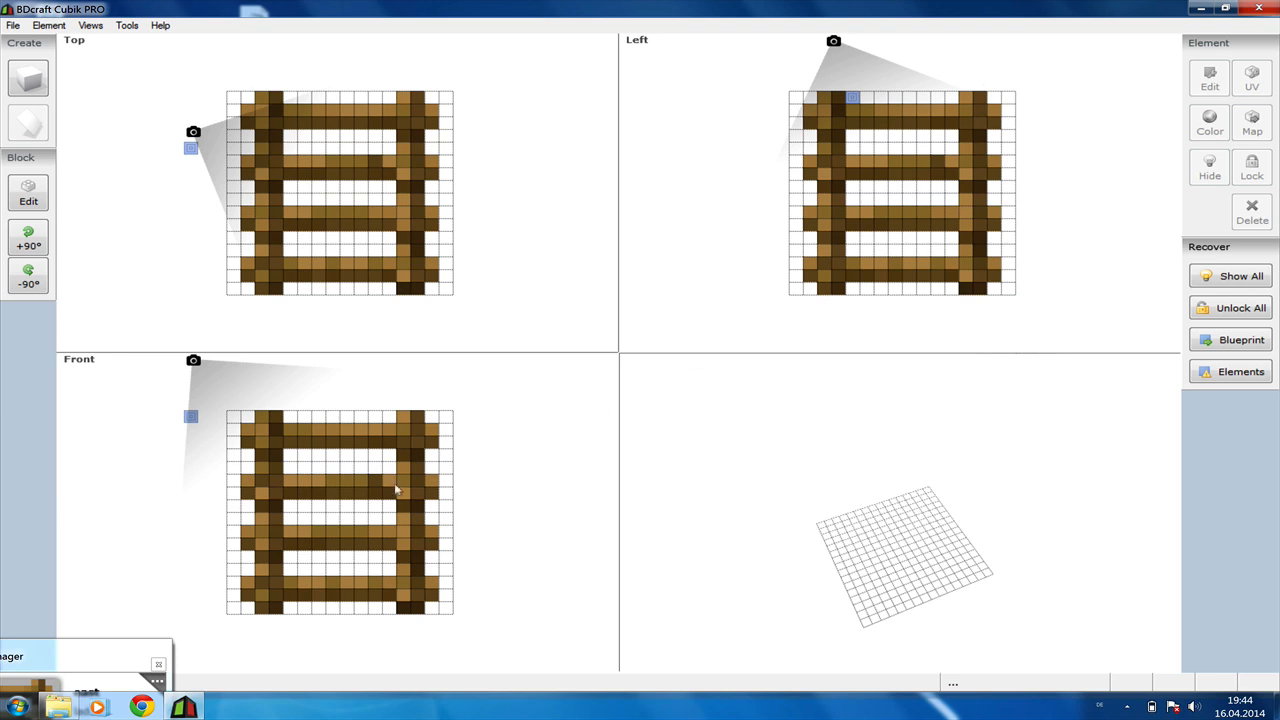
mouse_move(332, 472)
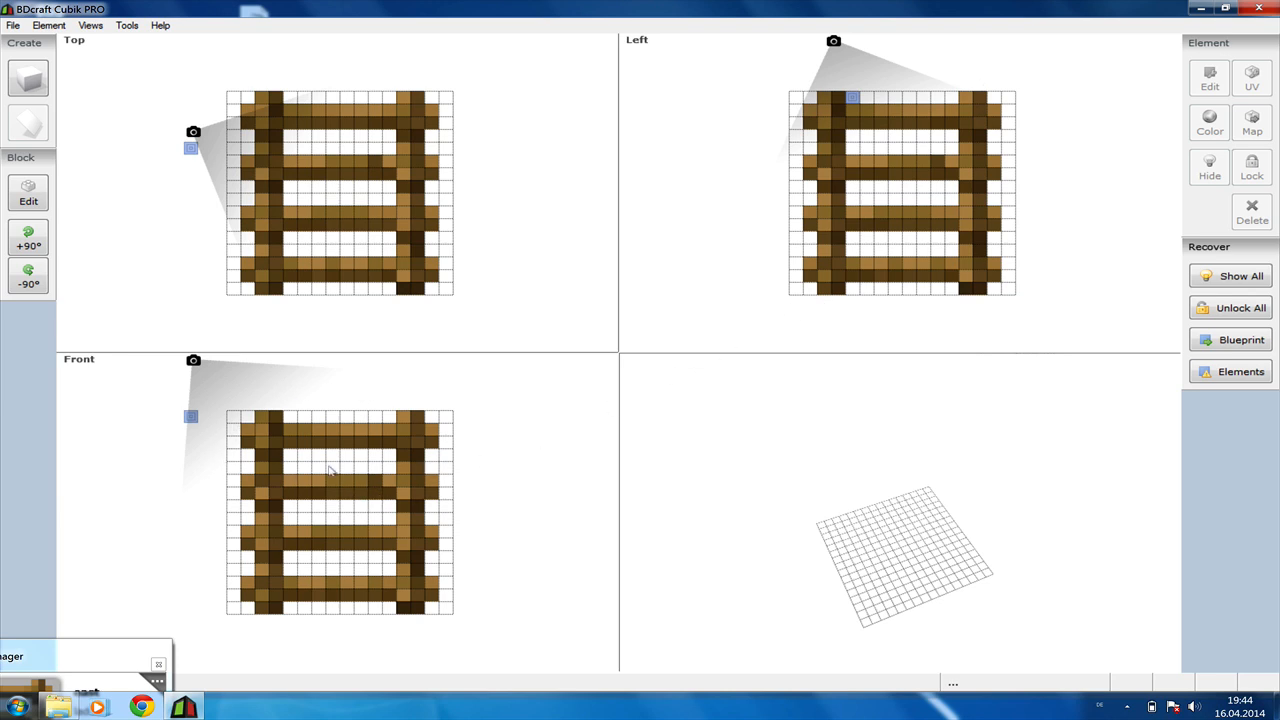
left_click(90, 24)
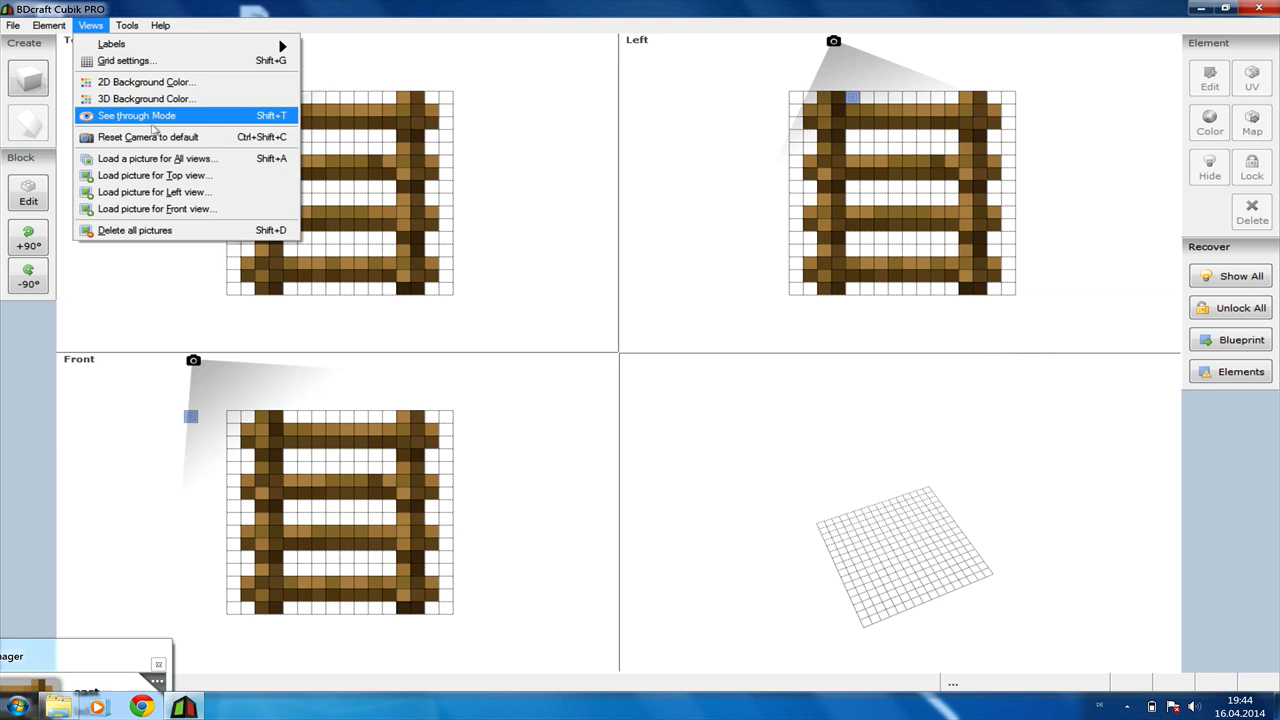
left_click(136, 114)
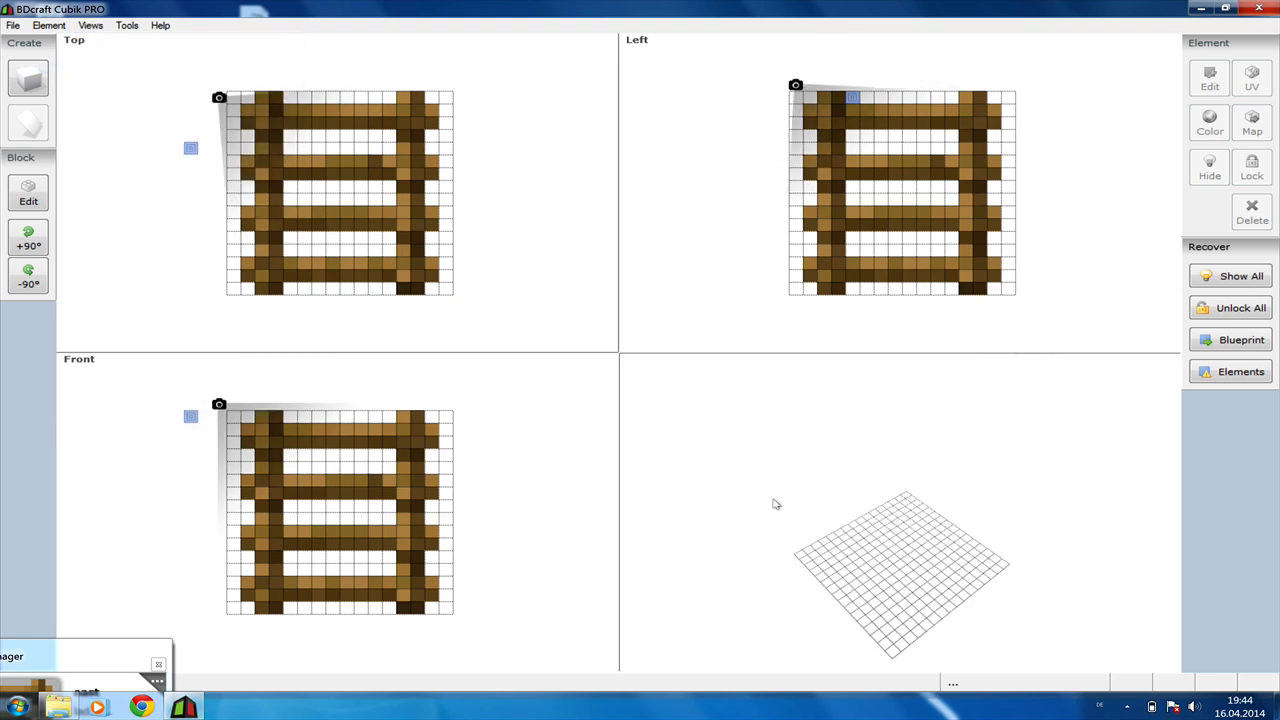
mouse_move(852, 636)
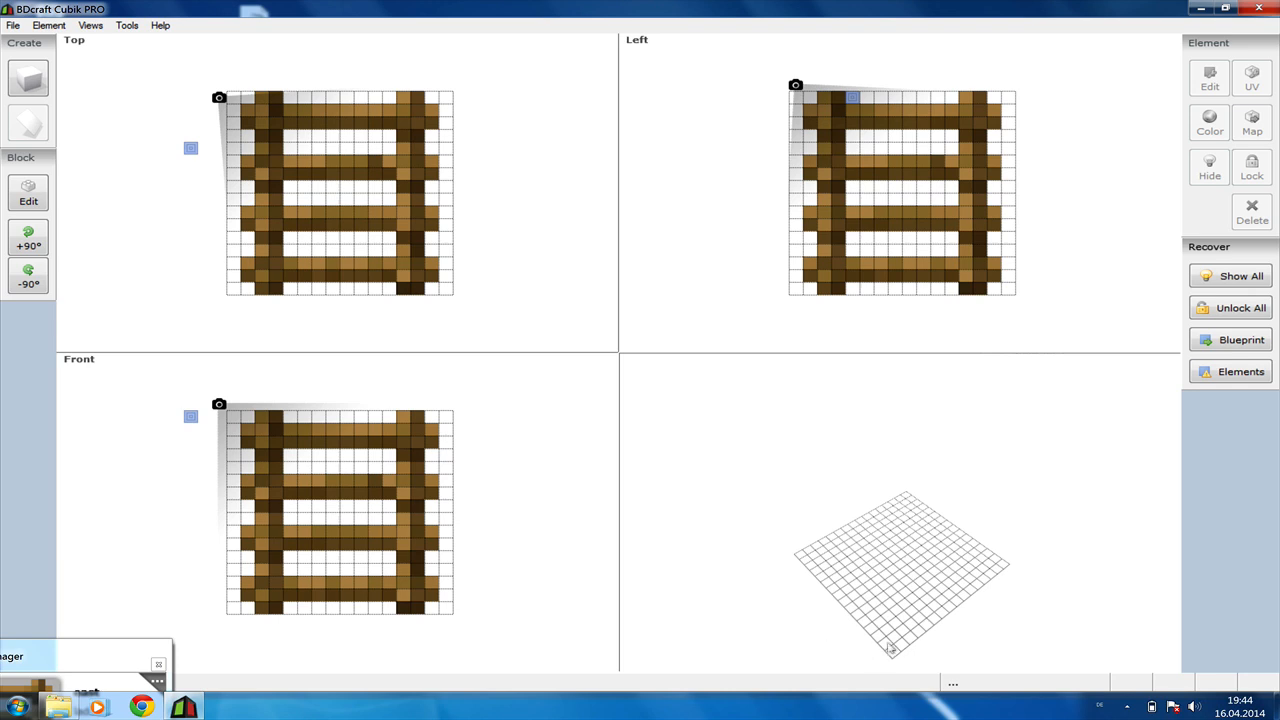
mouse_move(894, 480)
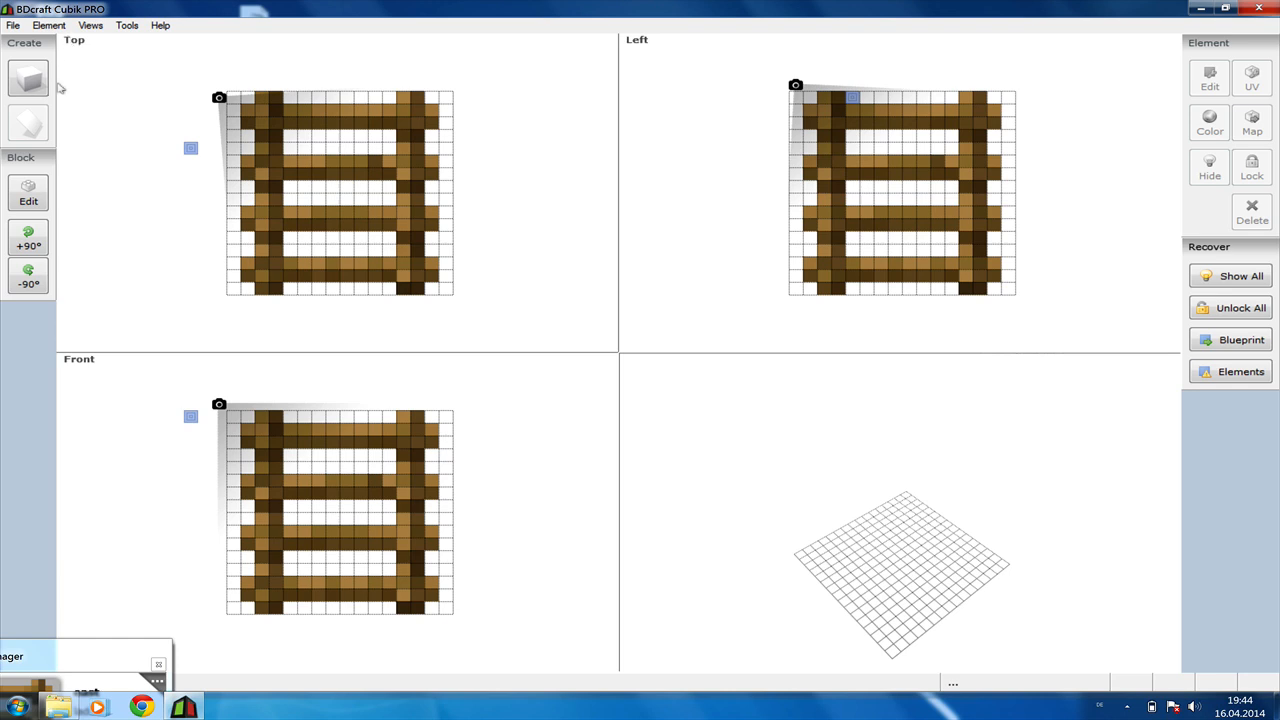
Create a cube and stretch it into a full-height post over the left rail.
left_click(28, 78)
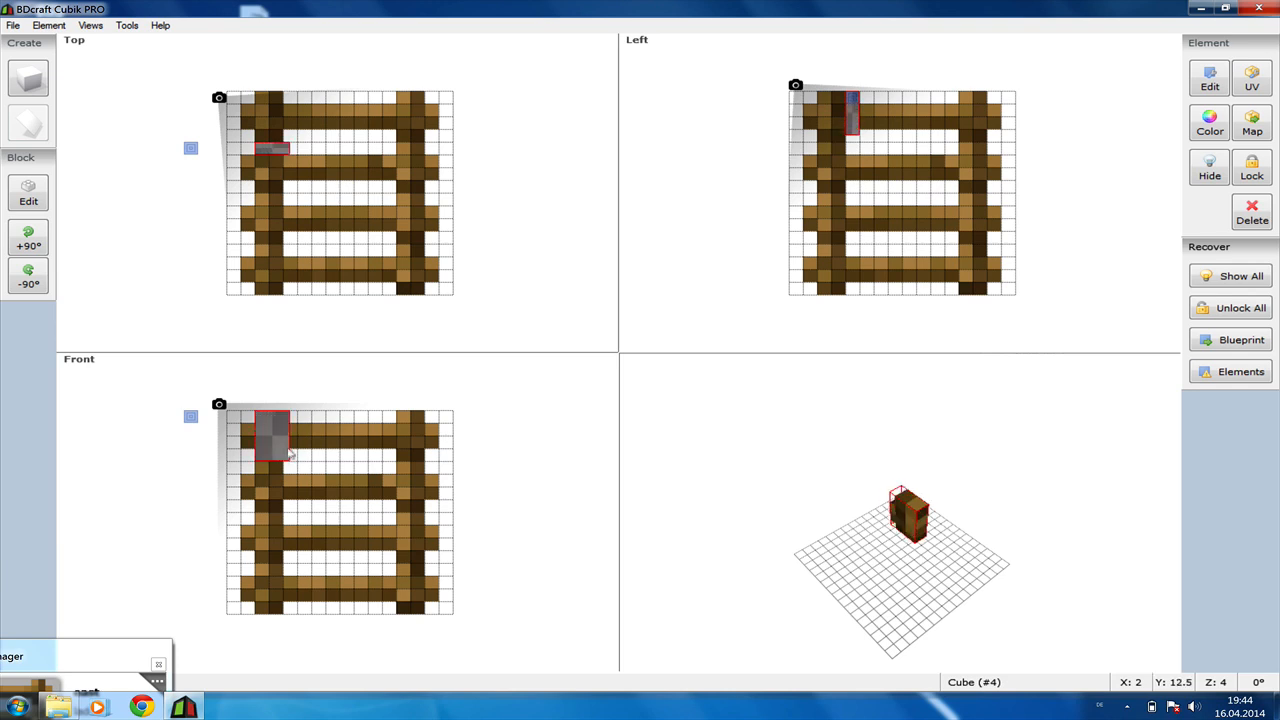
left_click_drag(272, 436, 256, 520)
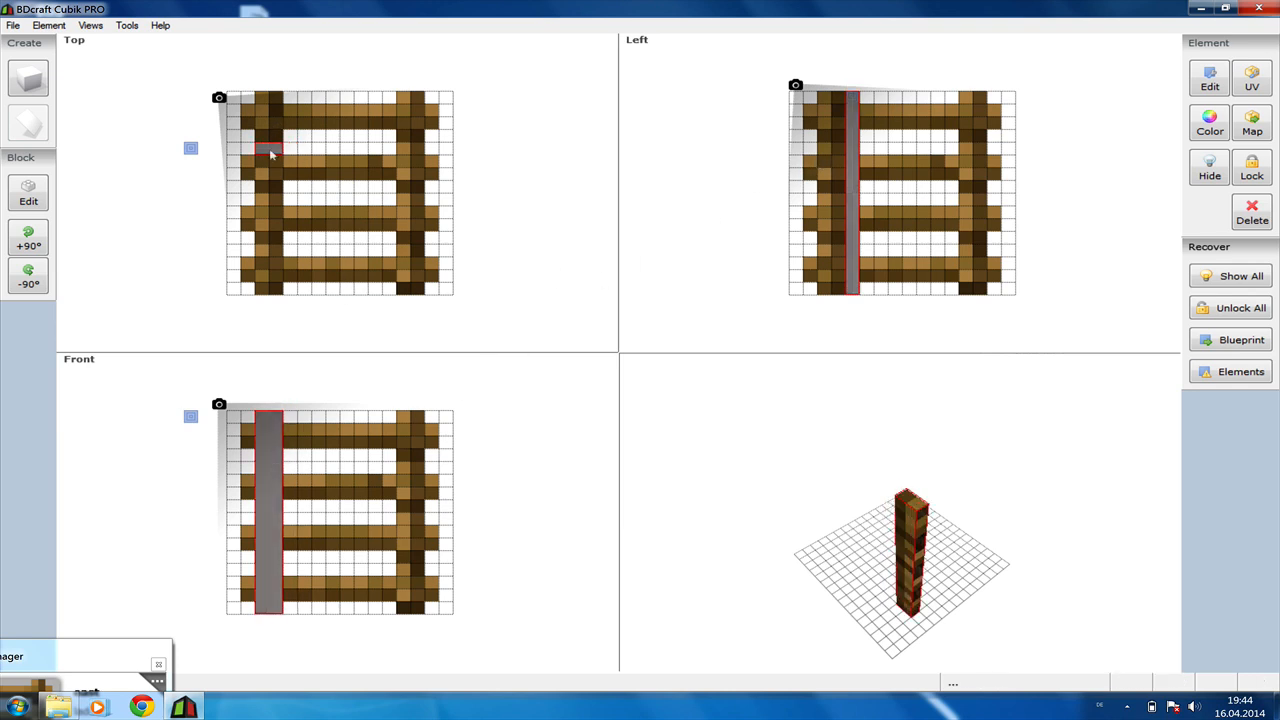
left_click(268, 152)
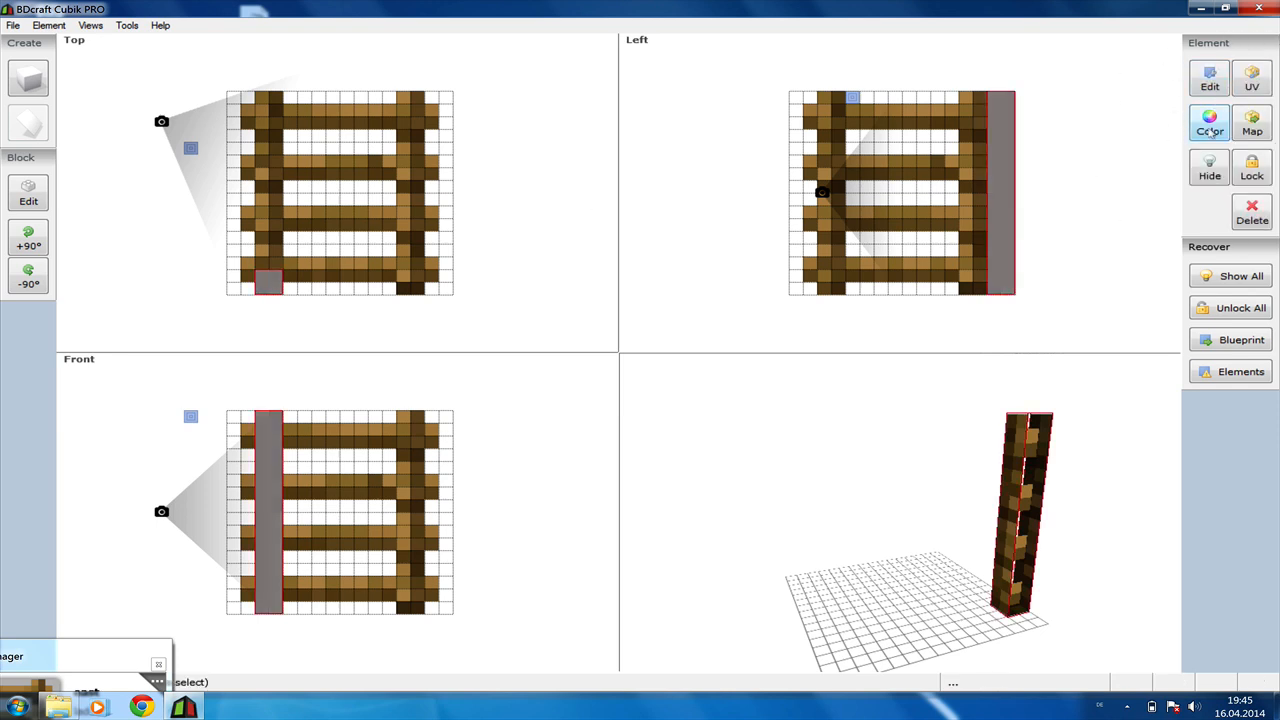
mouse_move(1252, 78)
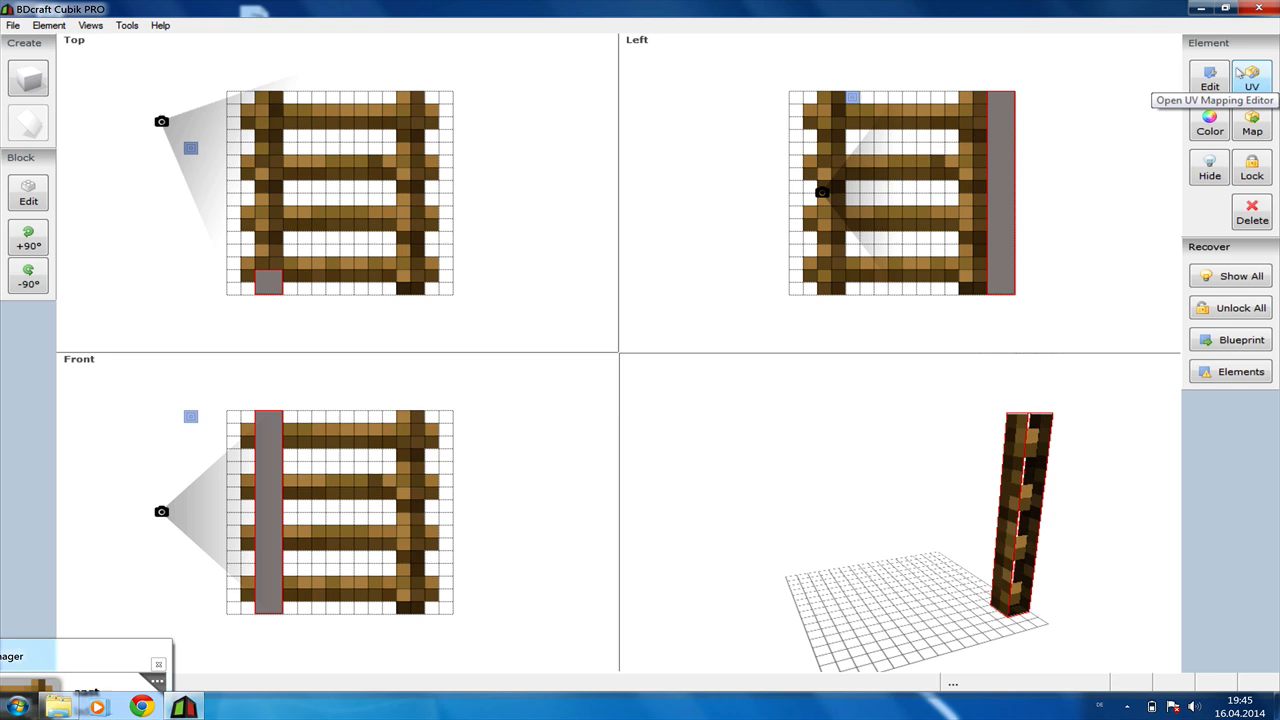
UV-map the post's faces, including west, onto the ladder texture and save.
left_click(1252, 78)
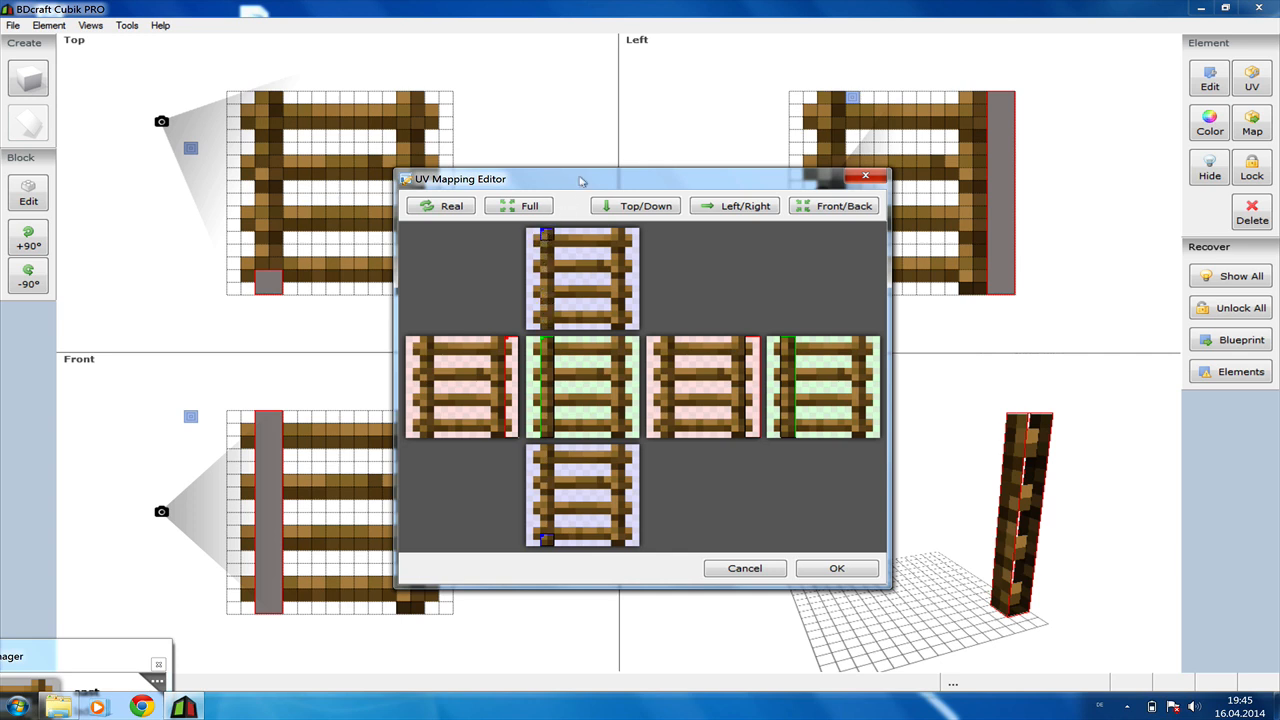
mouse_move(542, 544)
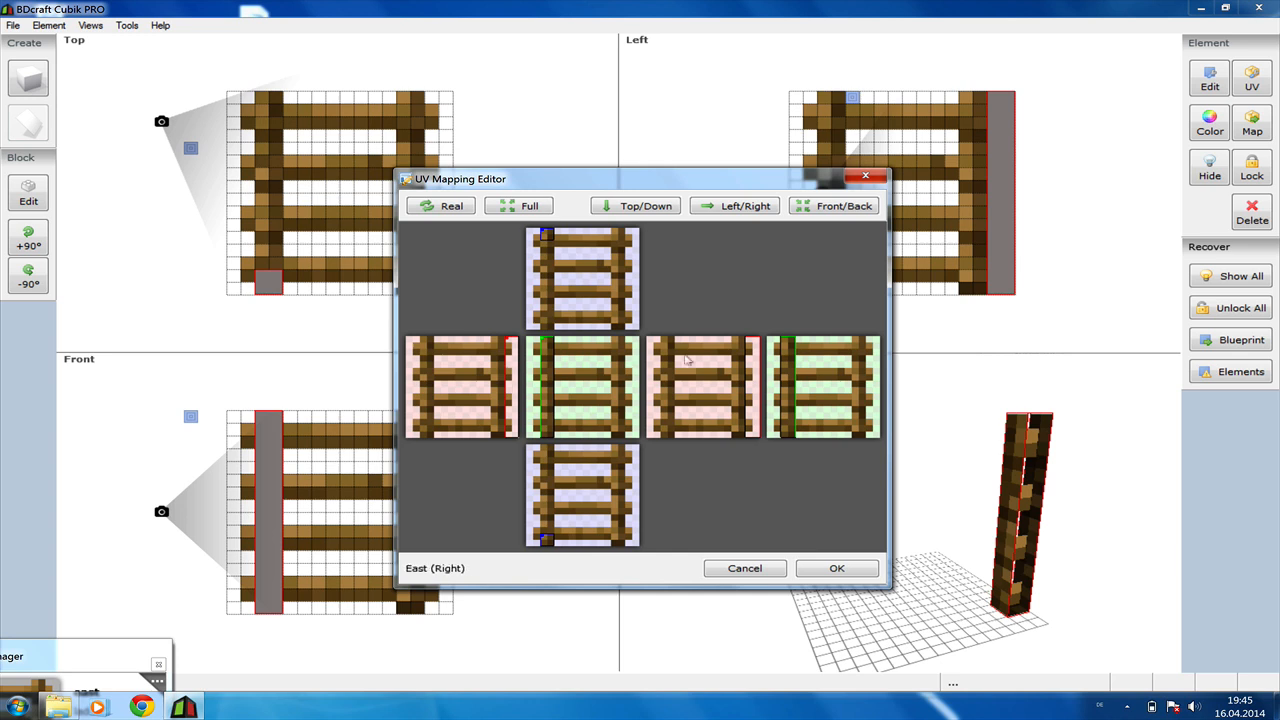
left_click(460, 384)
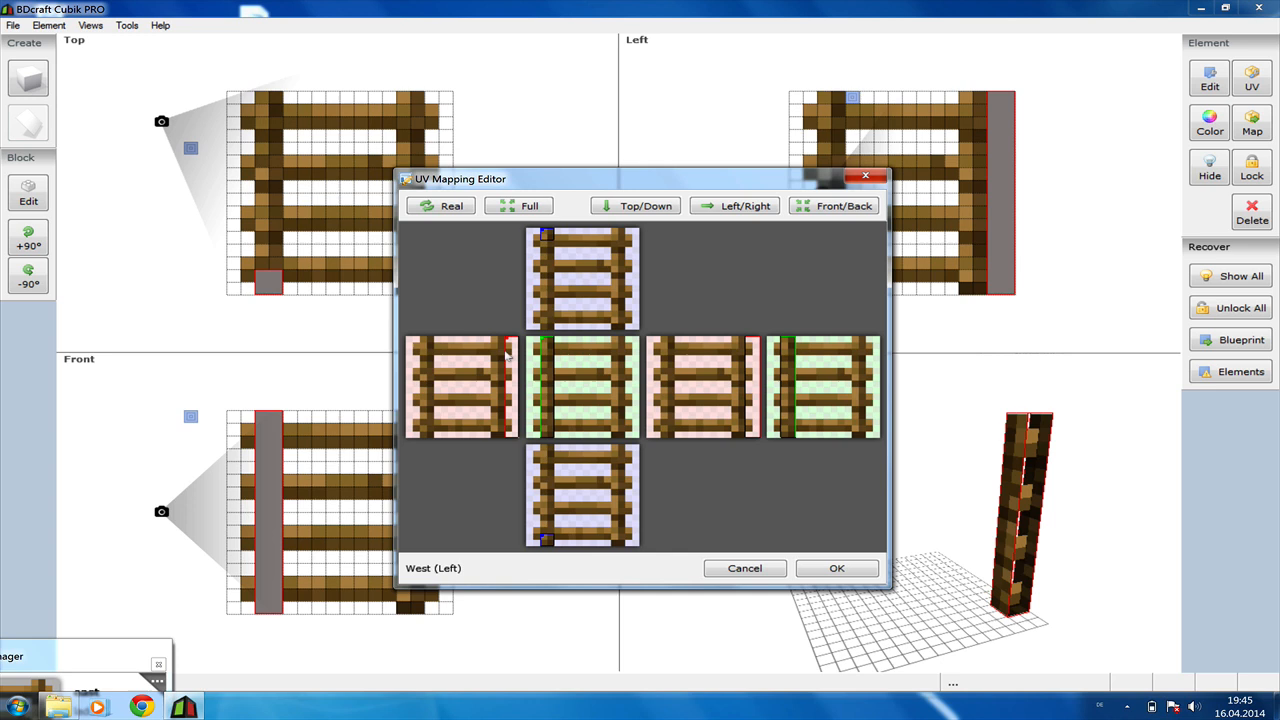
mouse_move(504, 404)
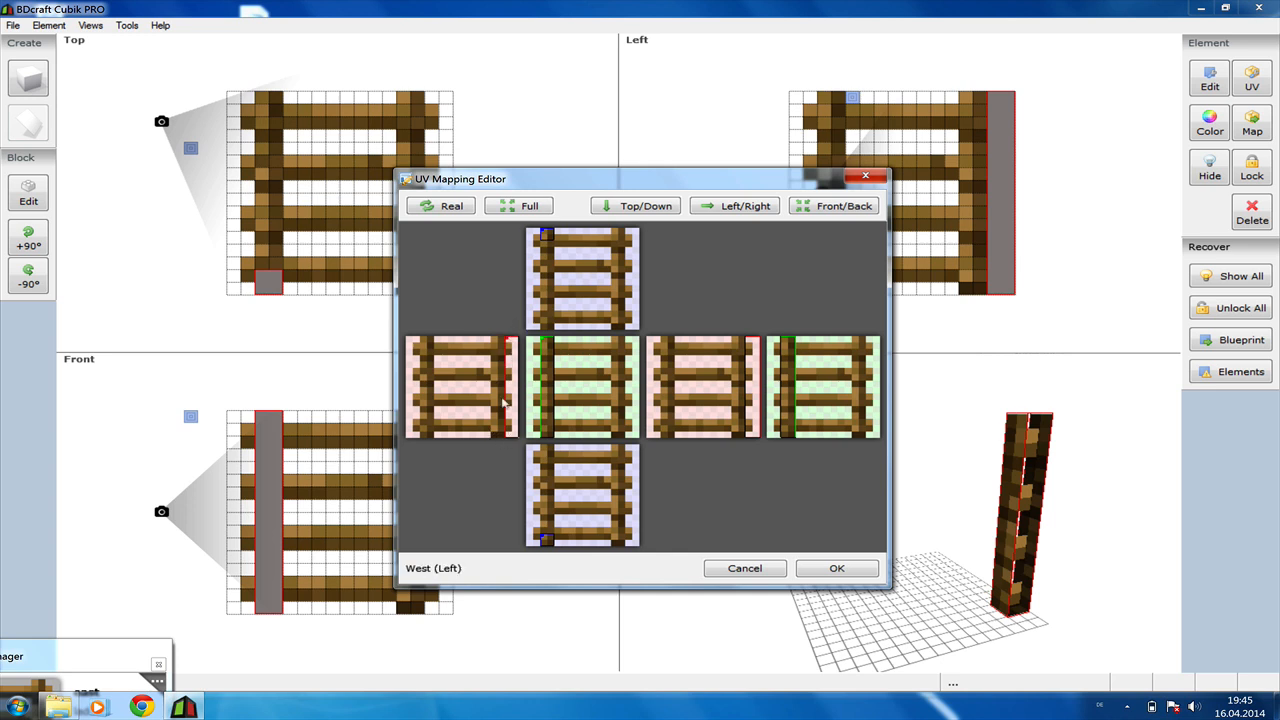
mouse_move(504, 348)
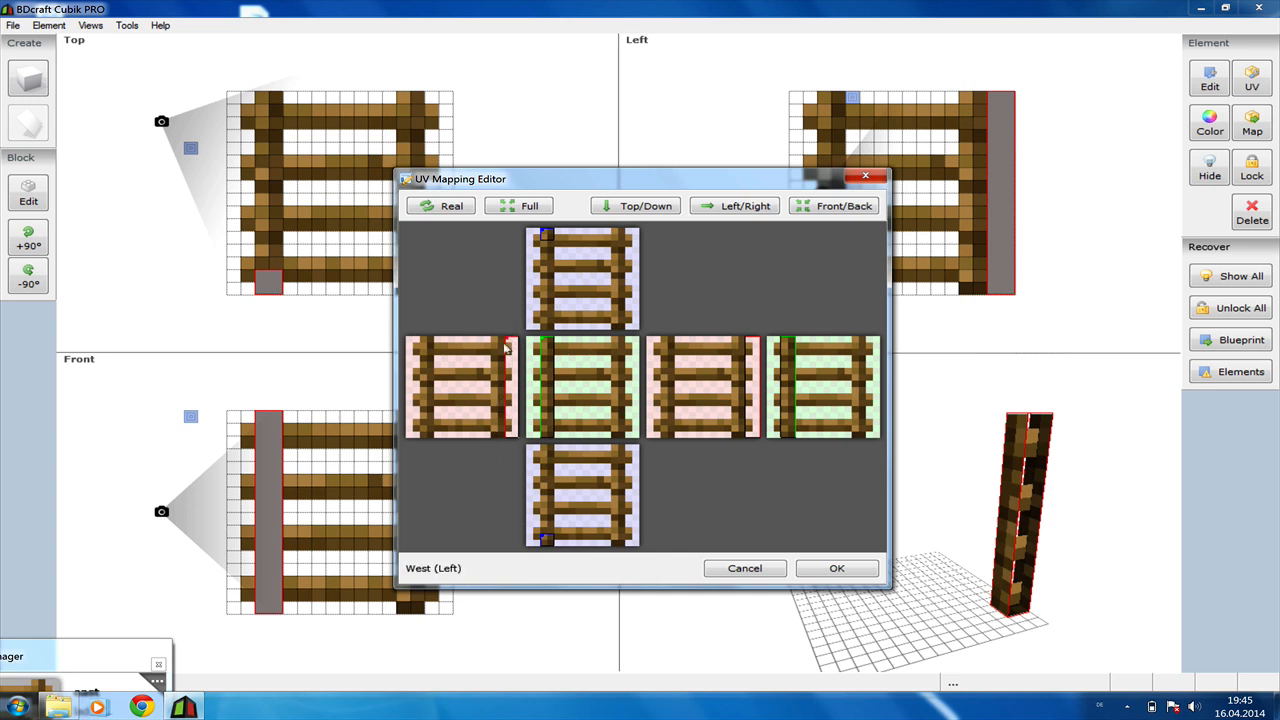
left_click(738, 388)
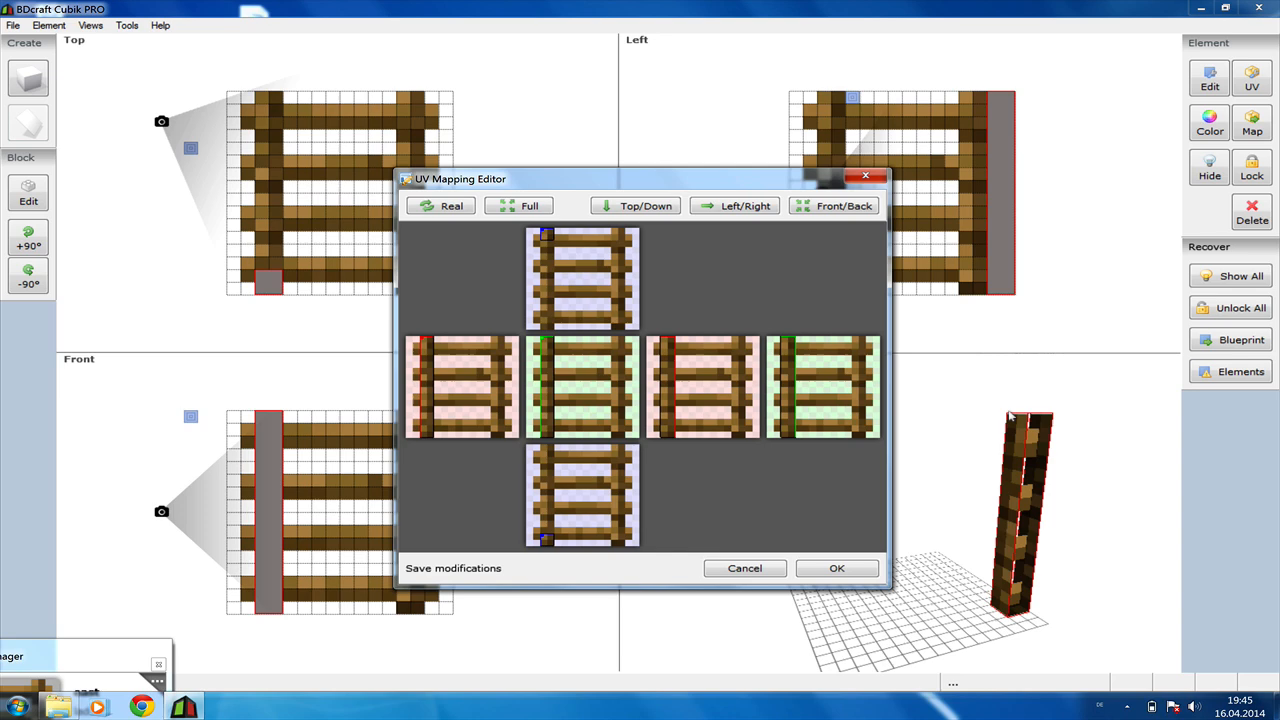
mouse_move(836, 568)
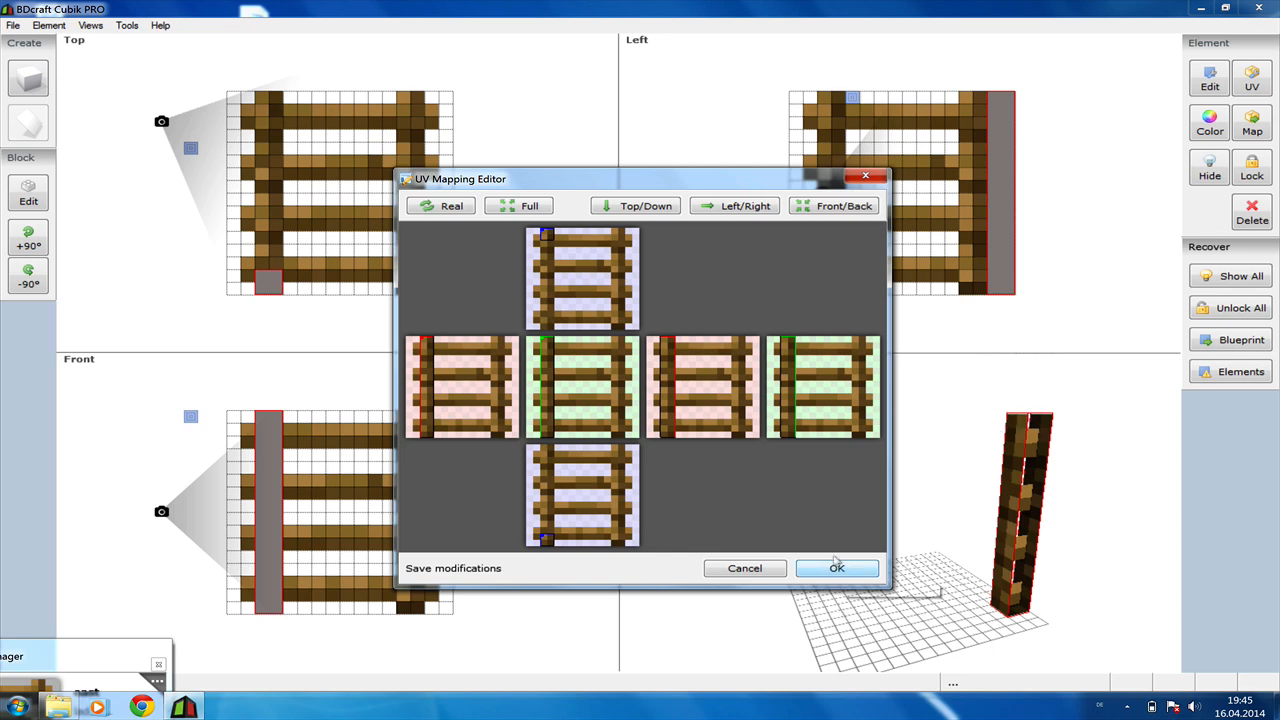
left_click(836, 568)
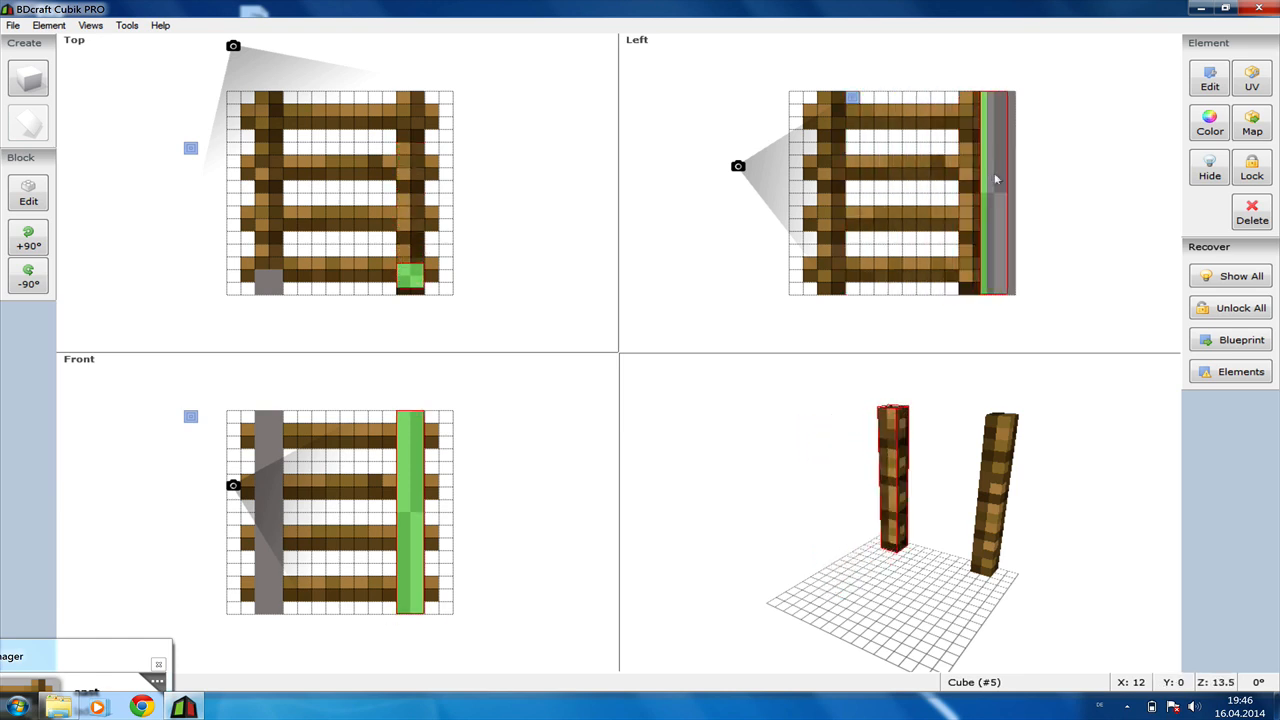
UV-map the second post and confirm, readying the top crosspiece cube.
left_click(1252, 76)
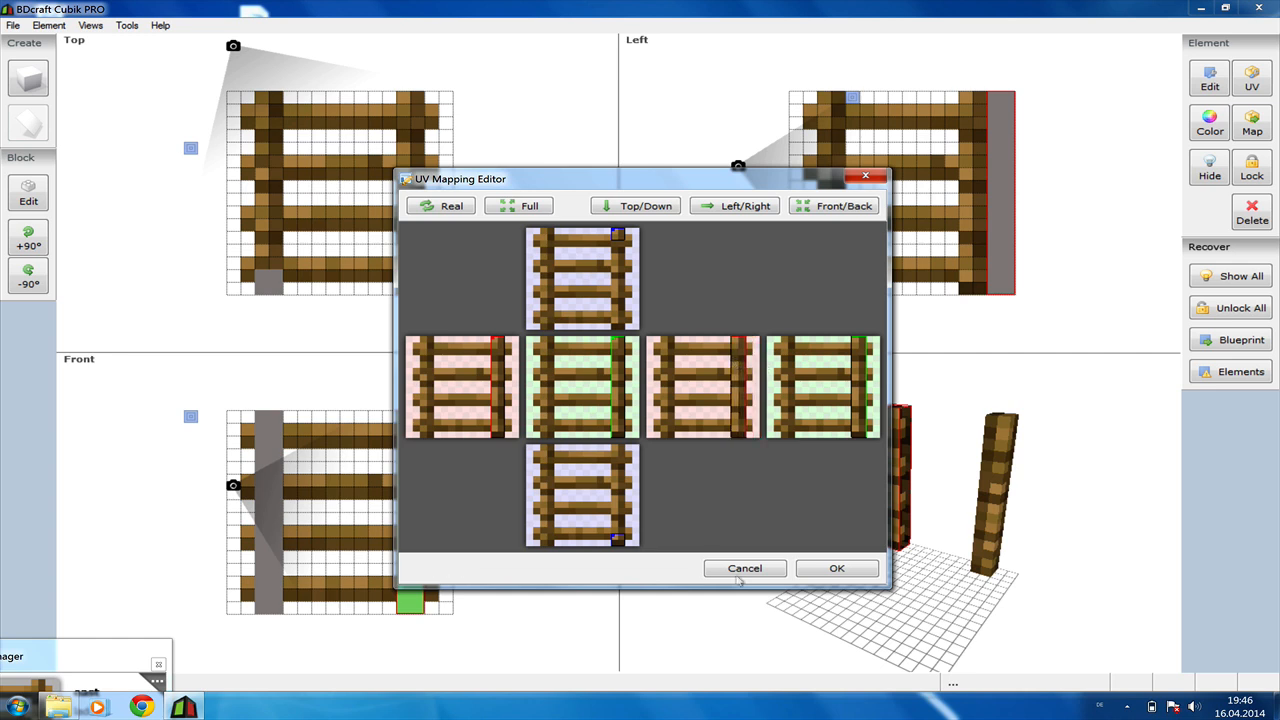
left_click(836, 568)
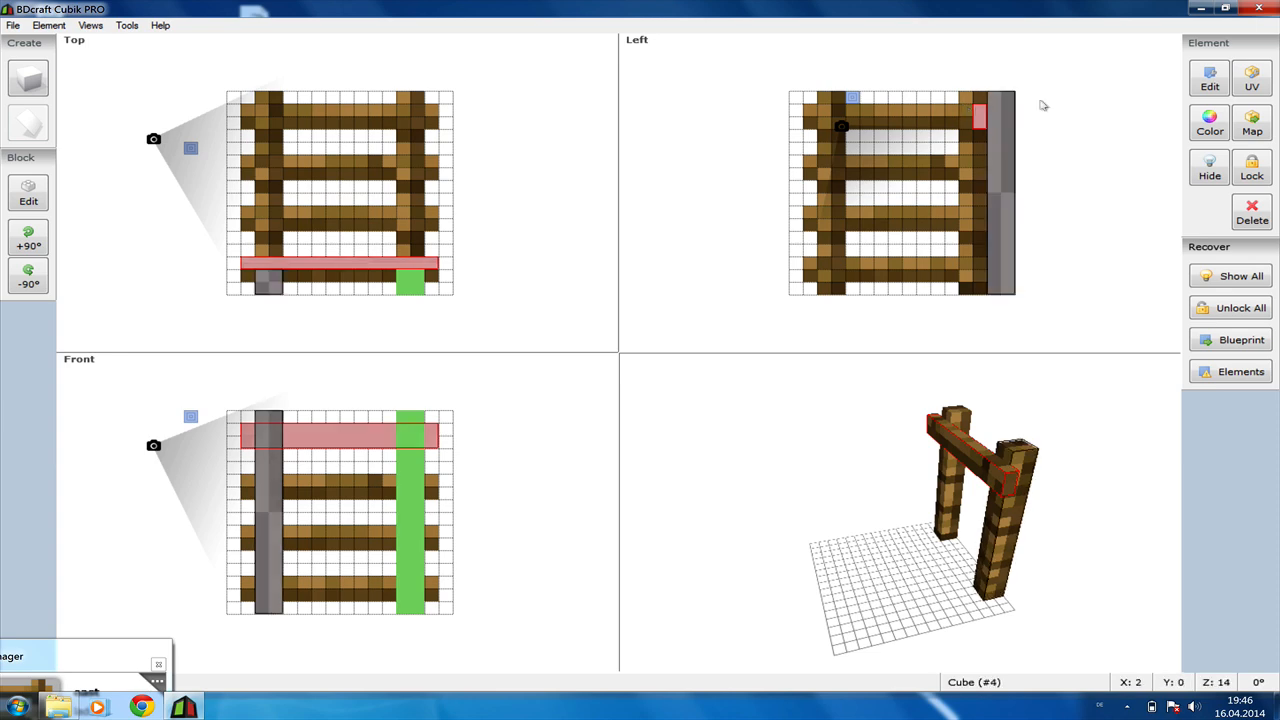
UV-map the top rung's face in the Mapping Editor and confirm, completing the four-rung ladder.
left_click(1252, 78)
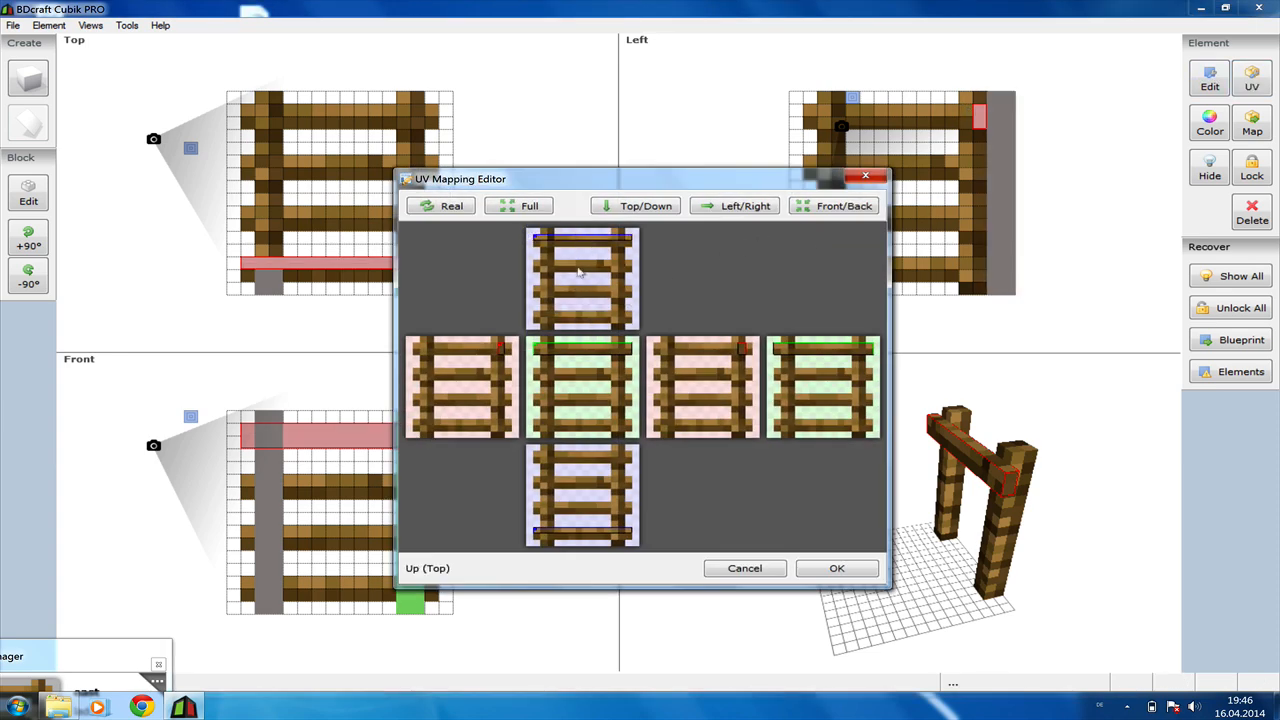
left_click(584, 496)
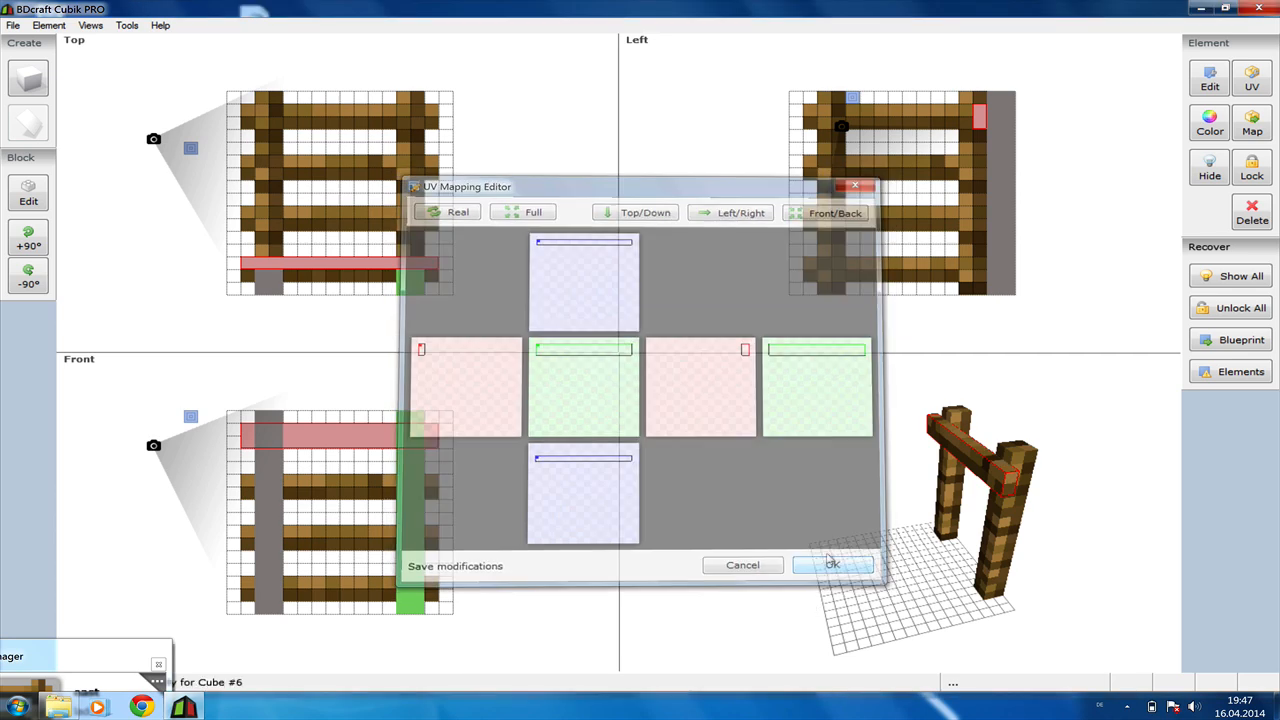
left_click(832, 564)
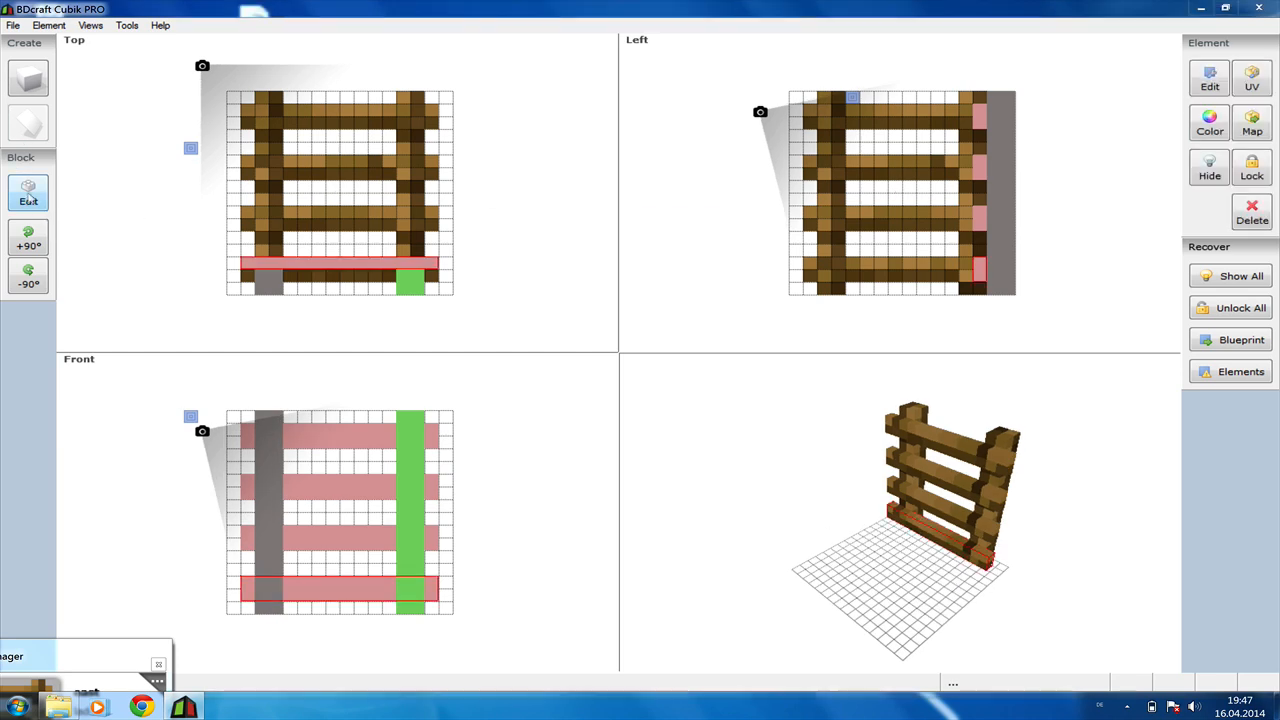
In Block Properties, name the block laddermodel and uncheck 3D Render in Inventory.
left_click(28, 192)
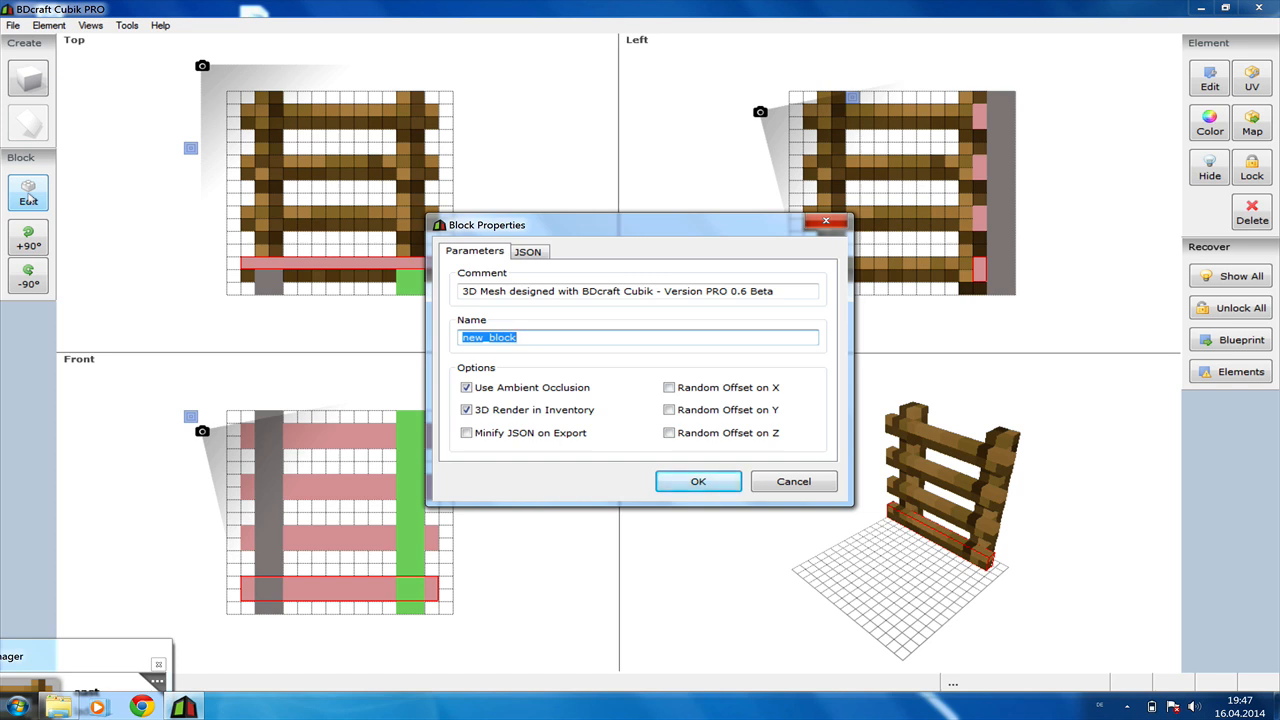
type("laddermodel")
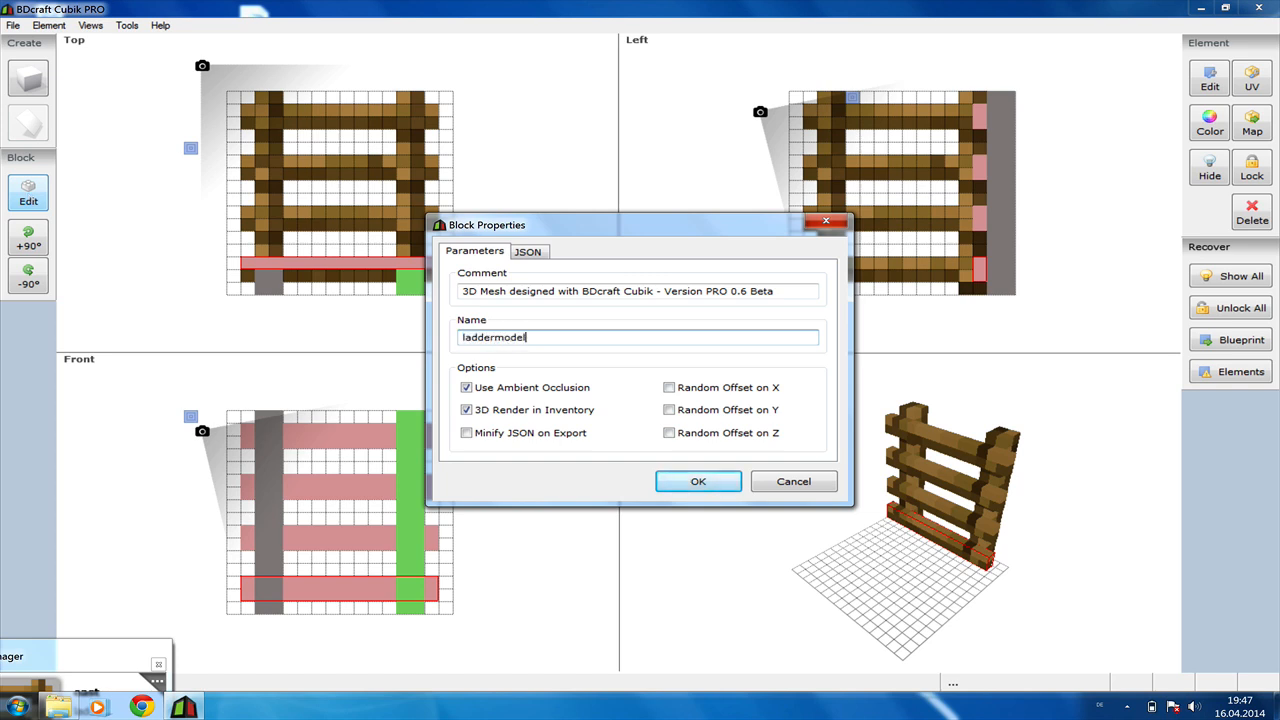
left_click(464, 408)
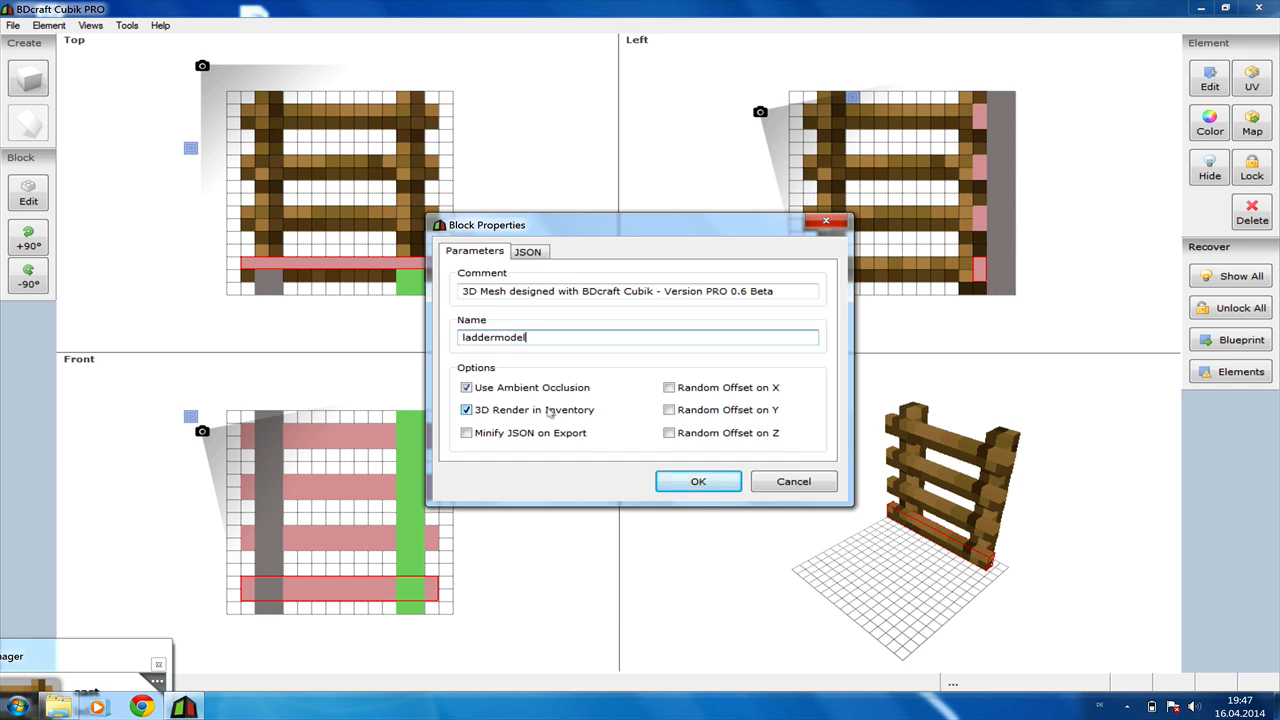
left_click(464, 408)
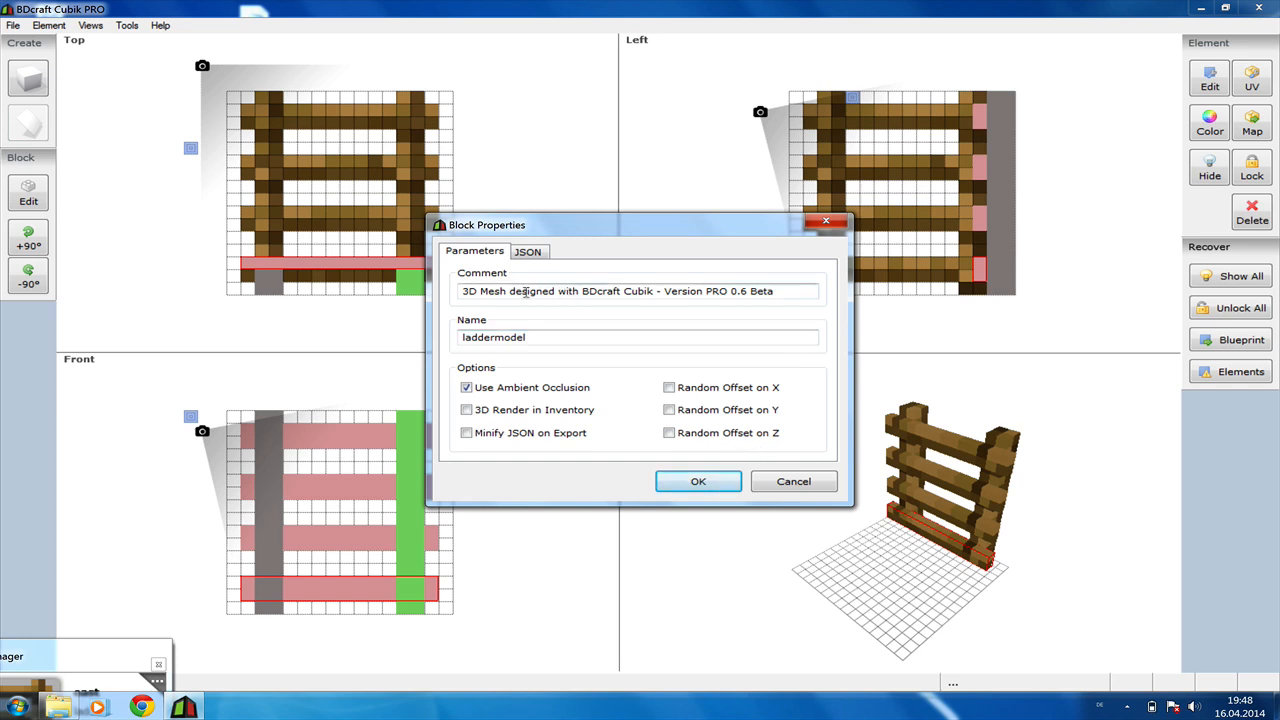
triple_click(638, 292)
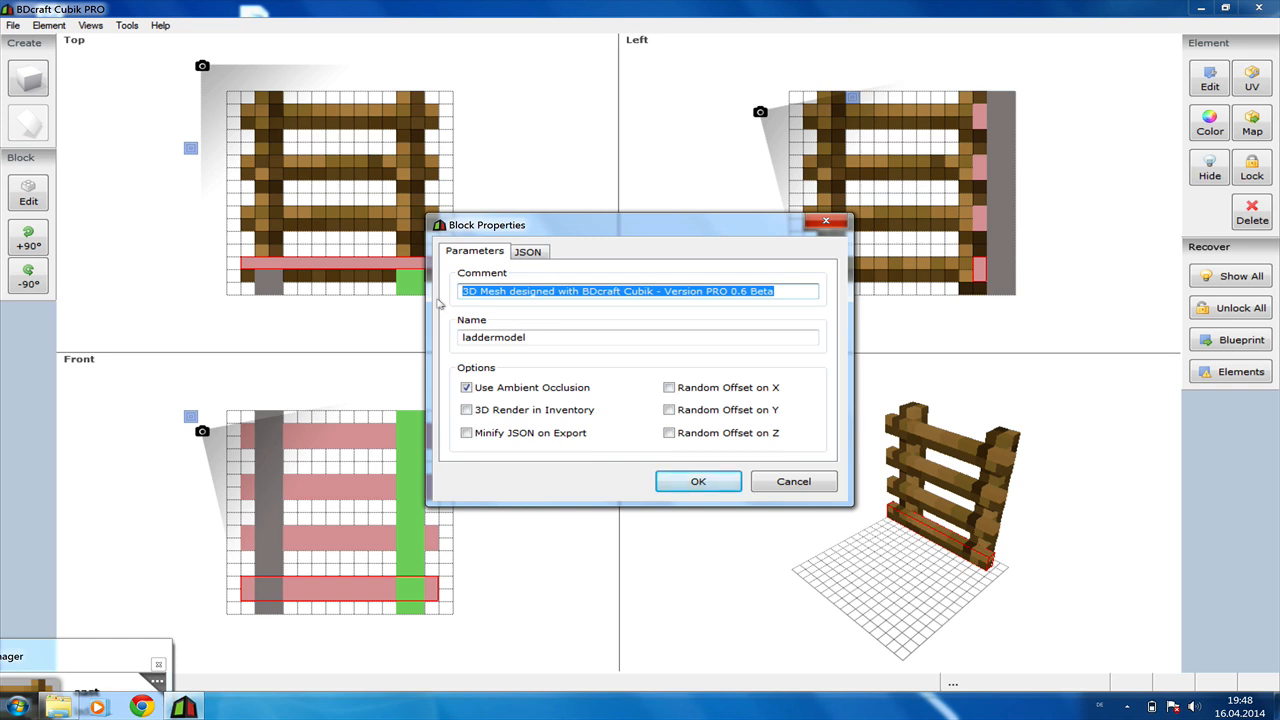
type("Model by")
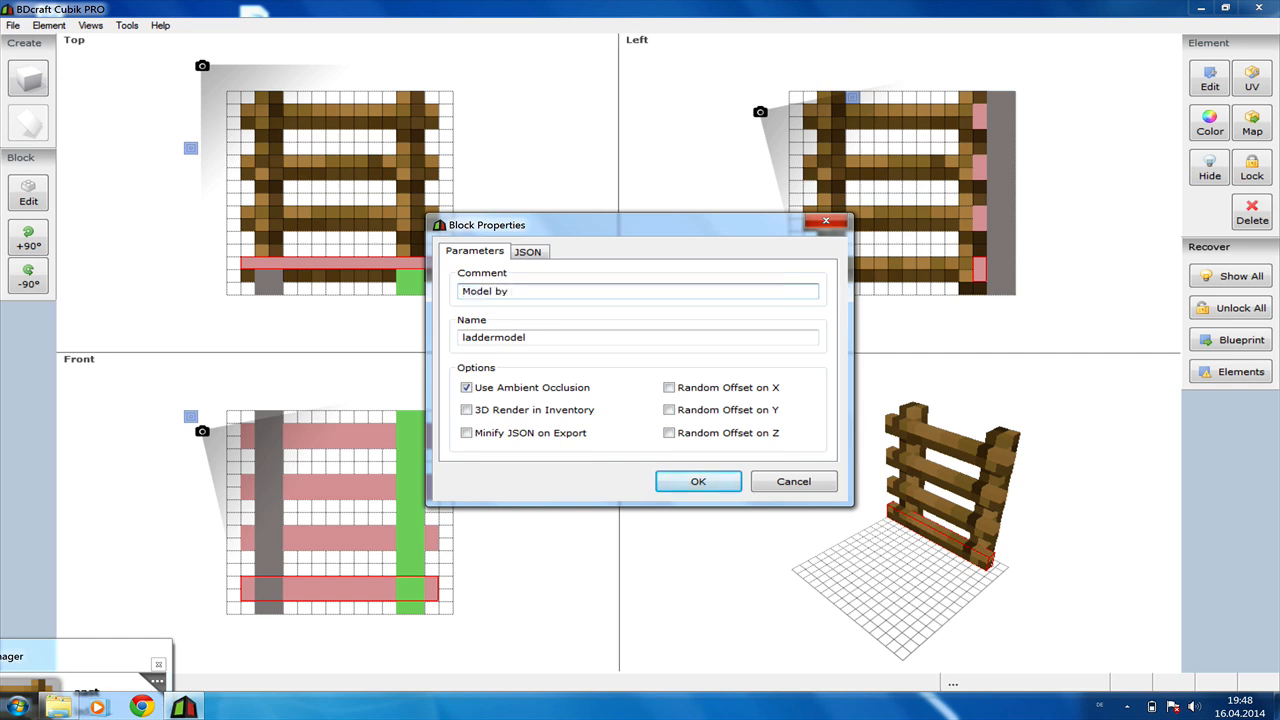
type("@Georg_sd")
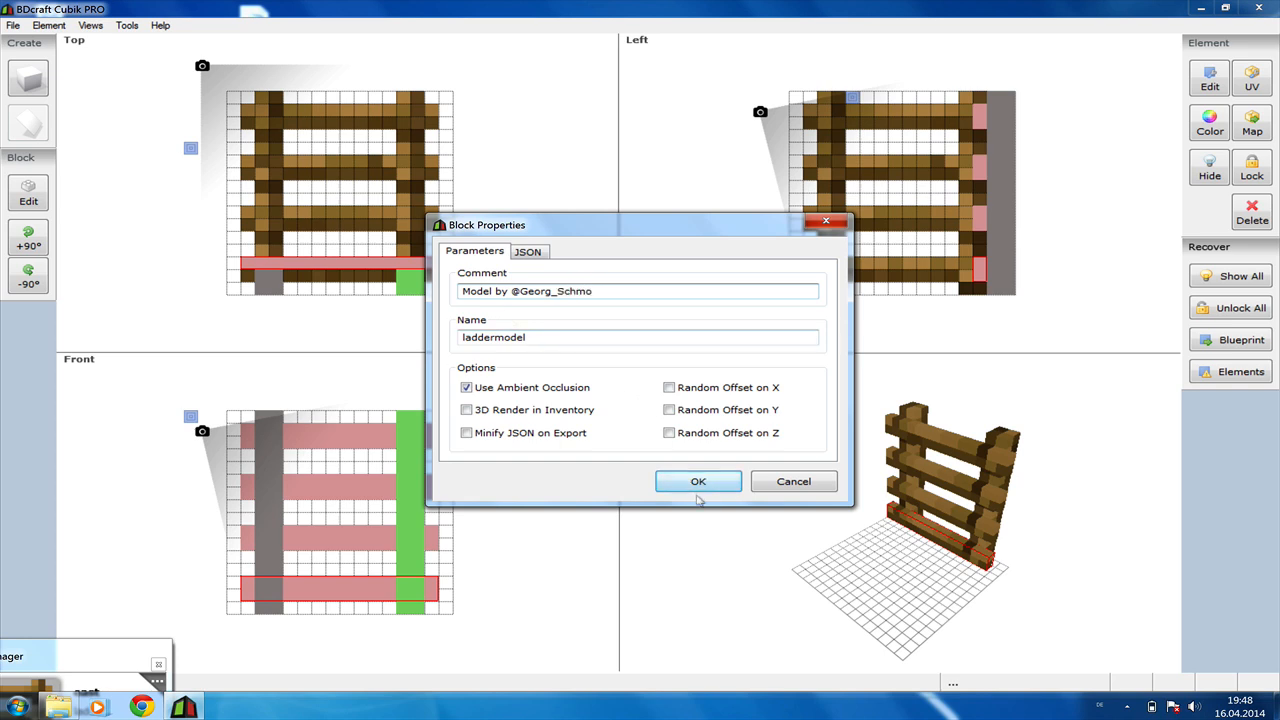
left_click(698, 480)
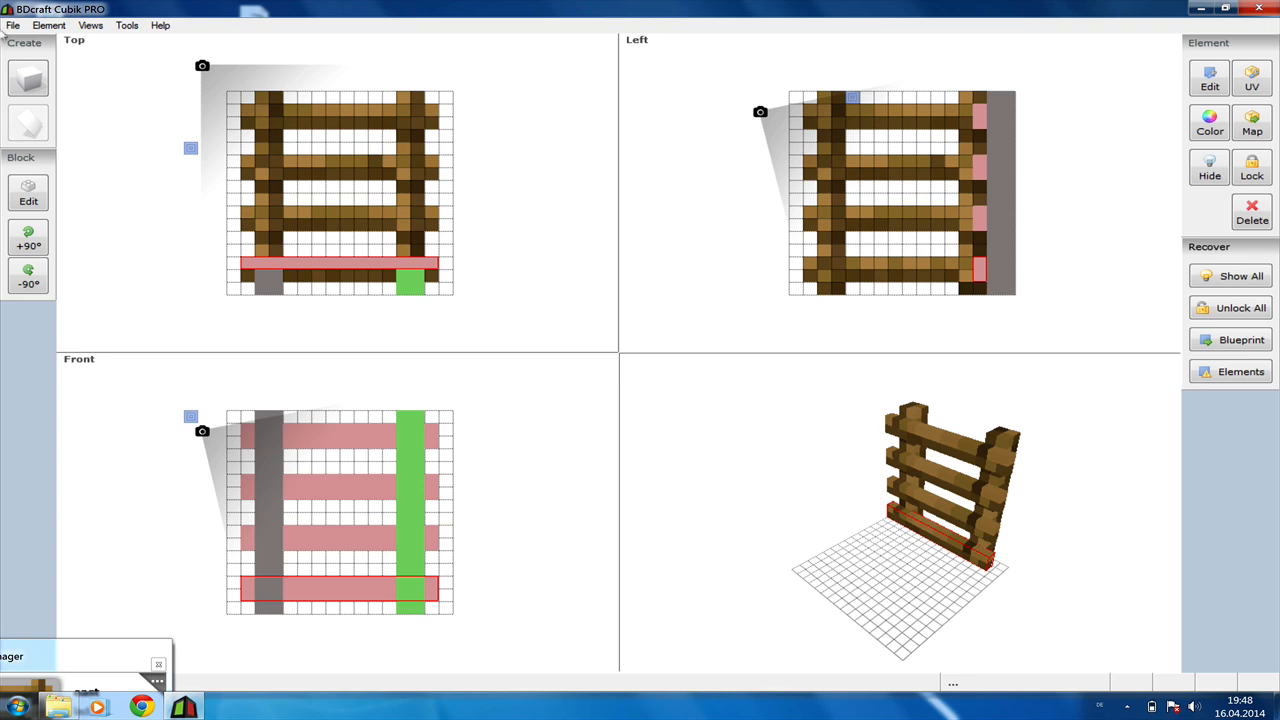
Save the model as laddermodel.bdc3D on the desktop via Save As.
left_click(12, 24)
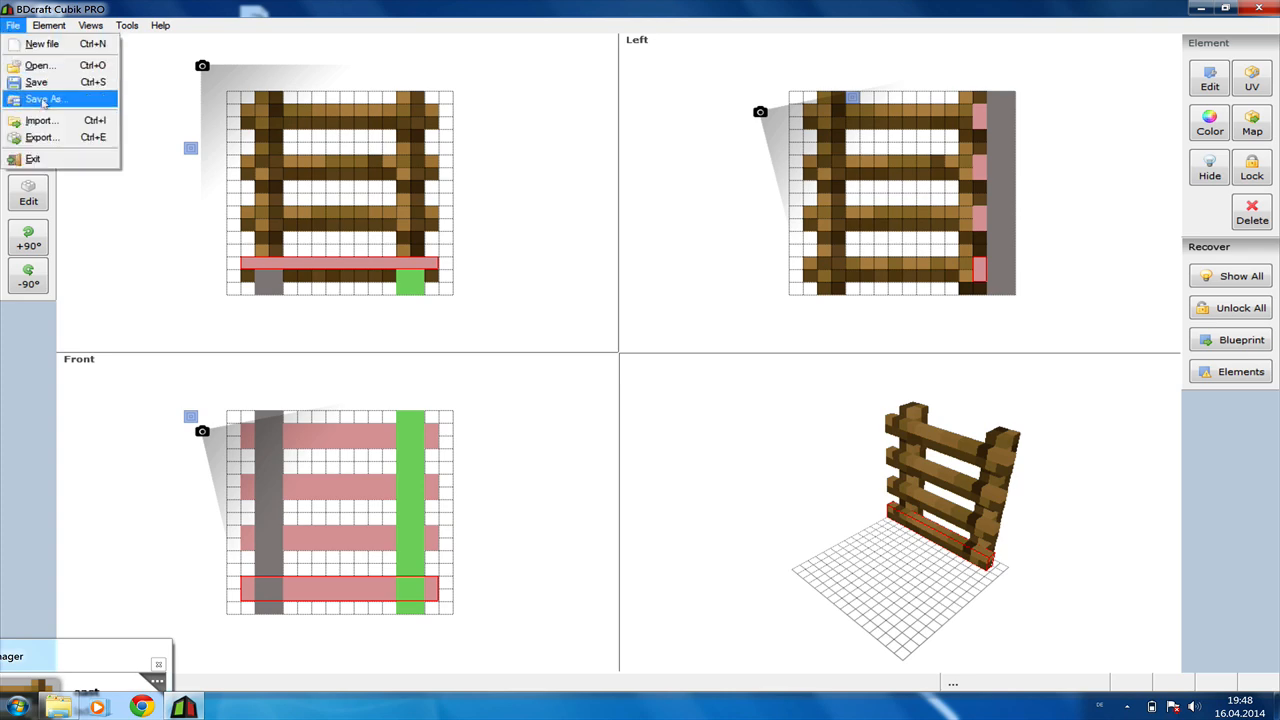
left_click(44, 100)
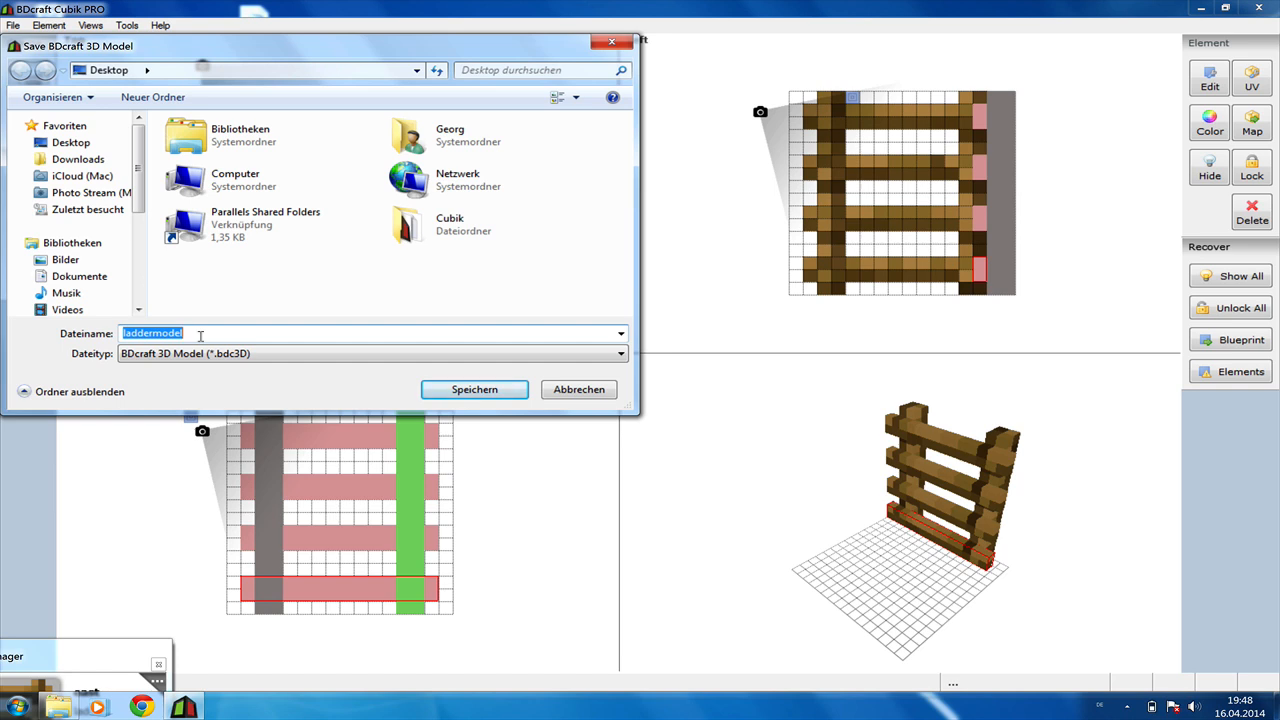
mouse_move(304, 322)
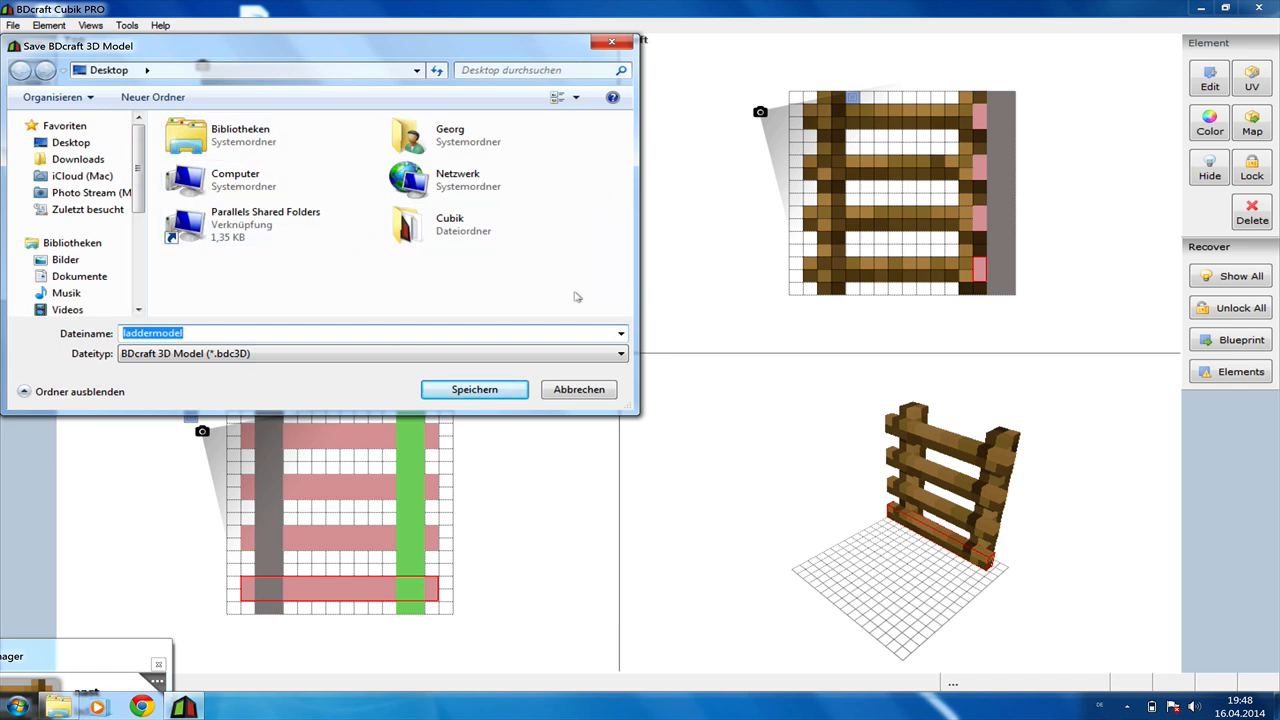
mouse_move(392, 312)
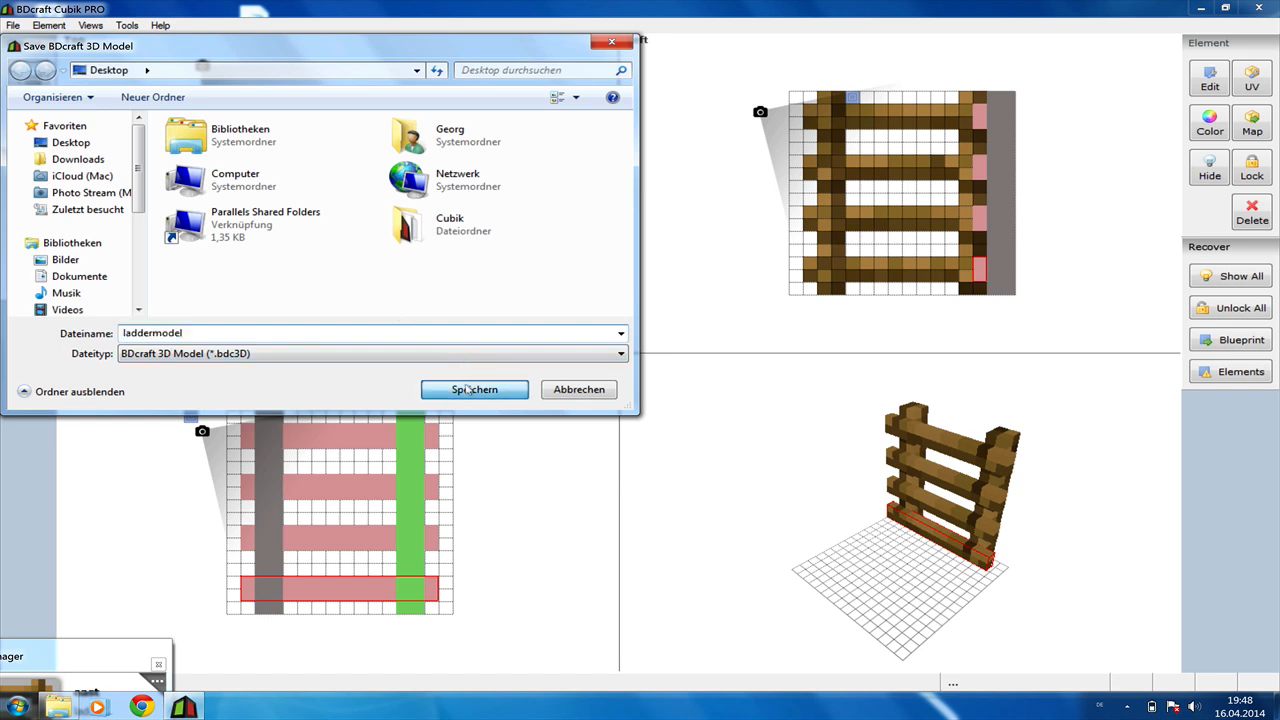
left_click(474, 388)
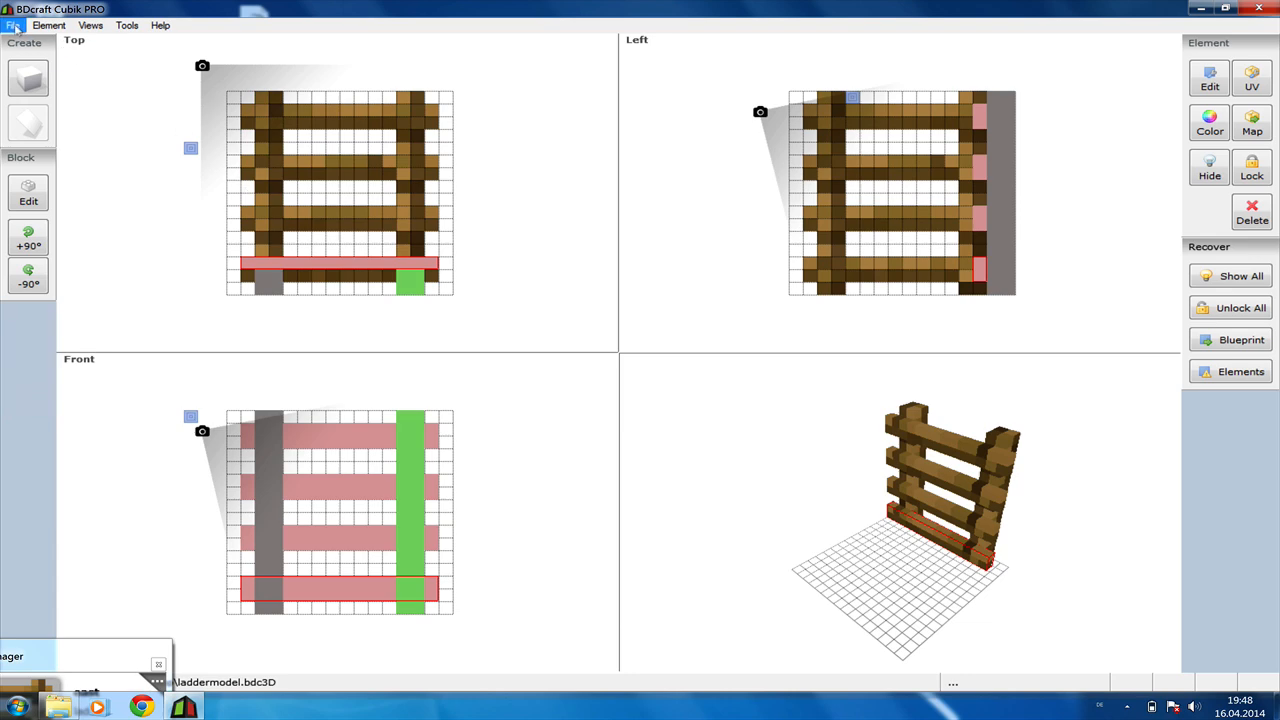
Export laddermodel to the desktop as a Minecraft JSON model and return to the desktop.
left_click(12, 24)
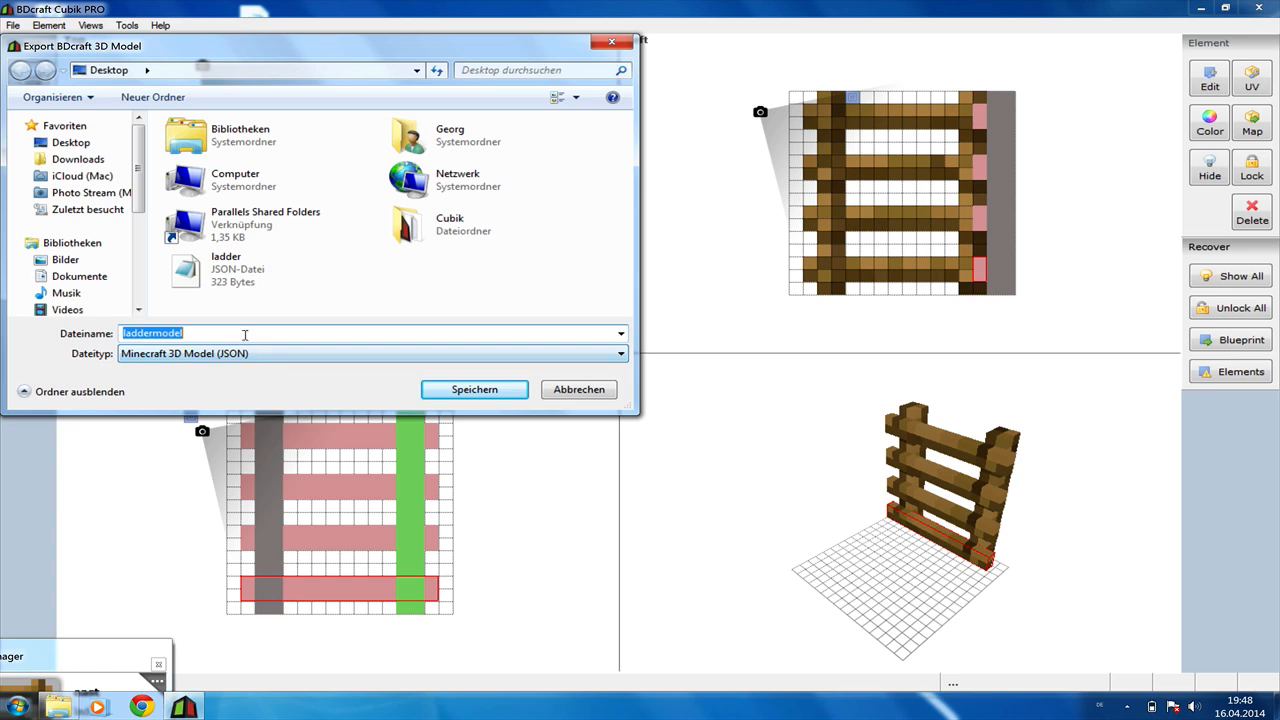
left_click(474, 388)
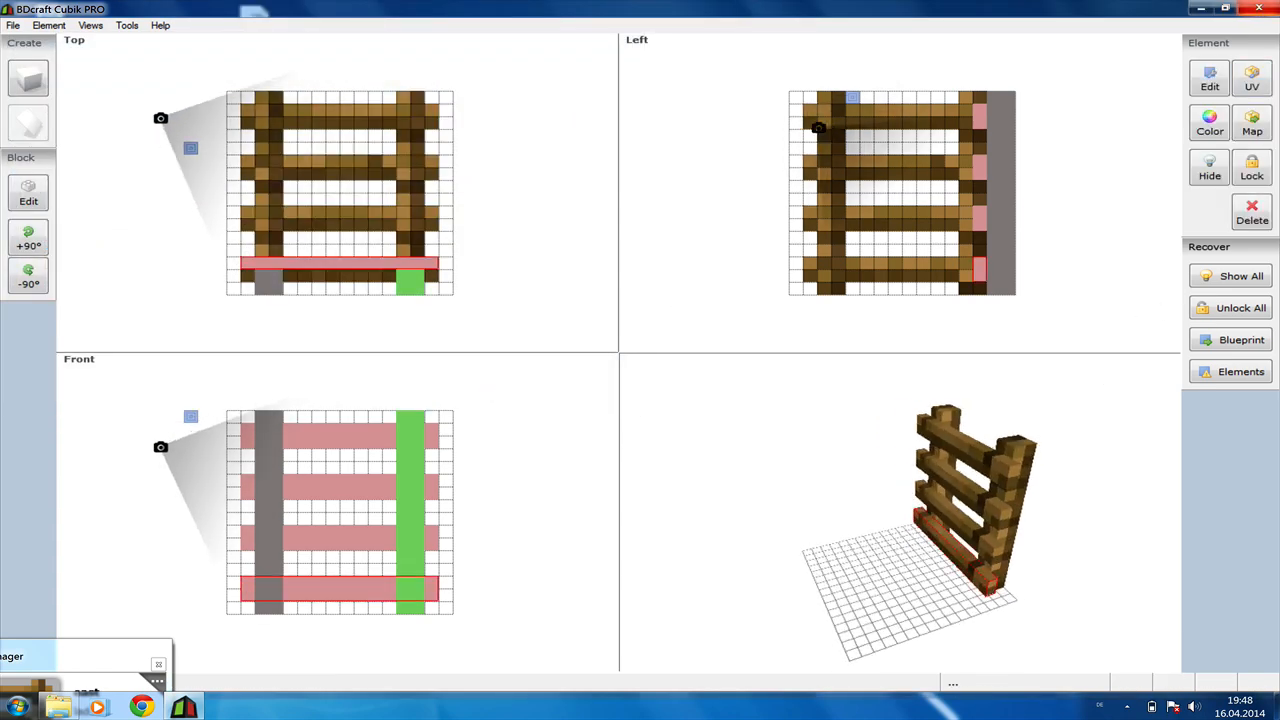
left_click(1260, 8)
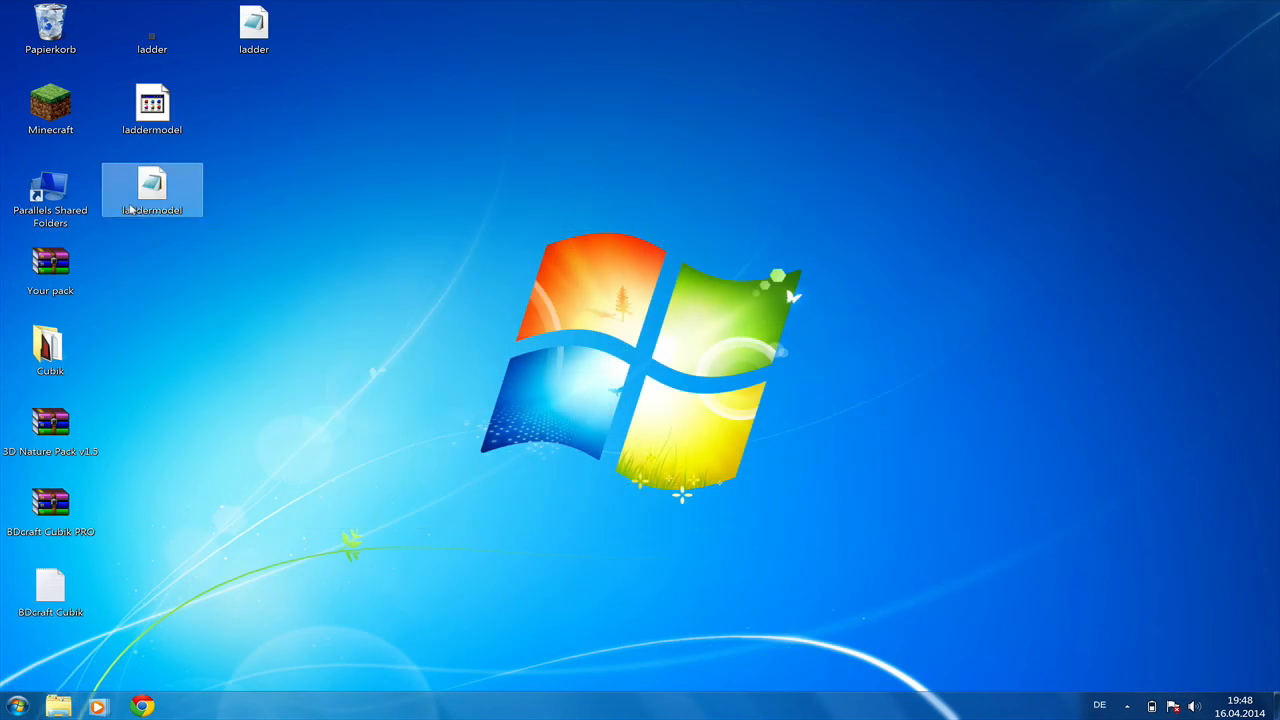
Line up the laddermodel files on the desktop and open the Your pack ZIP in WinRAR.
left_click_drag(152, 190, 356, 190)
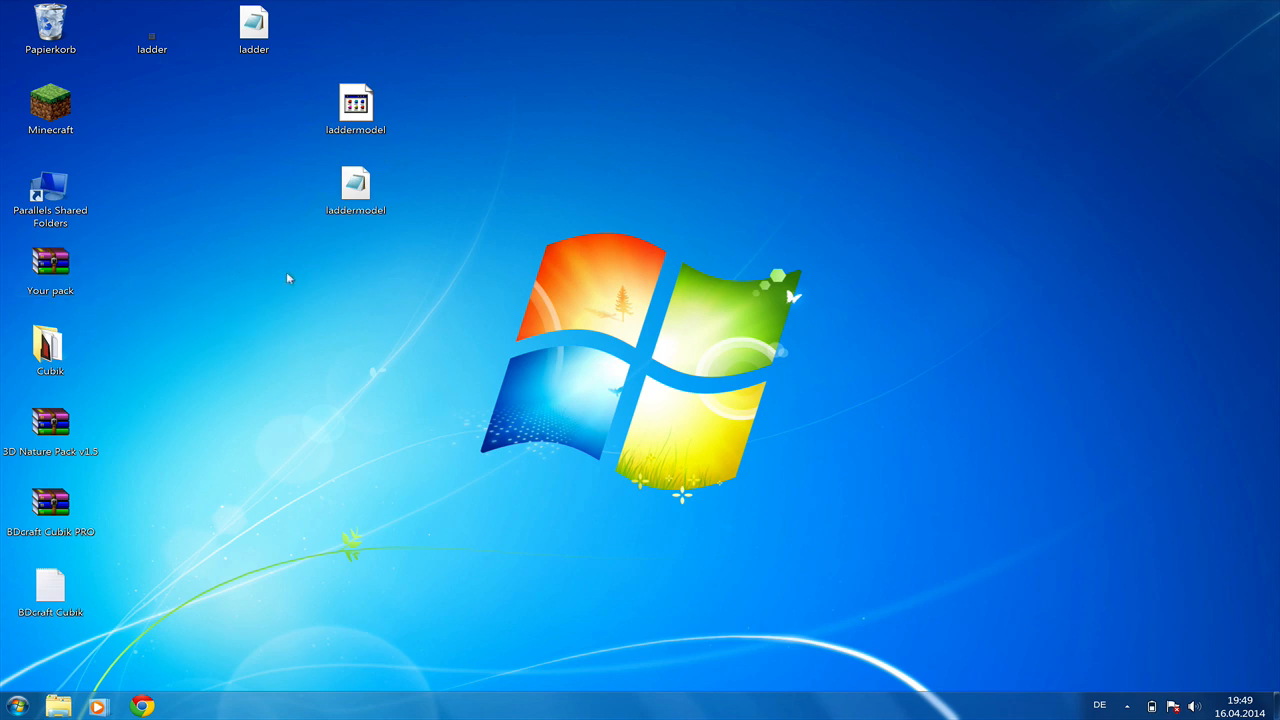
mouse_move(268, 280)
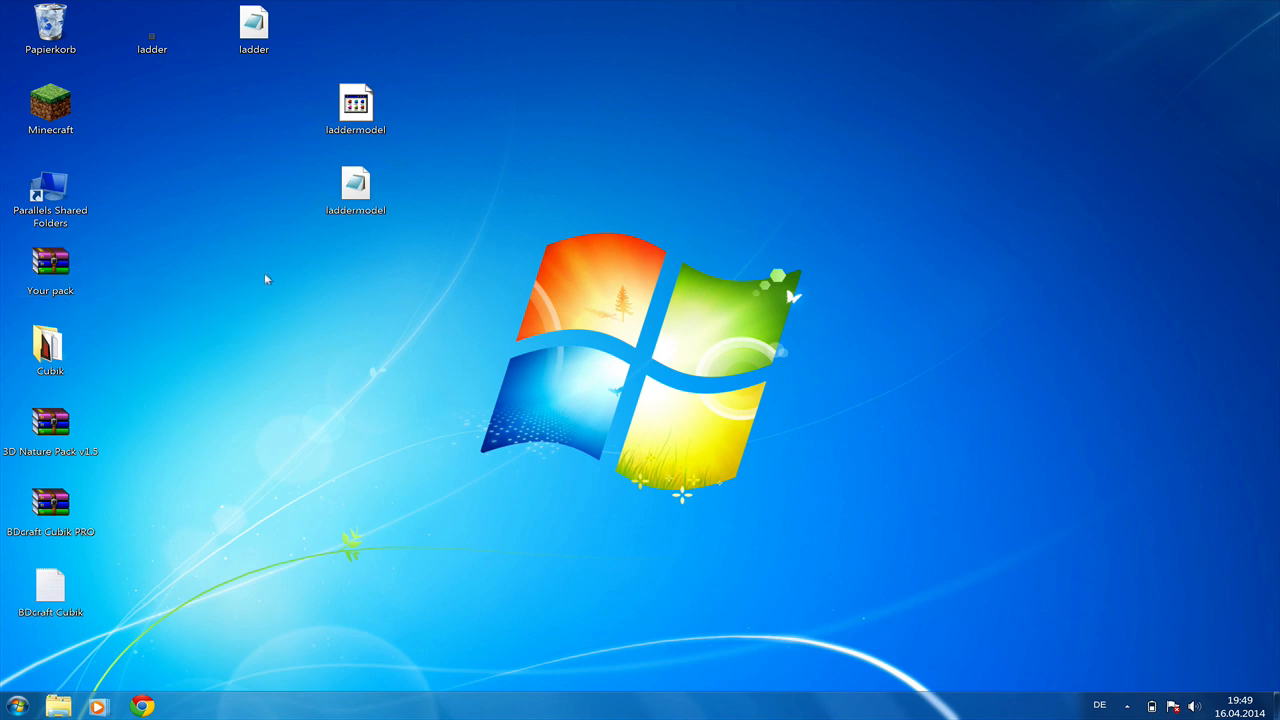
mouse_move(50, 264)
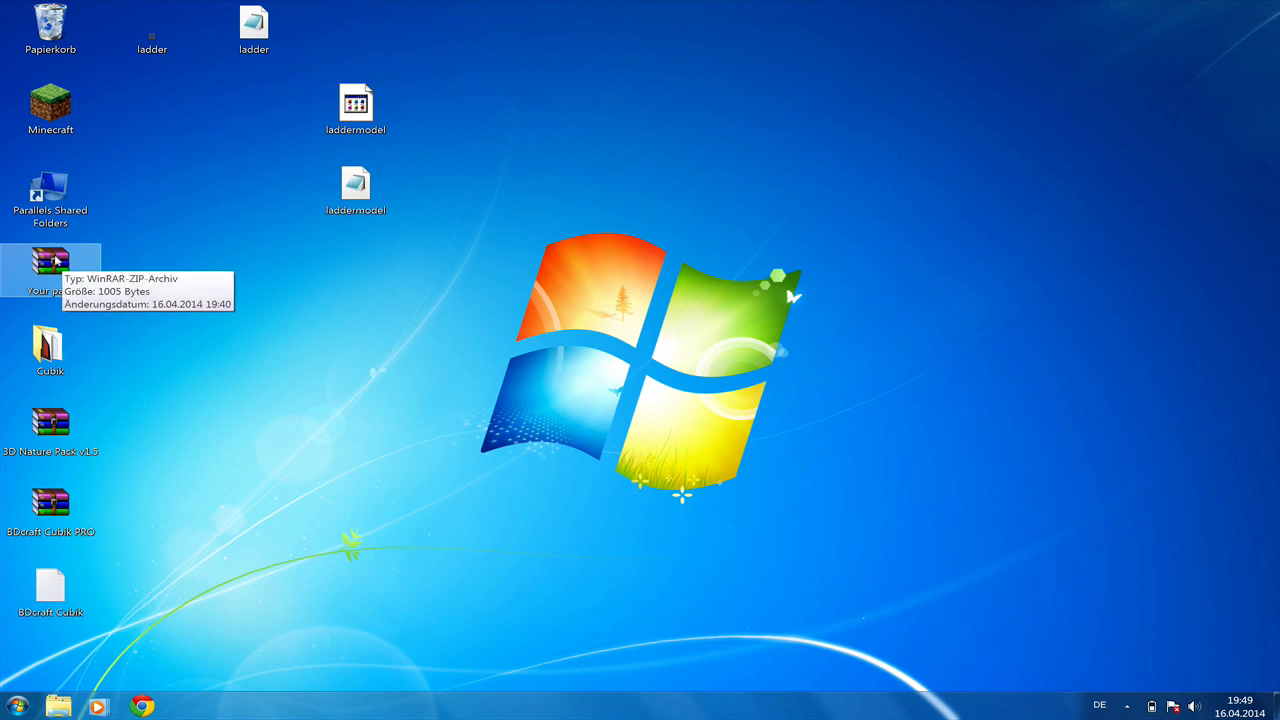
double_click(50, 262)
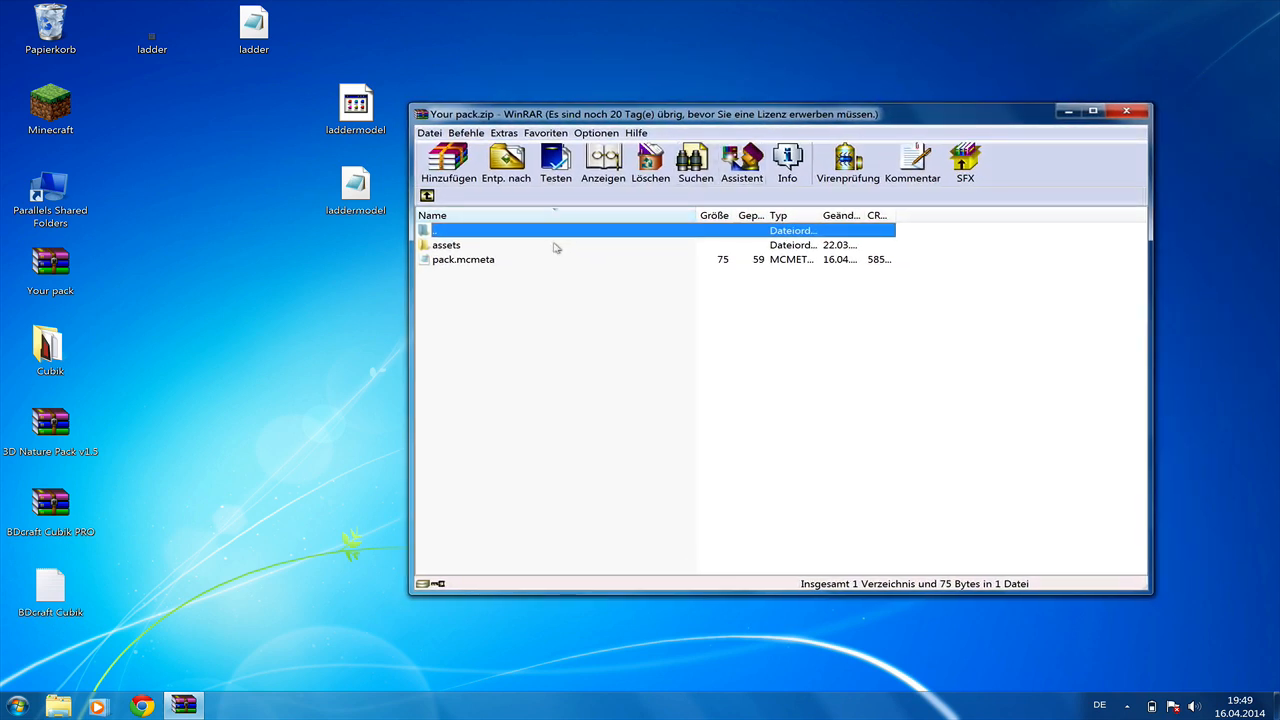
mouse_move(484, 250)
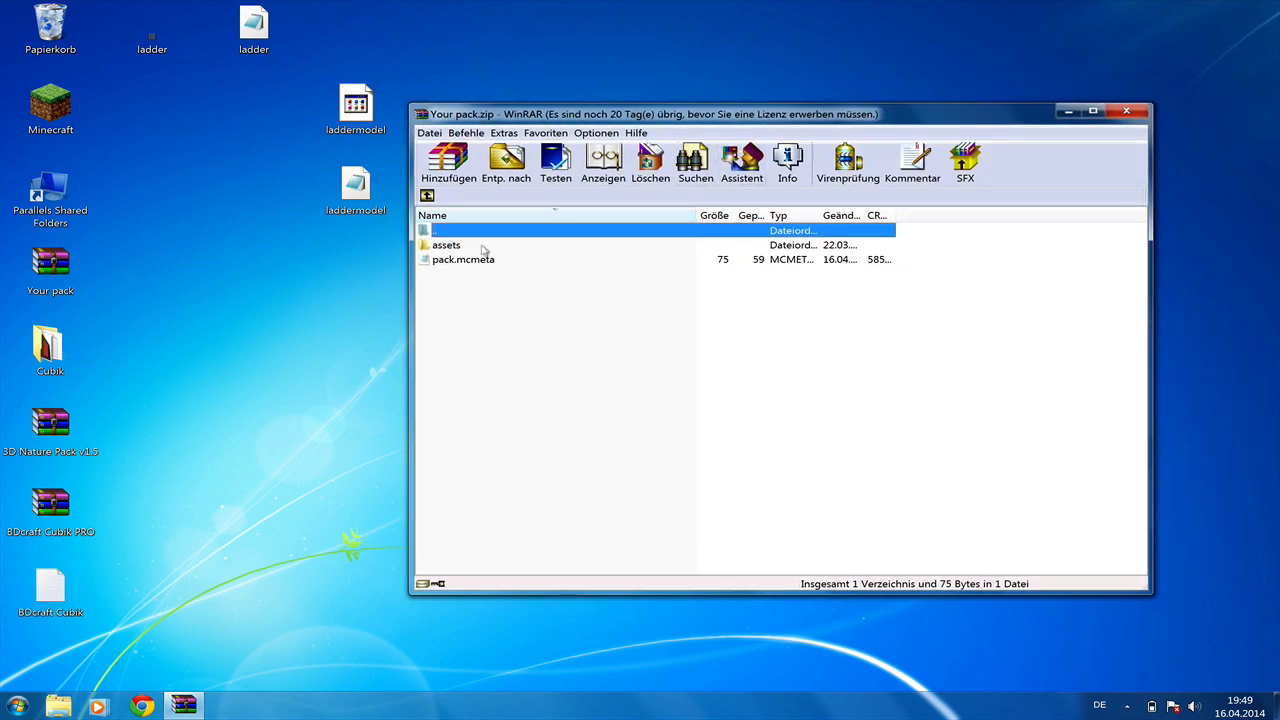
Inside the pack's assets folder, add ladder.json from the desktop to the archive.
double_click(446, 244)
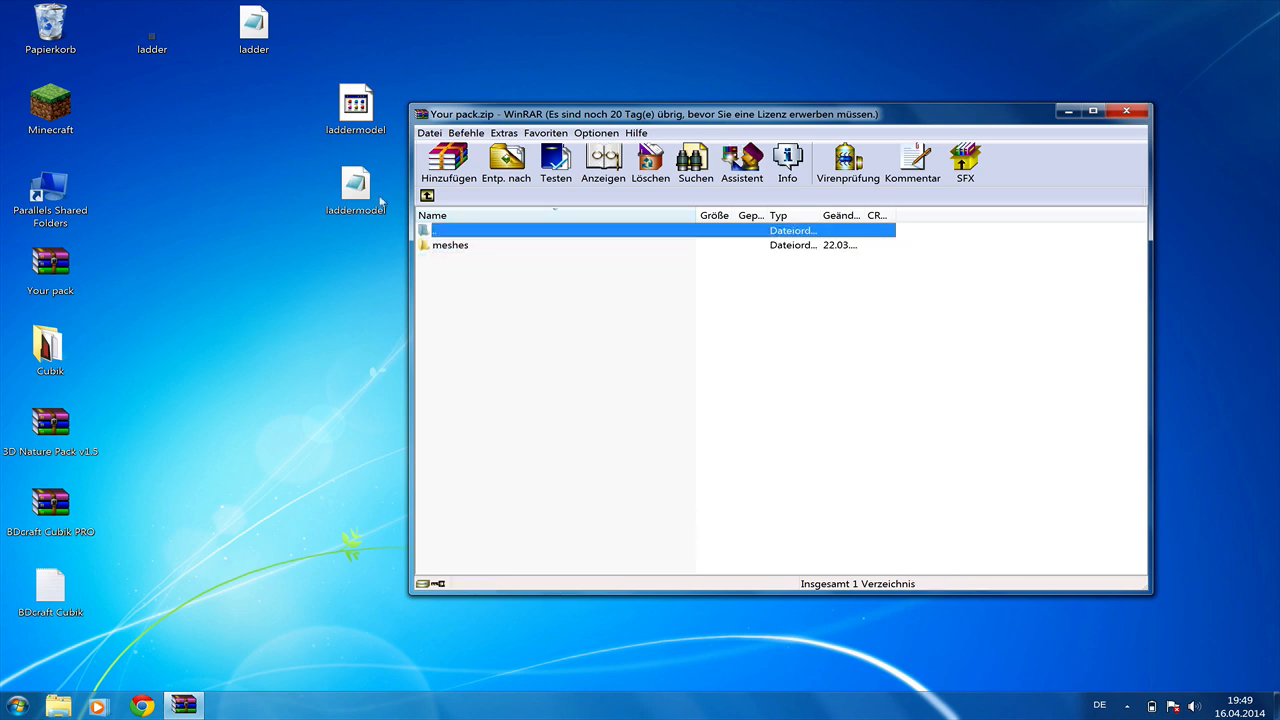
mouse_move(430, 276)
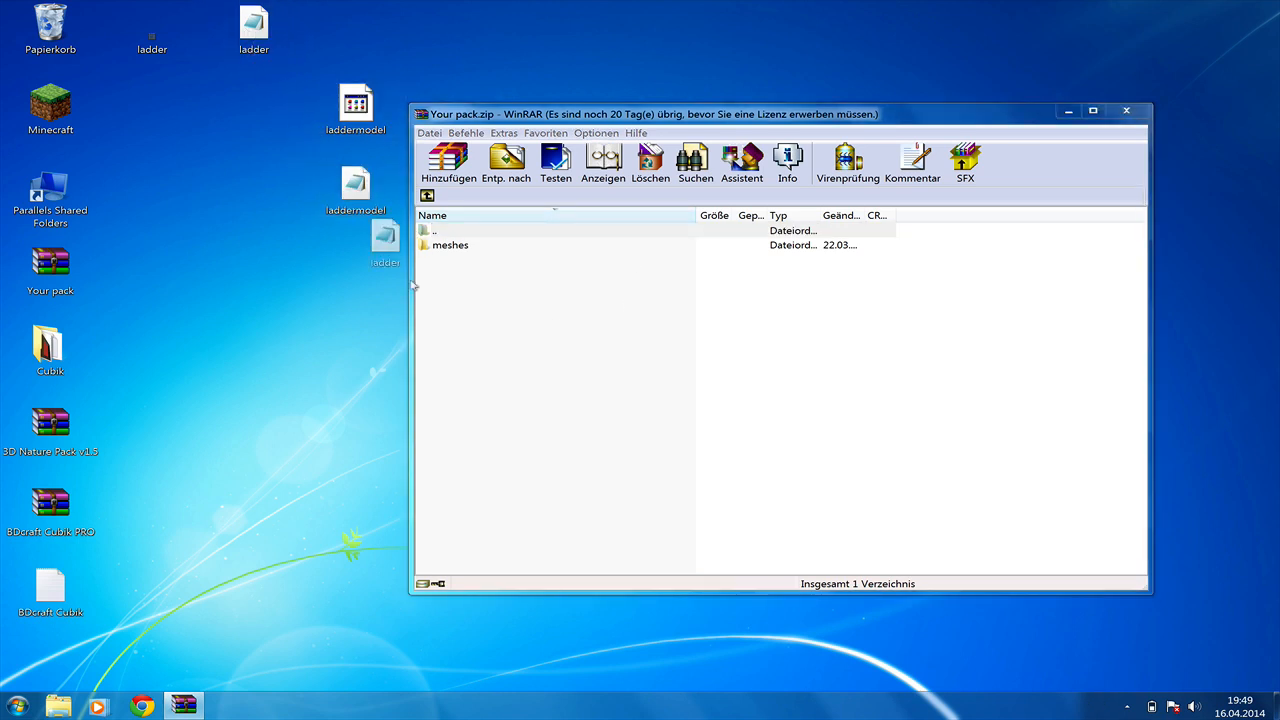
left_click(448, 162)
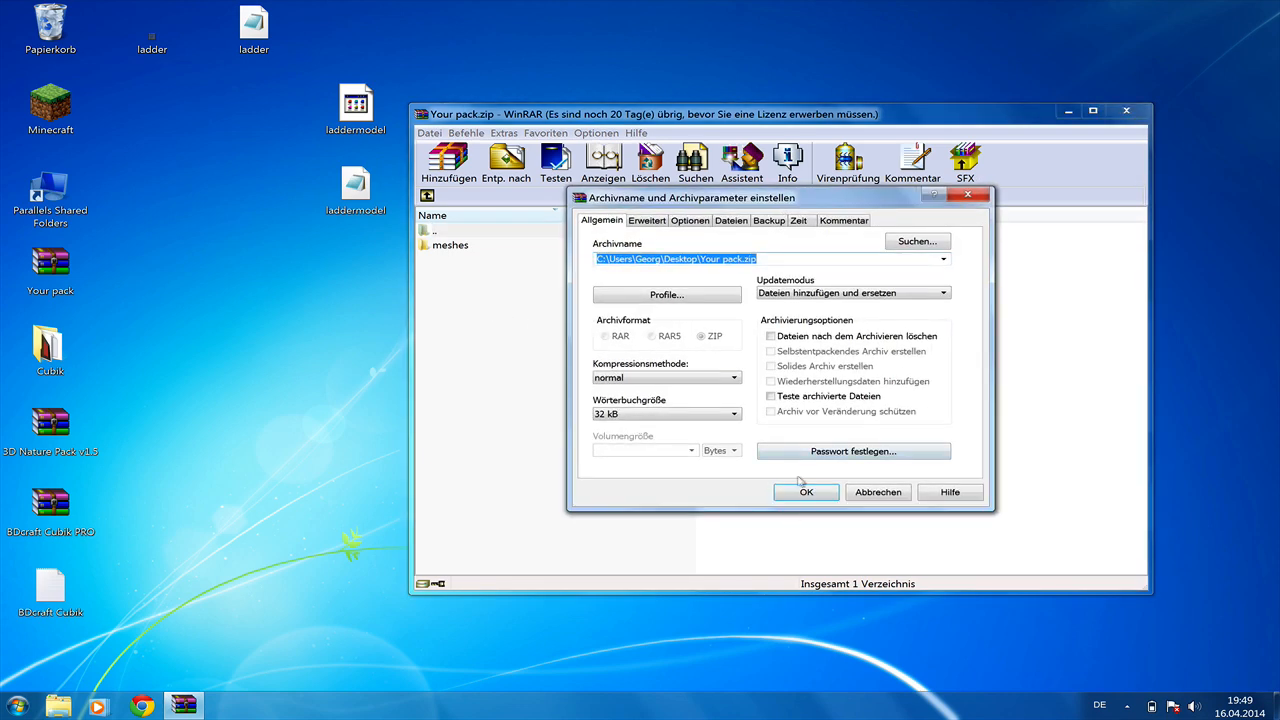
left_click(806, 492)
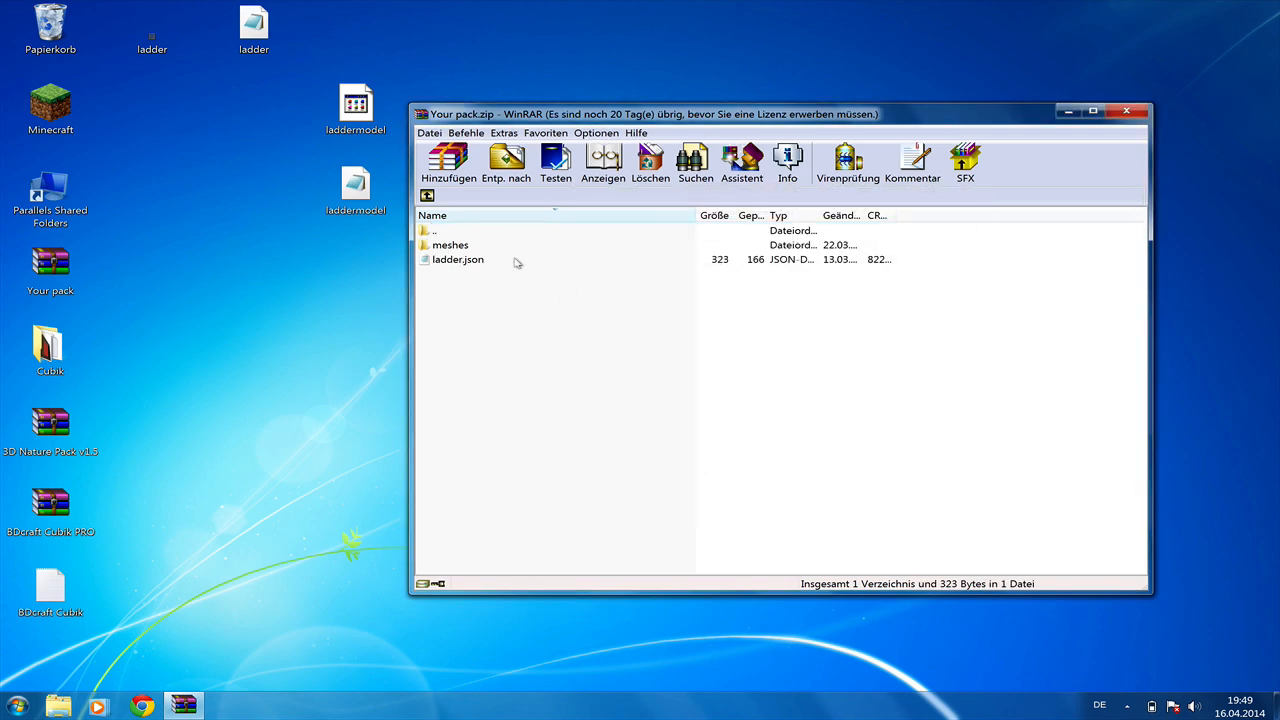
Edit ladder.json so its variants reference laddermodel, save and update the archive, then close WinRAR.
double_click(458, 260)
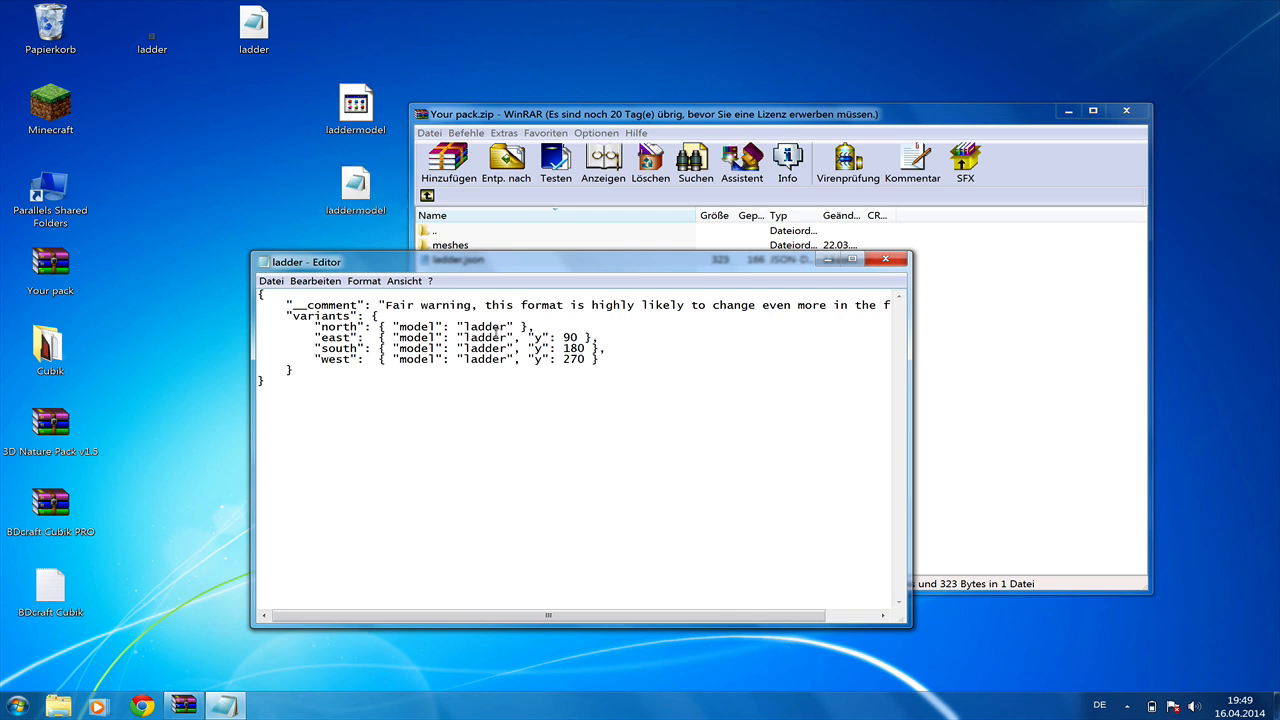
type("model")
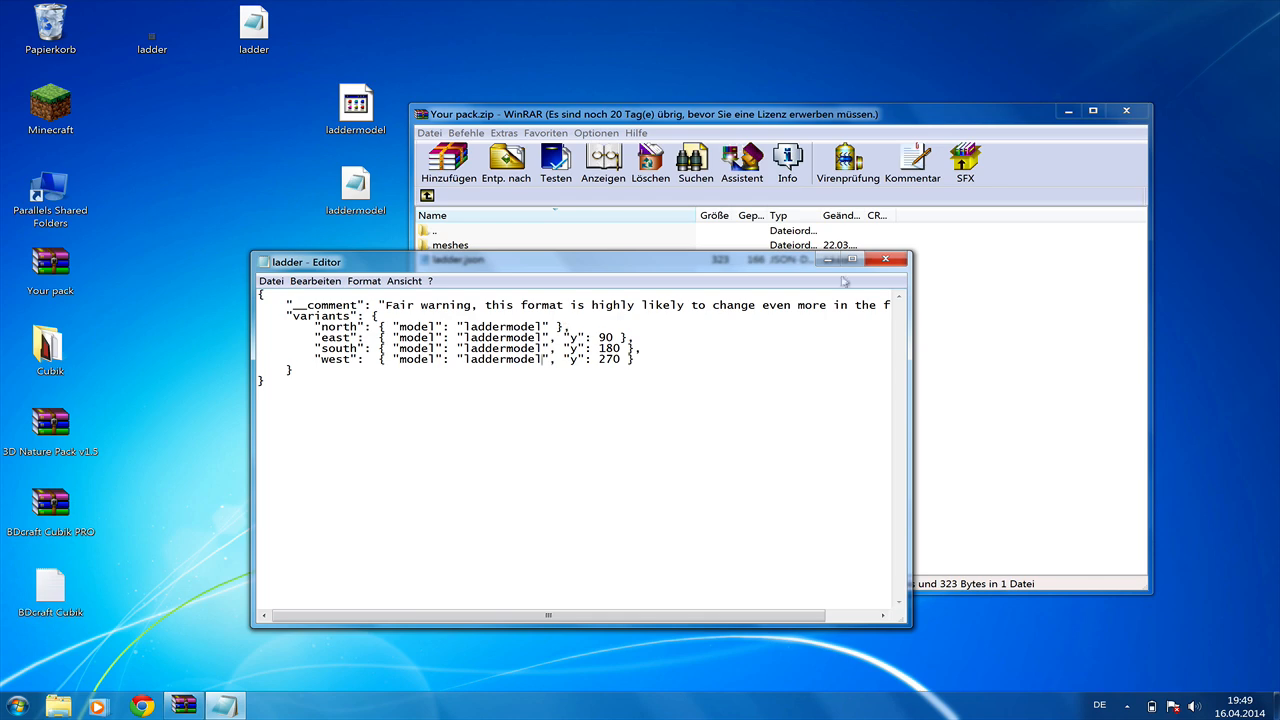
left_click(884, 260)
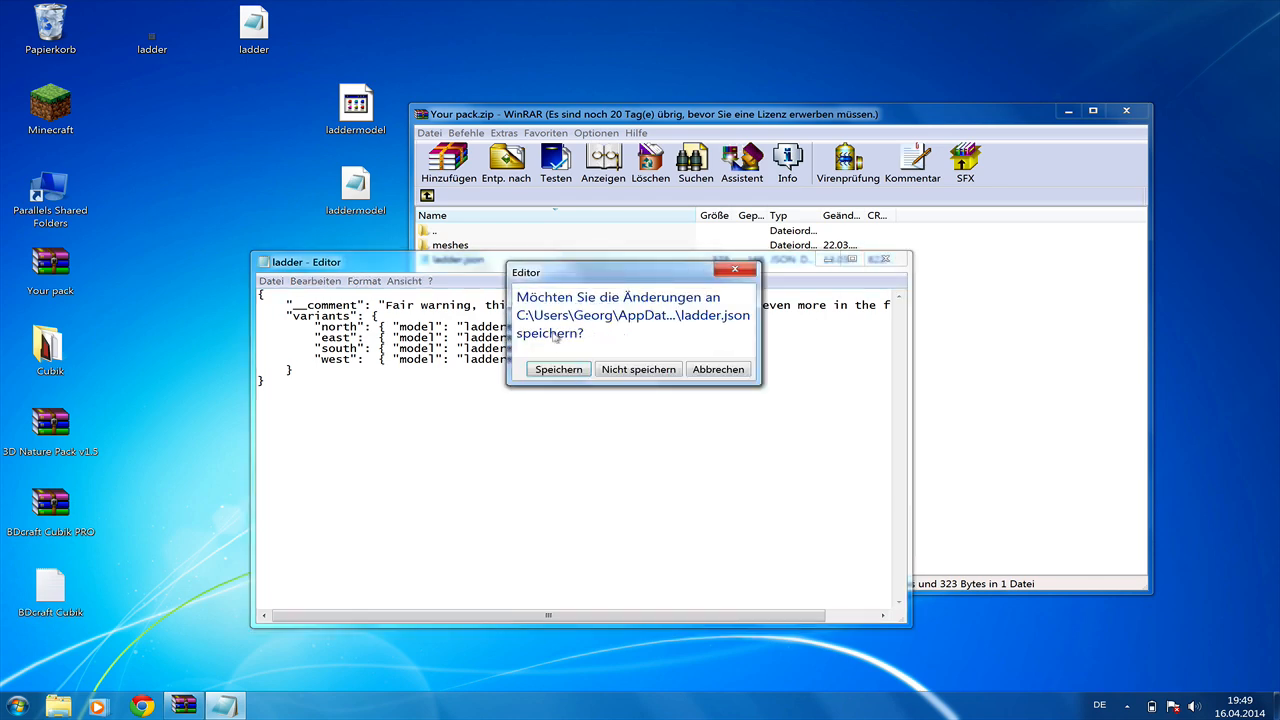
left_click(558, 368)
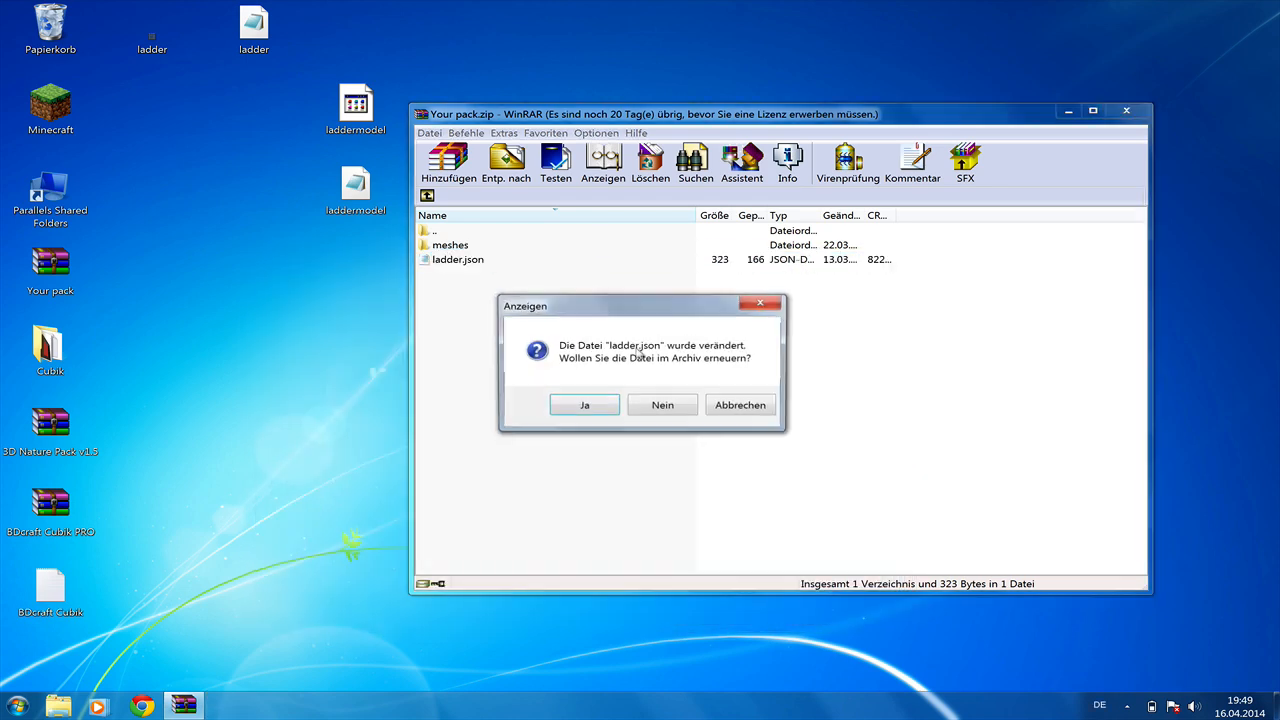
left_click(584, 404)
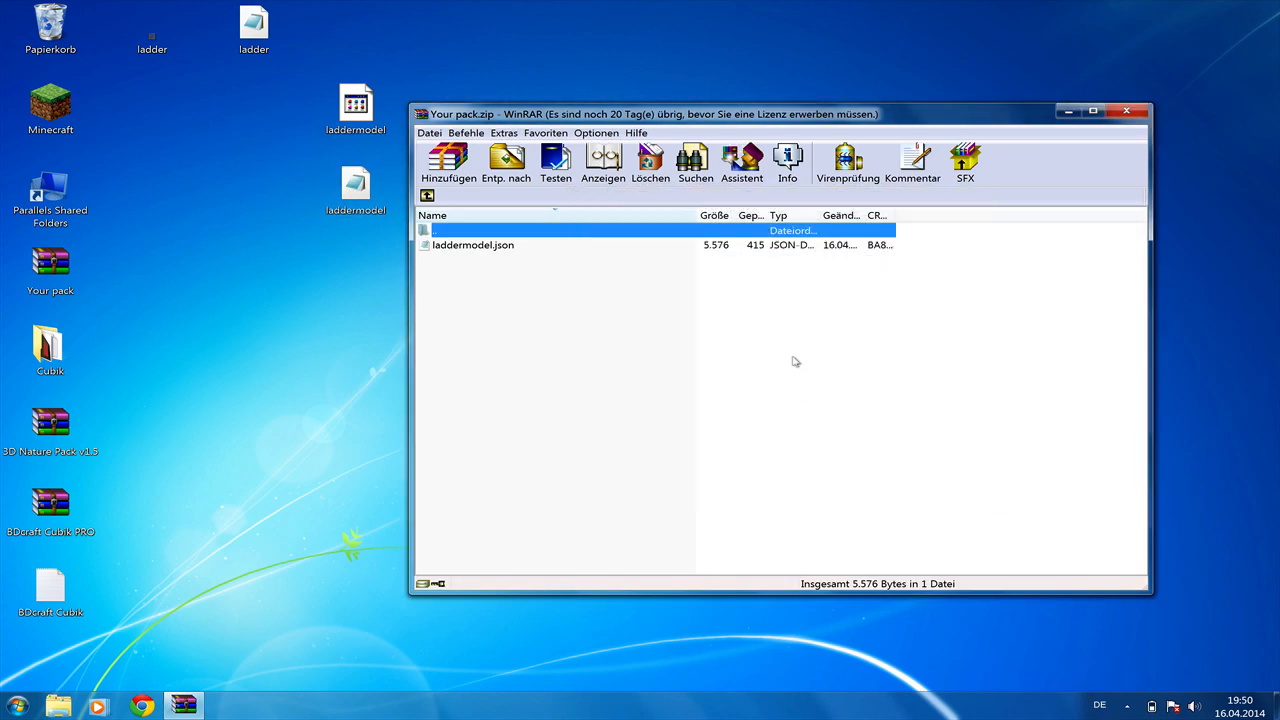
left_click(1126, 112)
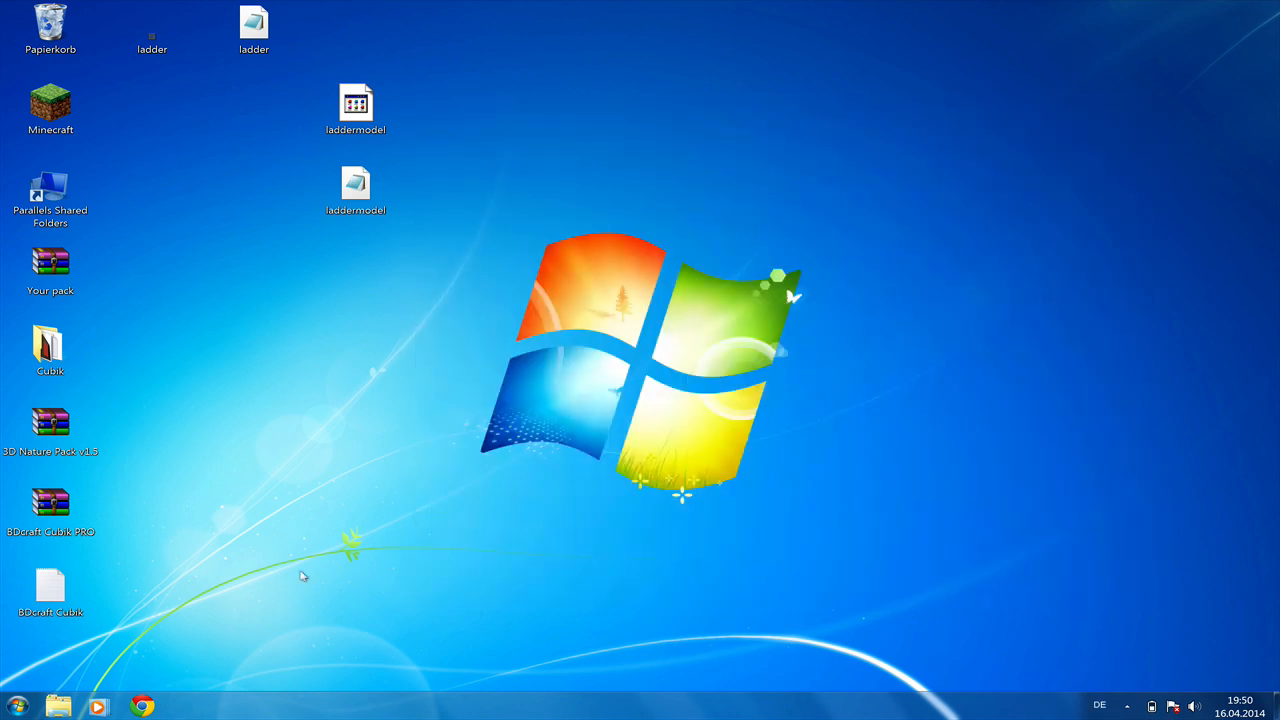
mouse_move(112, 240)
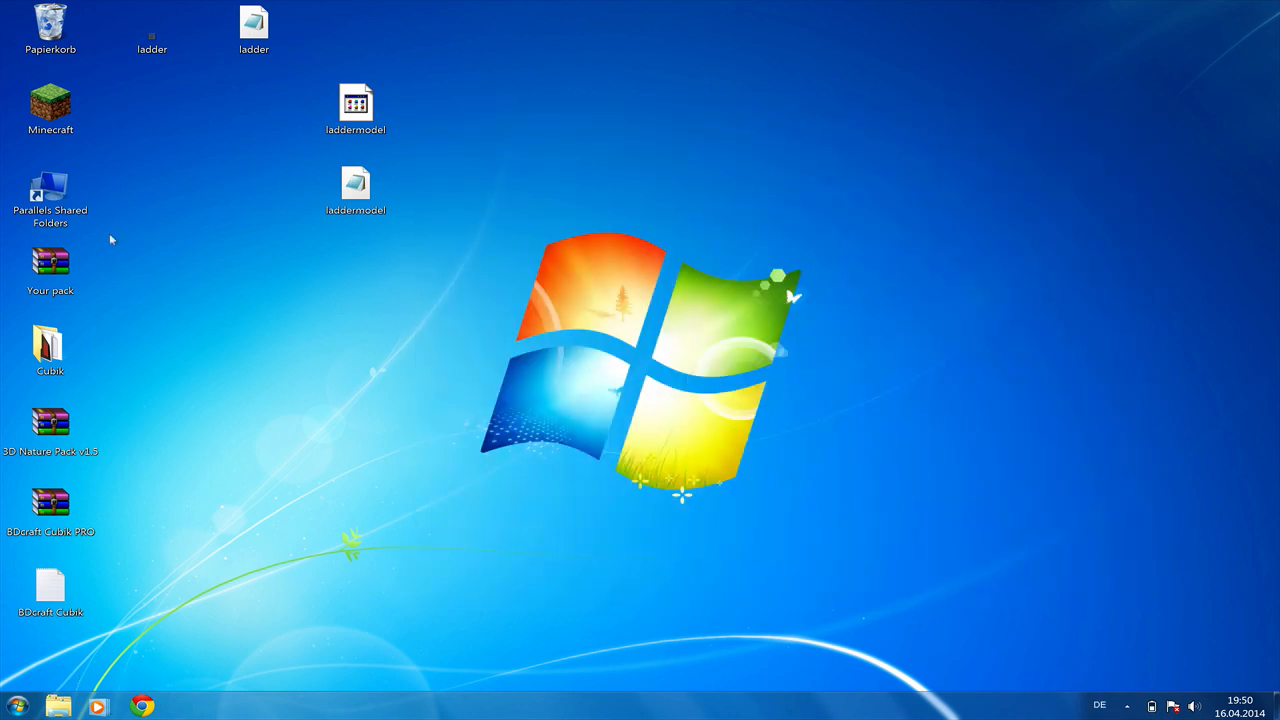
Move the Your pack ZIP from the desktop into .minecraft via %appdata% search.
left_click(50, 264)
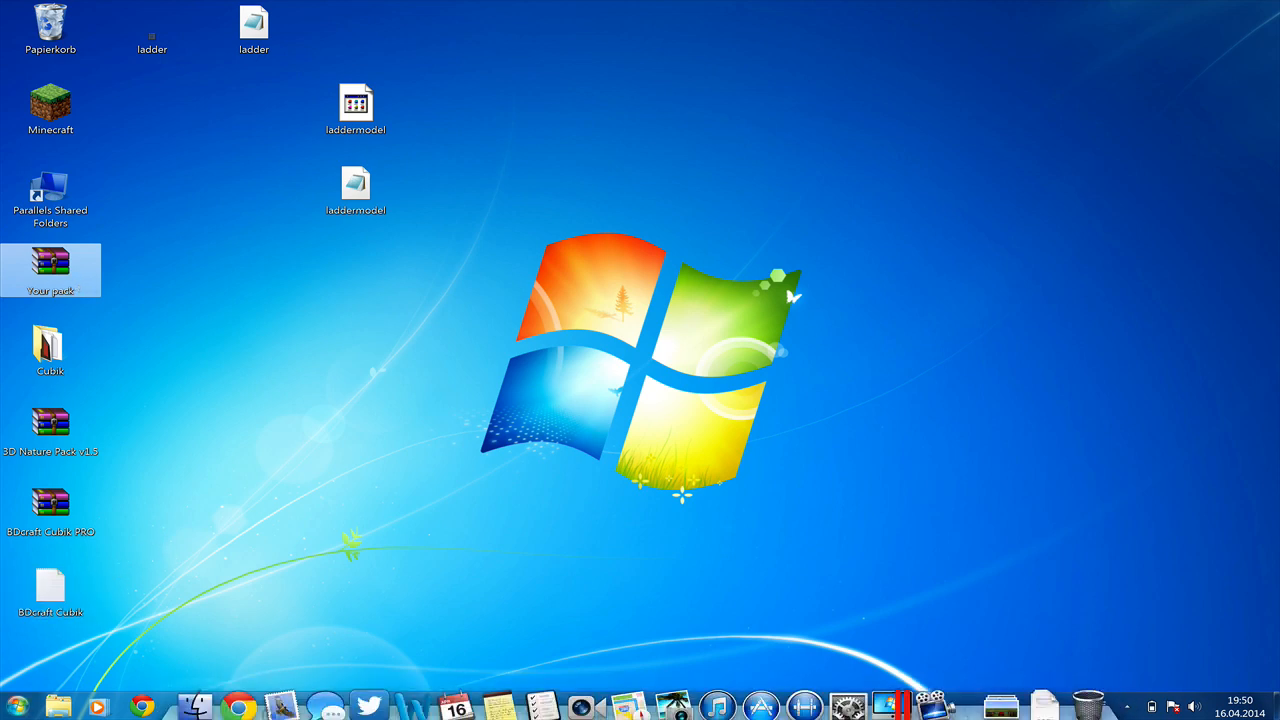
left_click(16, 708)
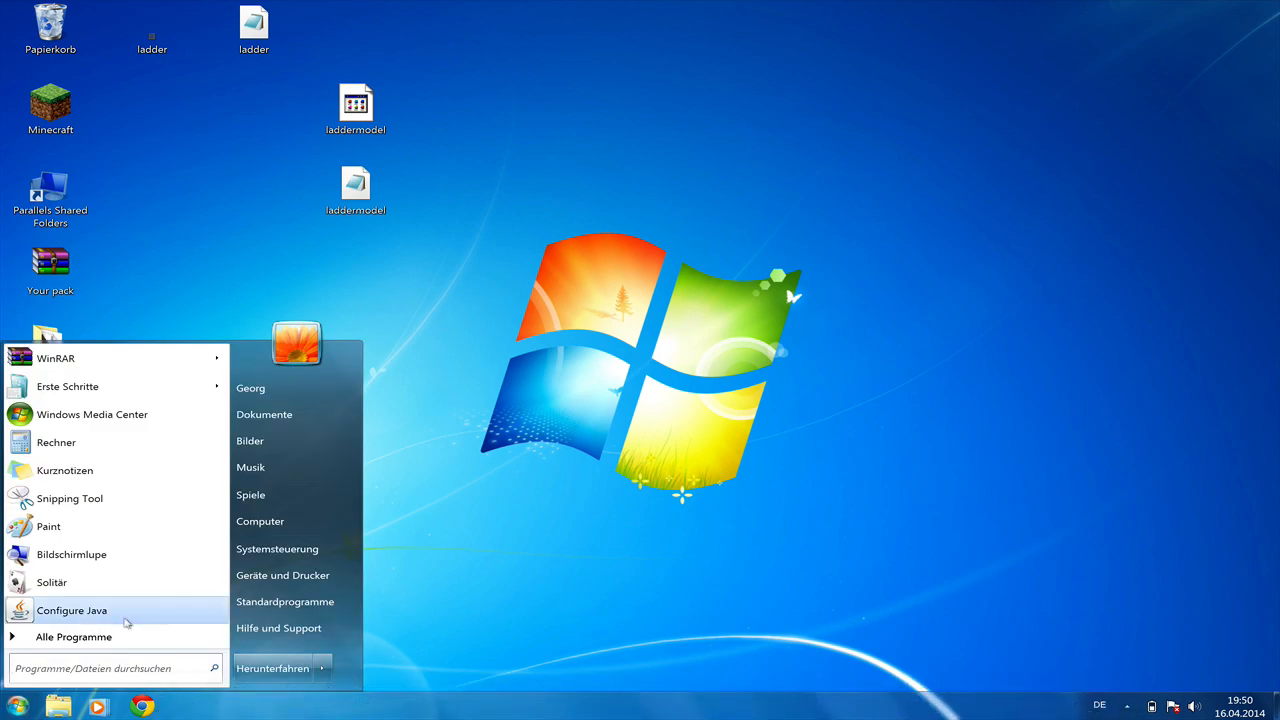
type("%appd")
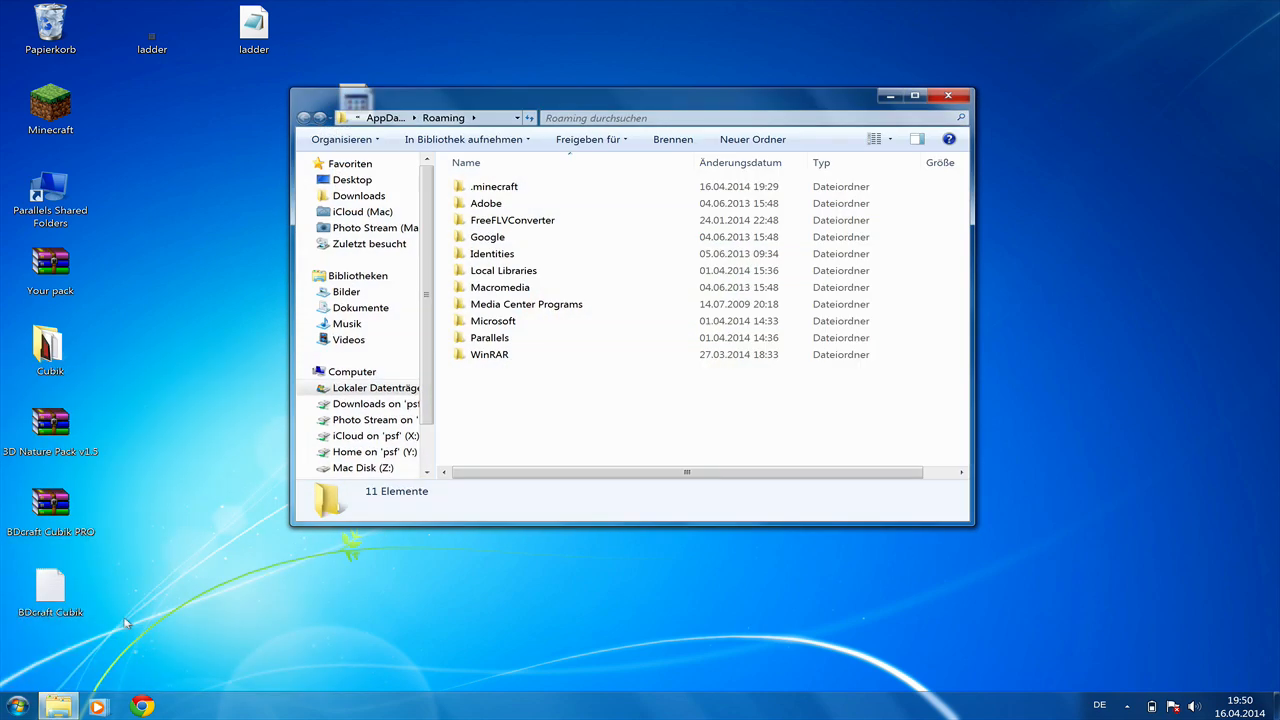
left_click(492, 186)
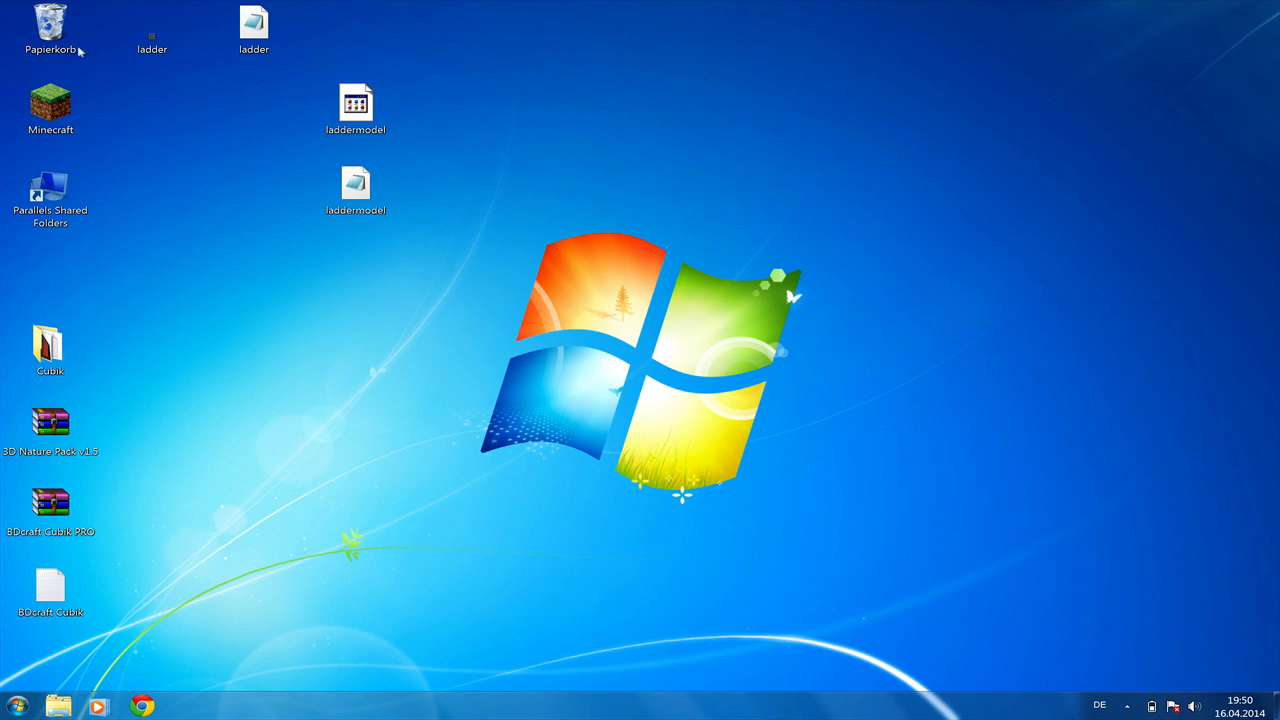
Start Minecraft from the launcher and enter the singleplayer world with the ladder wall.
double_click(50, 104)
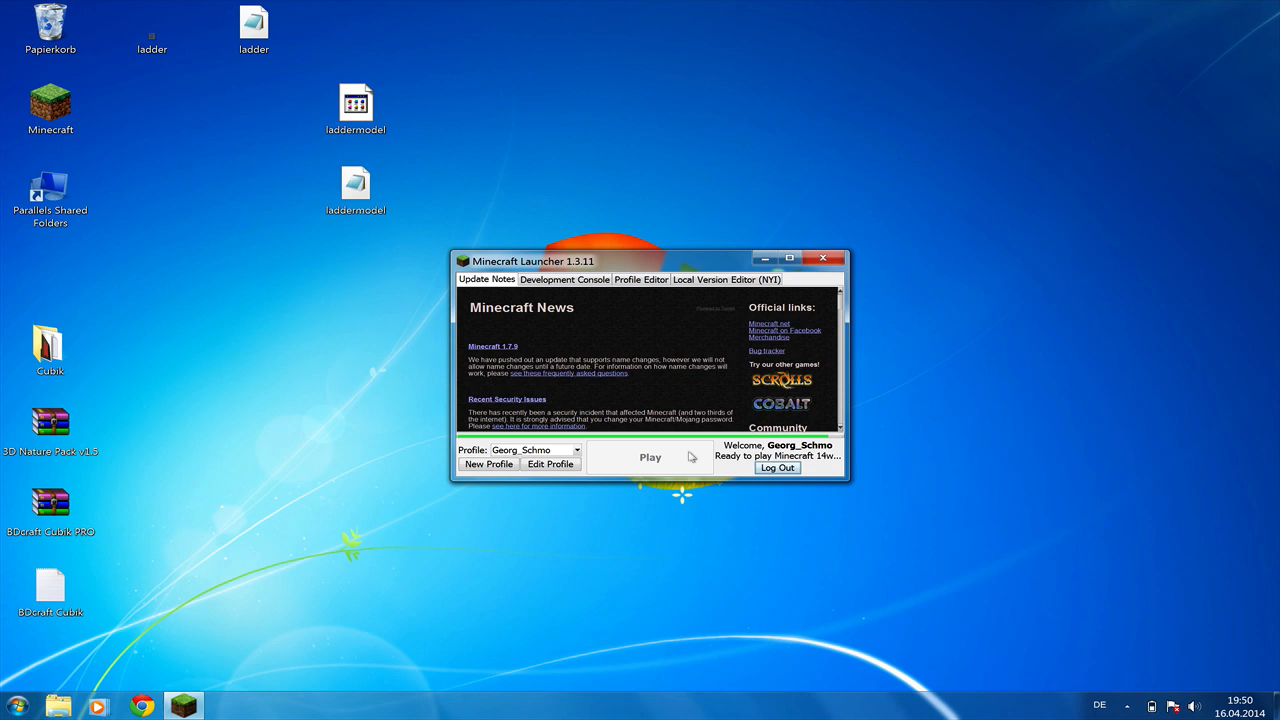
left_click(650, 456)
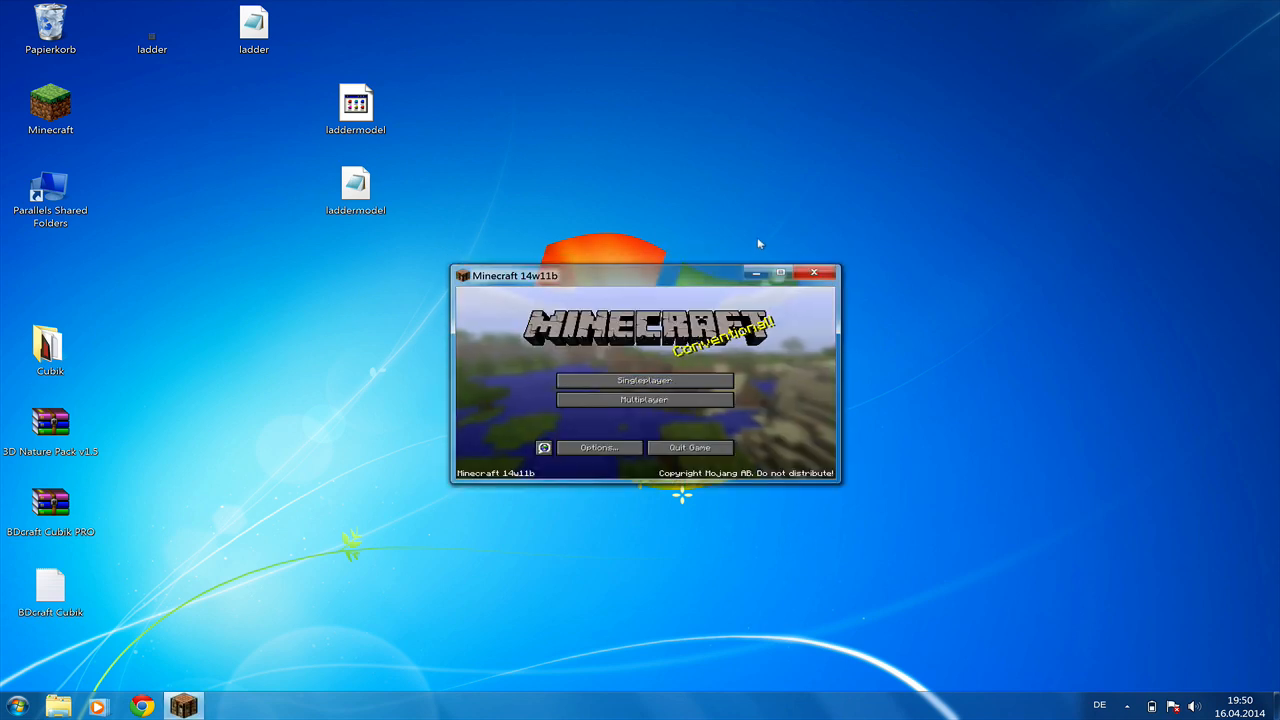
left_click(644, 380)
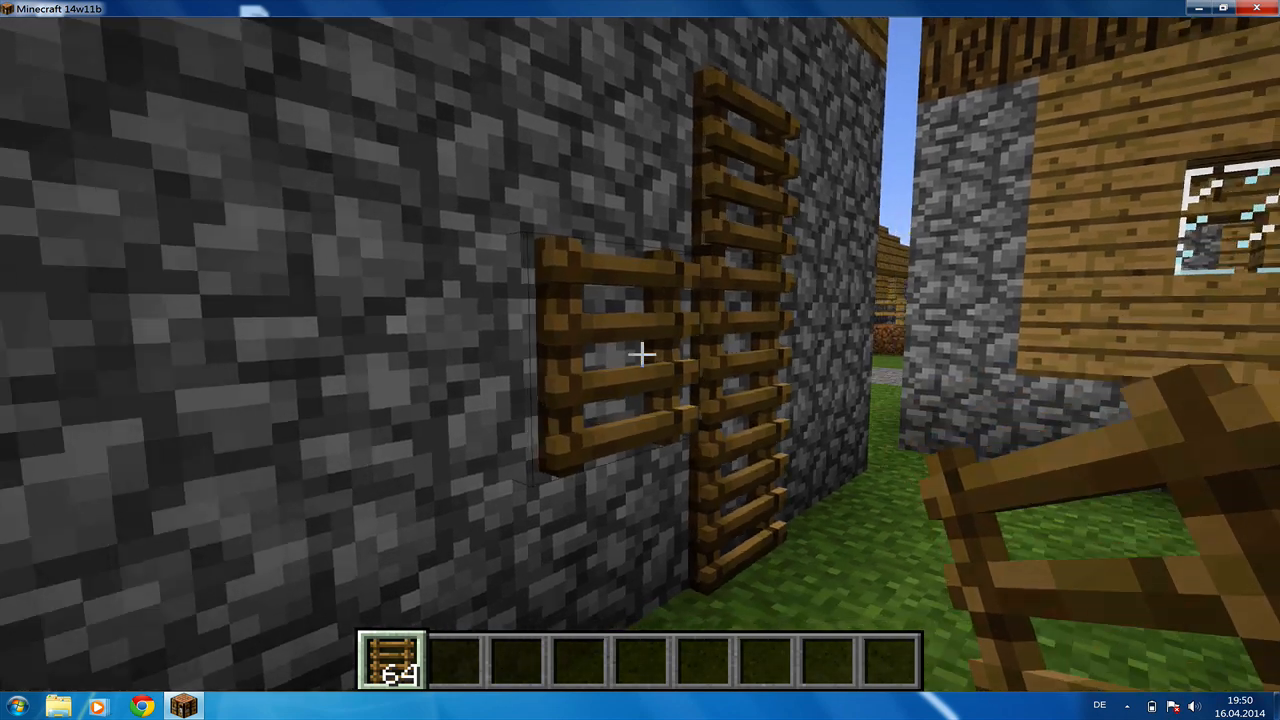
Apply Your pack.zip in Resource Packs, view the 3D ladders, and check the creative inventory.
key("Escape")
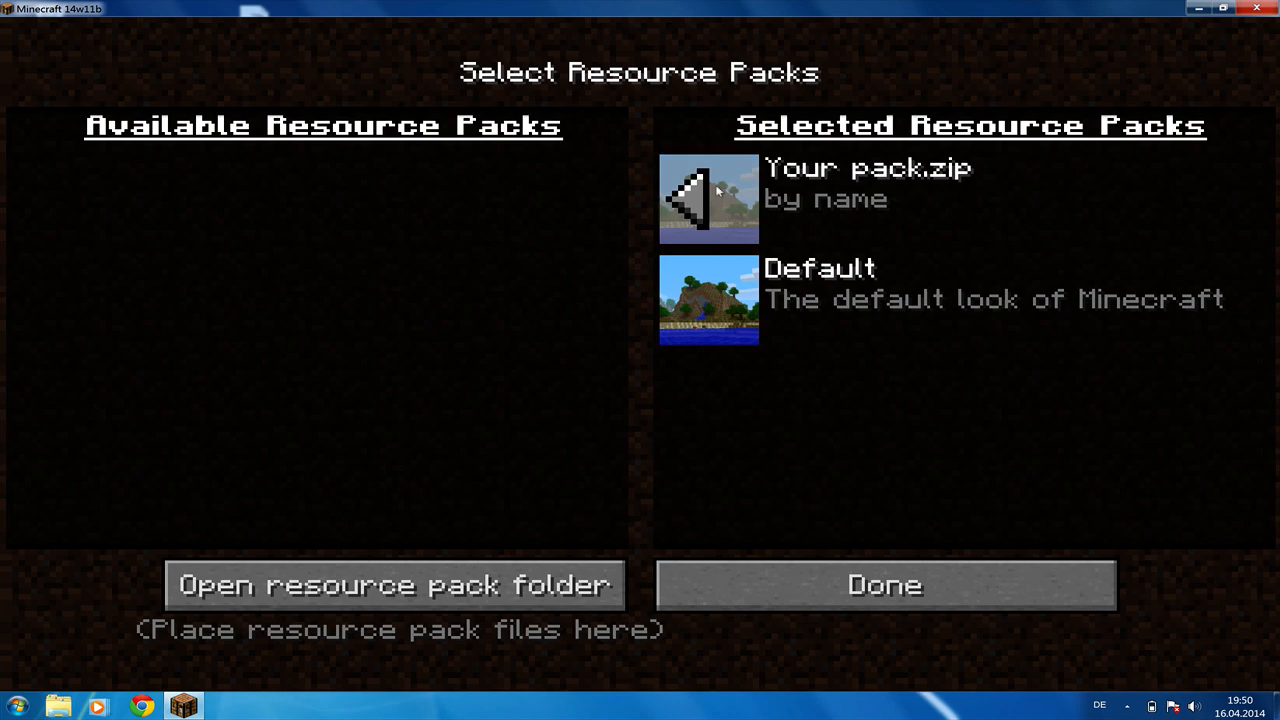
mouse_move(884, 584)
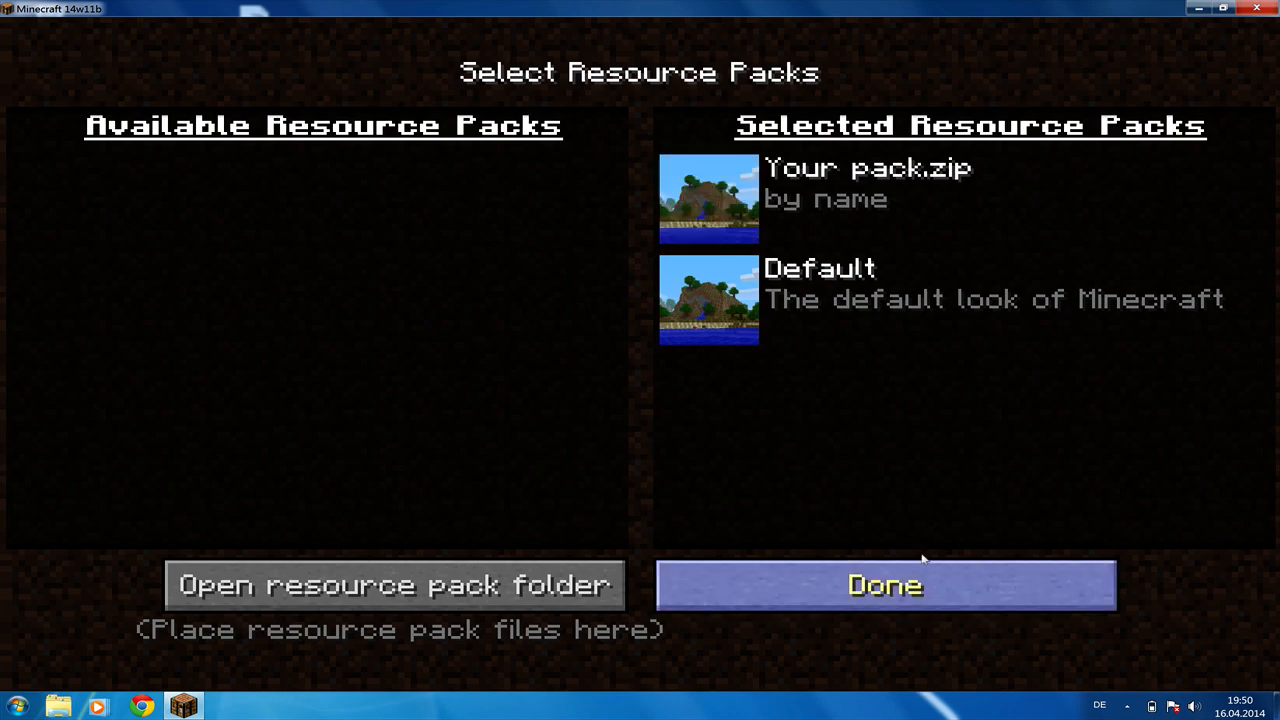
left_click(884, 584)
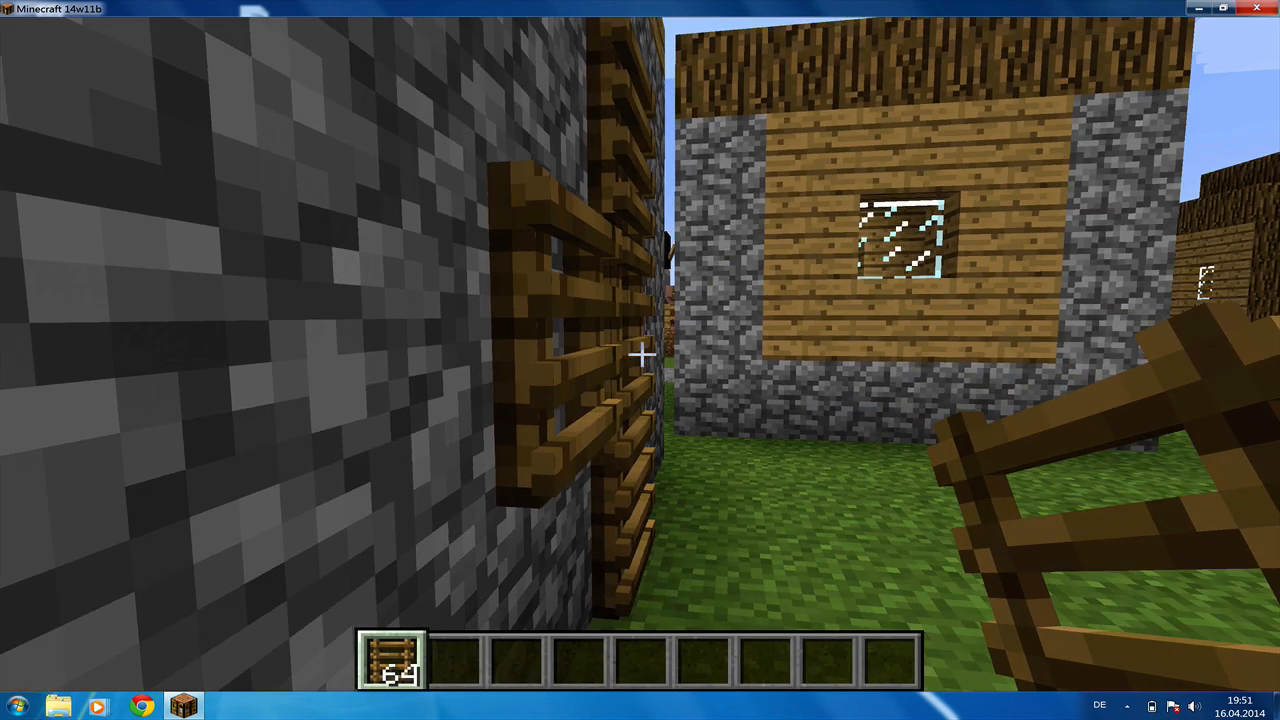
mouse_move(640, 356)
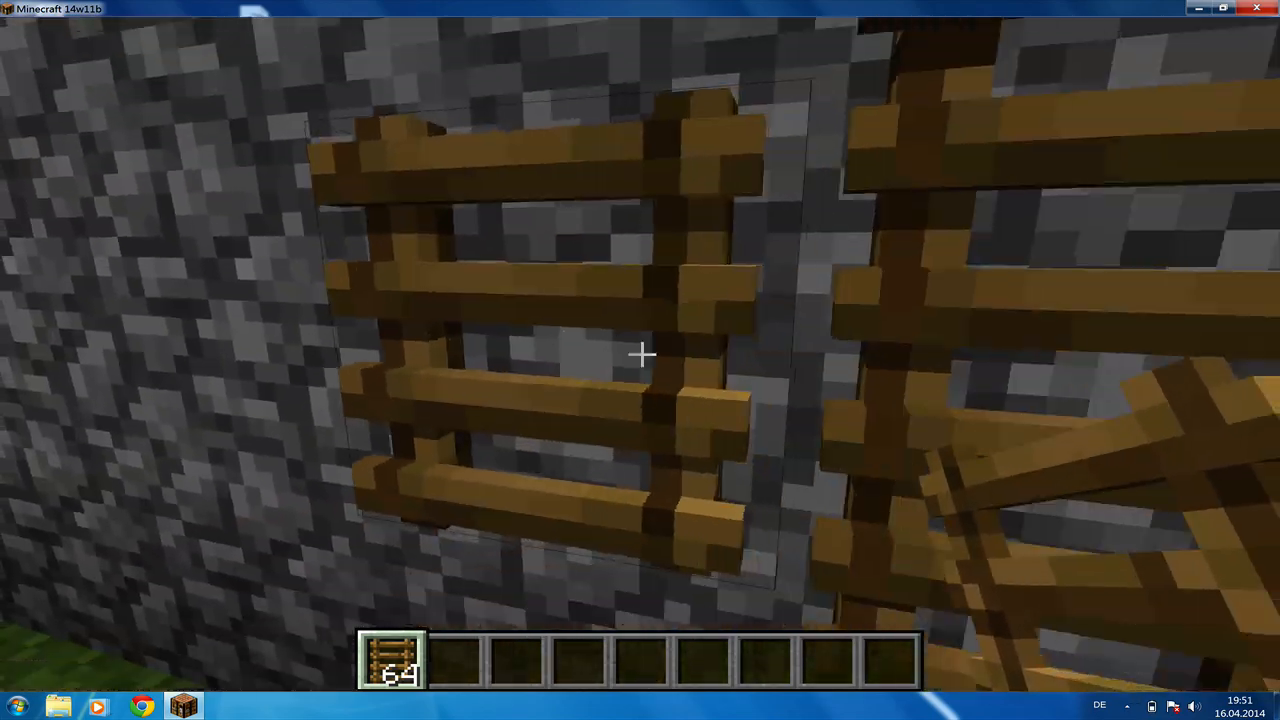
mouse_move(640, 360)
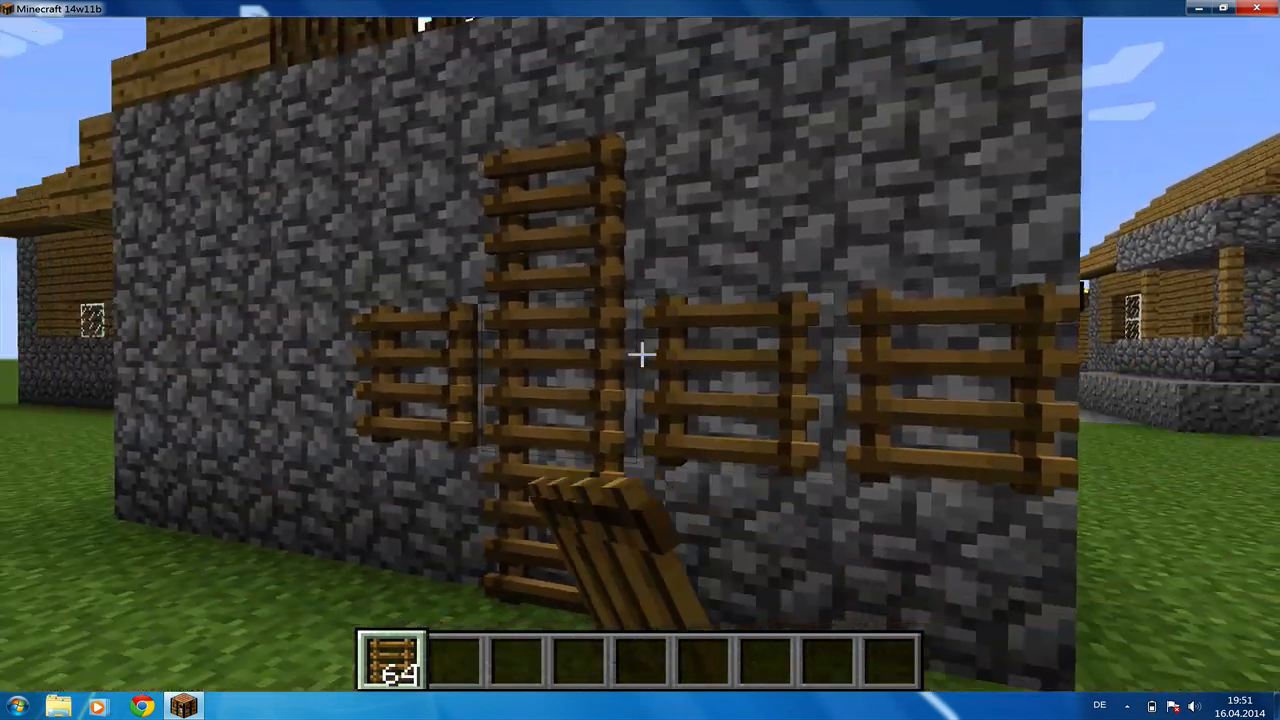
key("e")
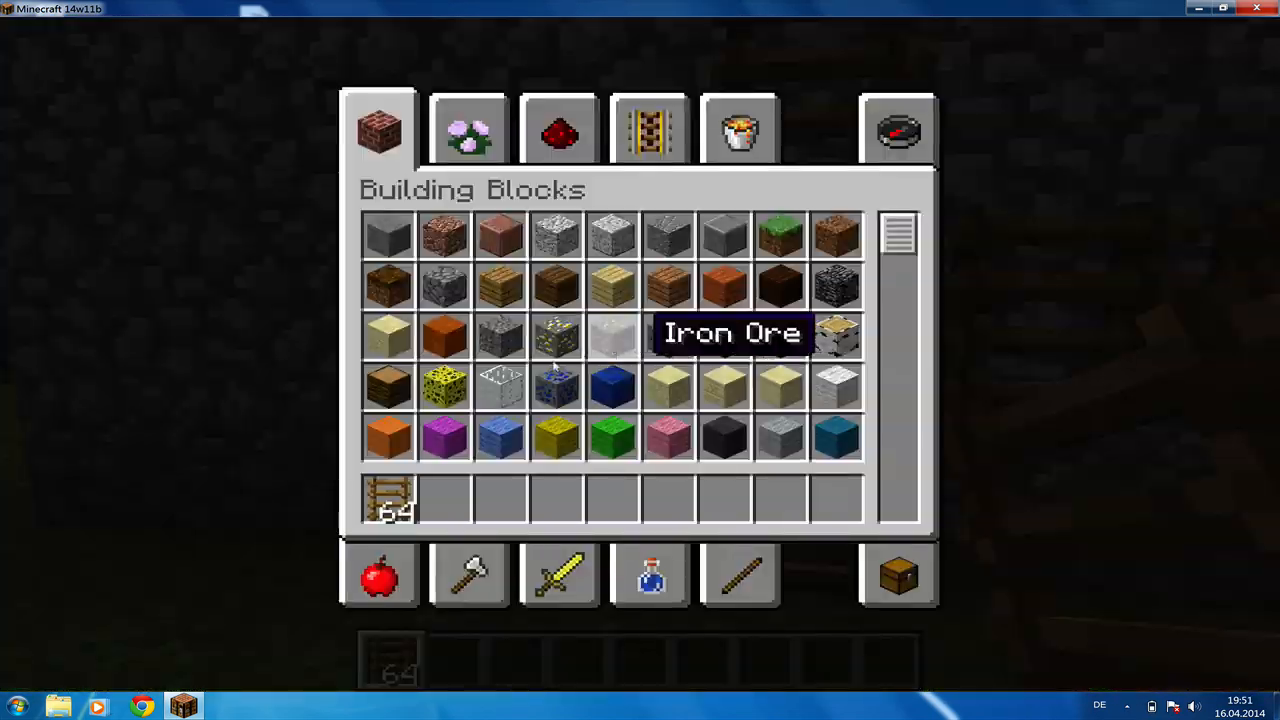
mouse_move(318, 444)
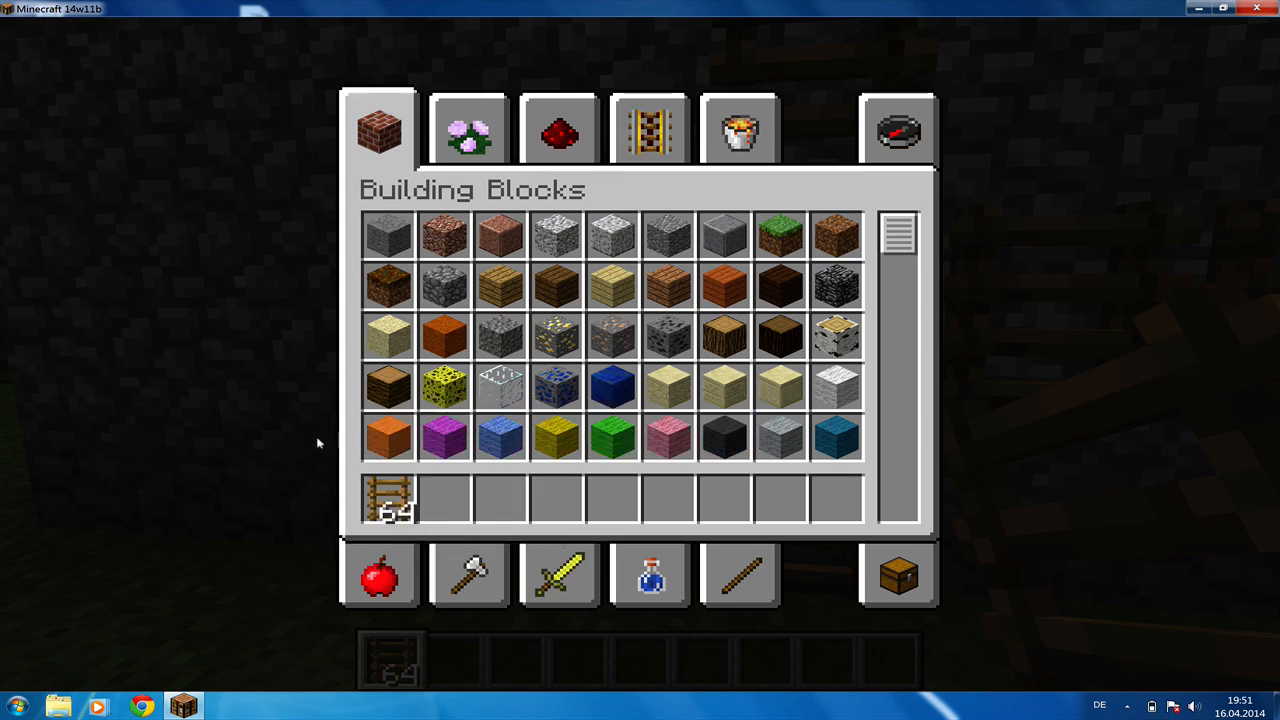
mouse_move(328, 440)
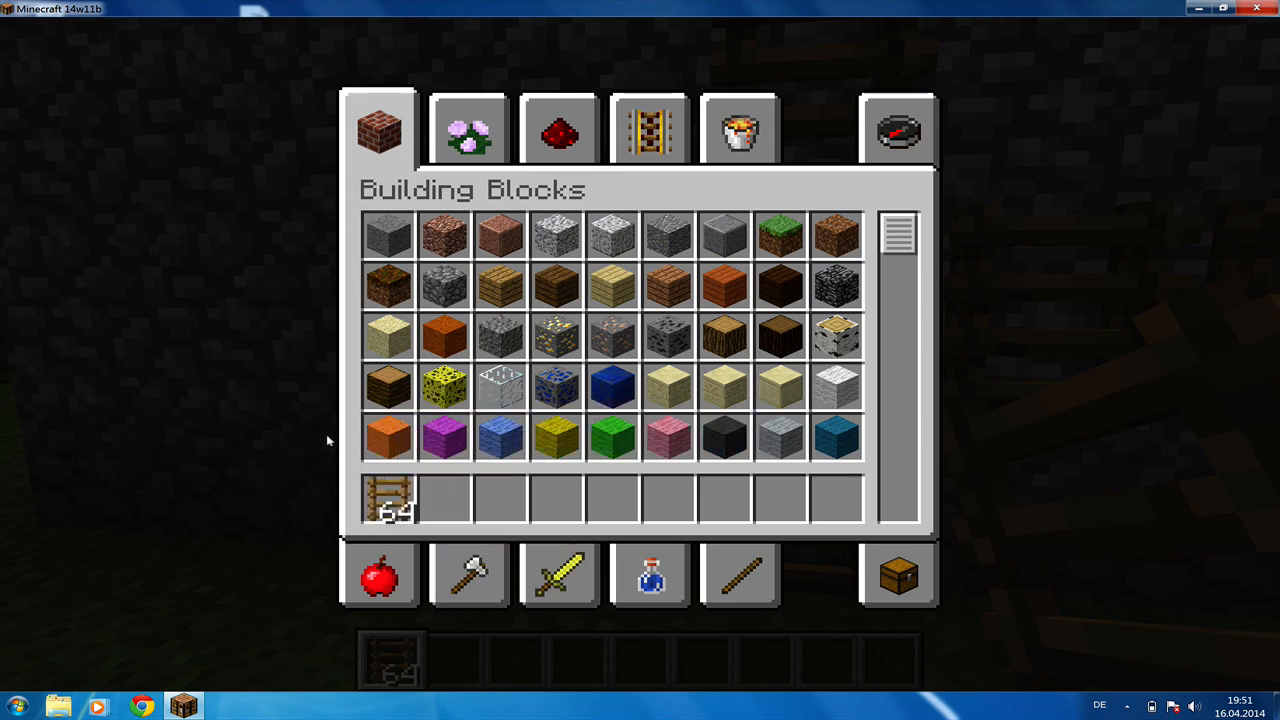
key("Escape")
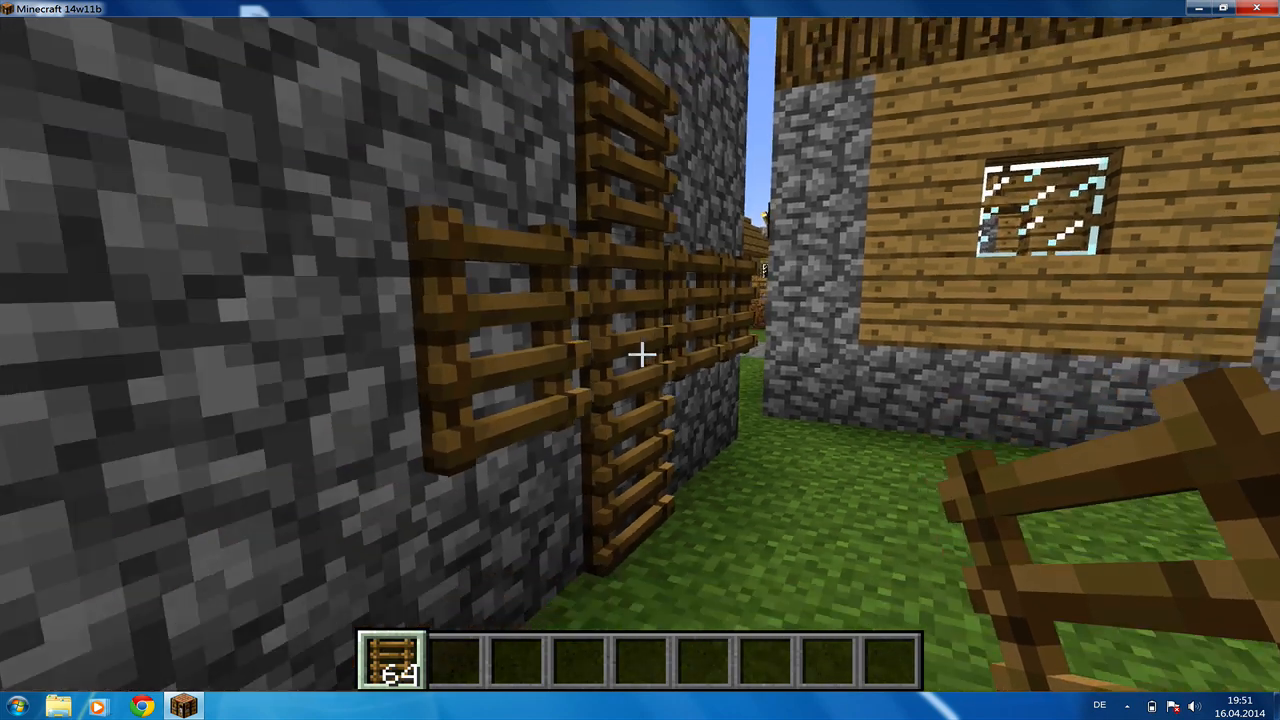